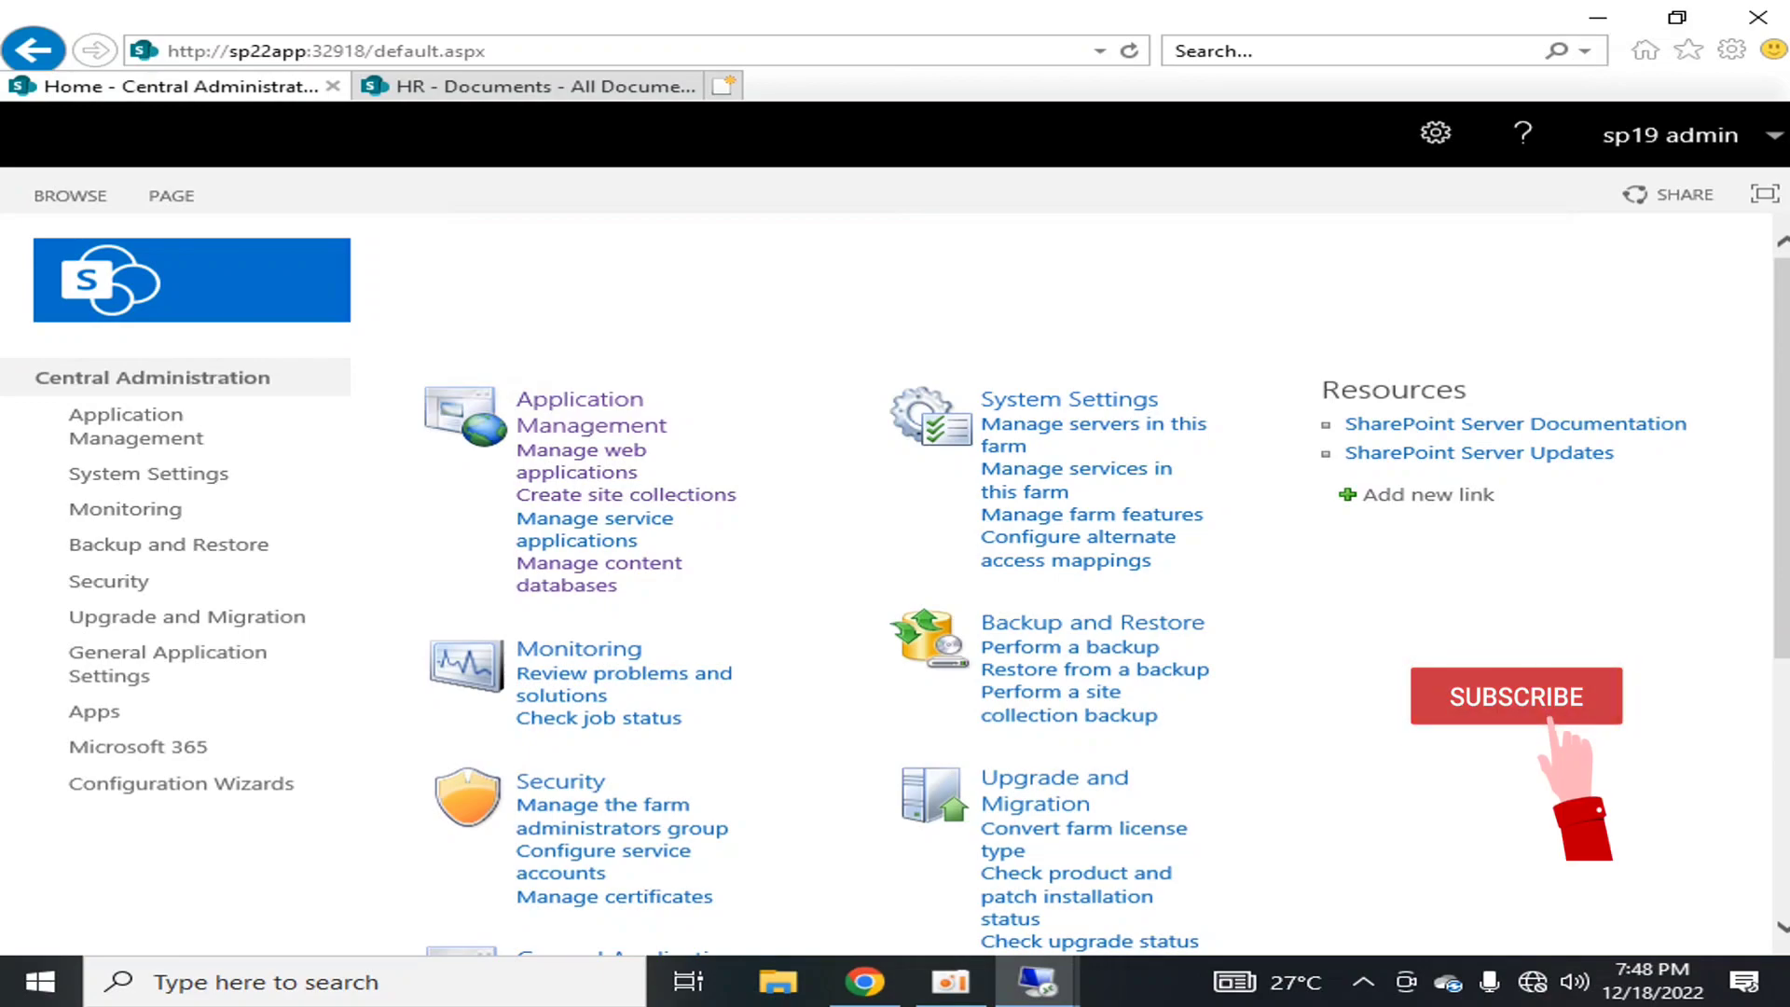
Step: Open Manage web applications and select the SharePoint - 80 web application
click(1515, 697)
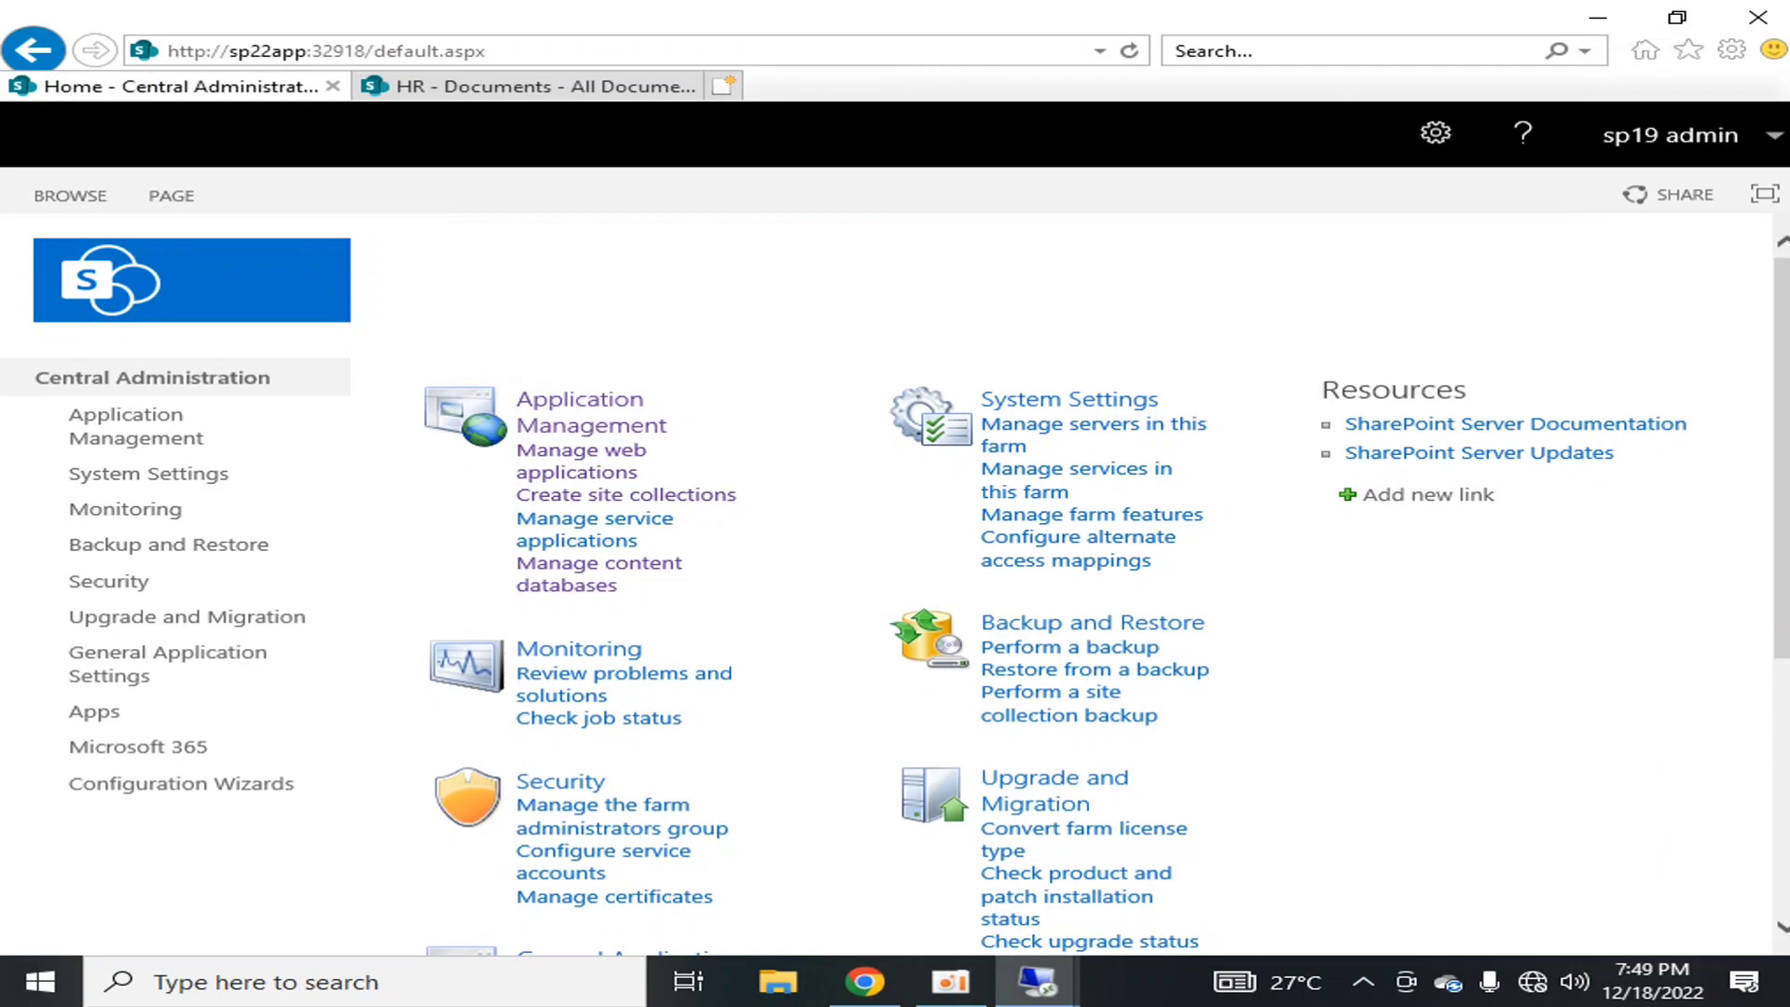
click(1516, 697)
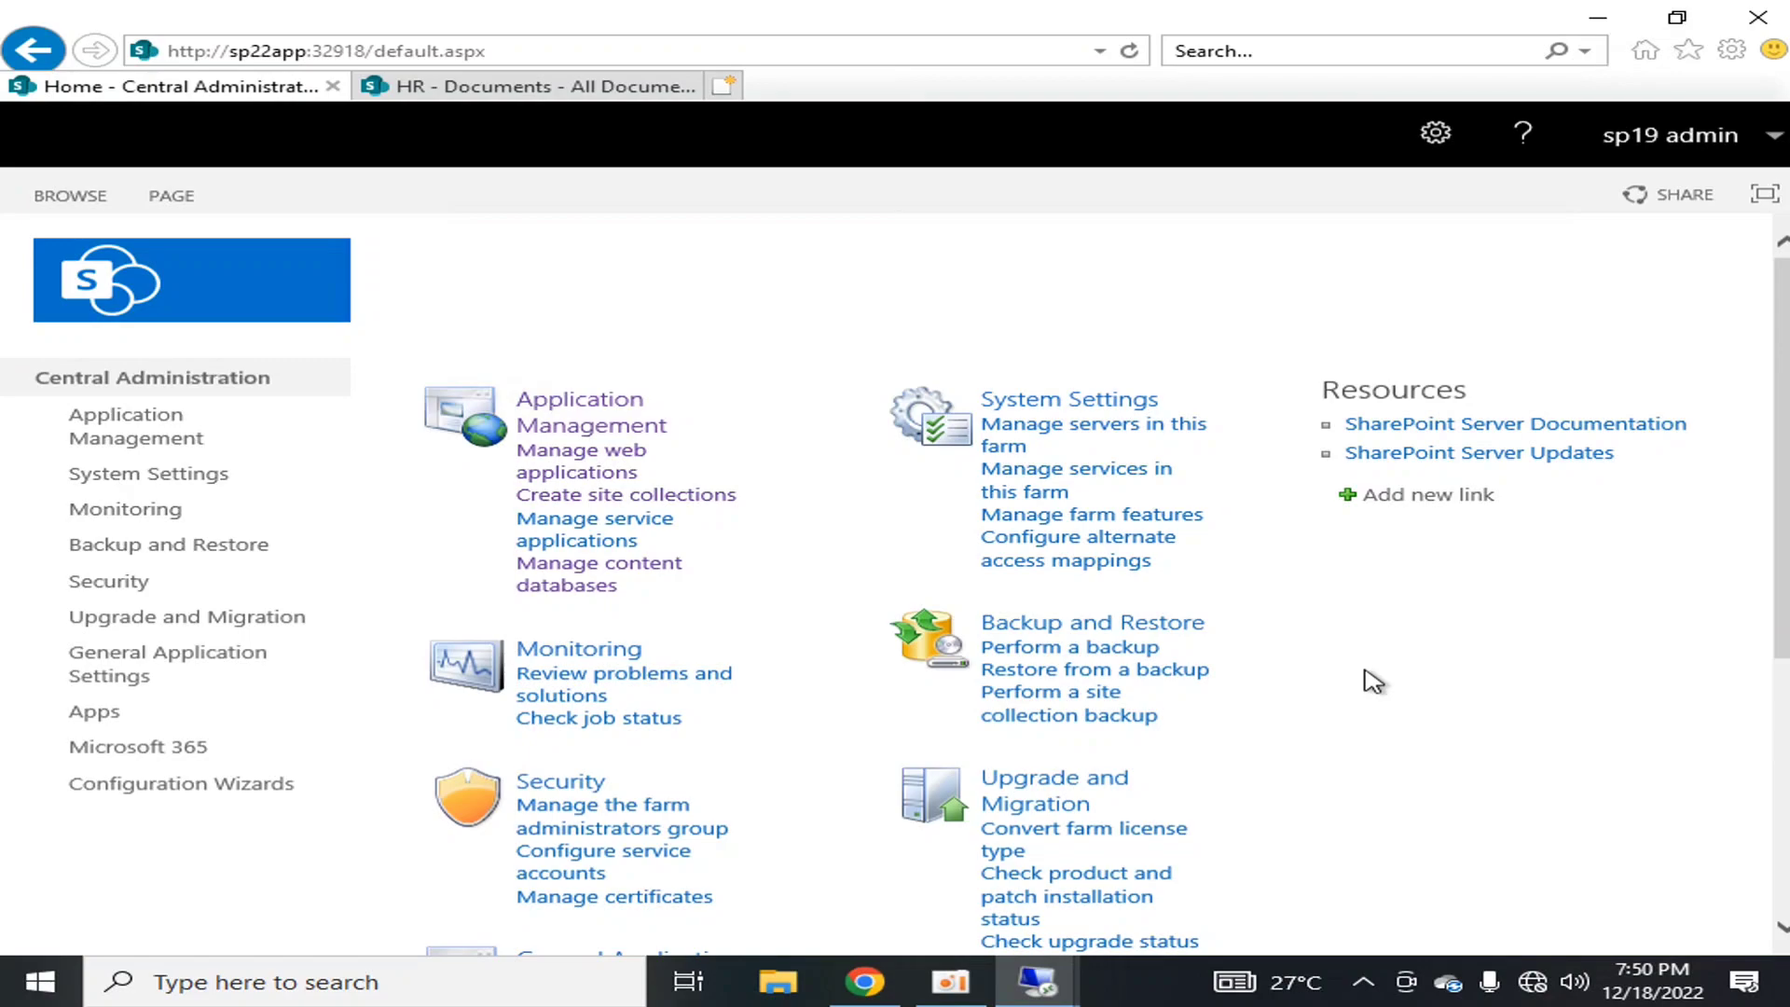
mouse_move(1370, 729)
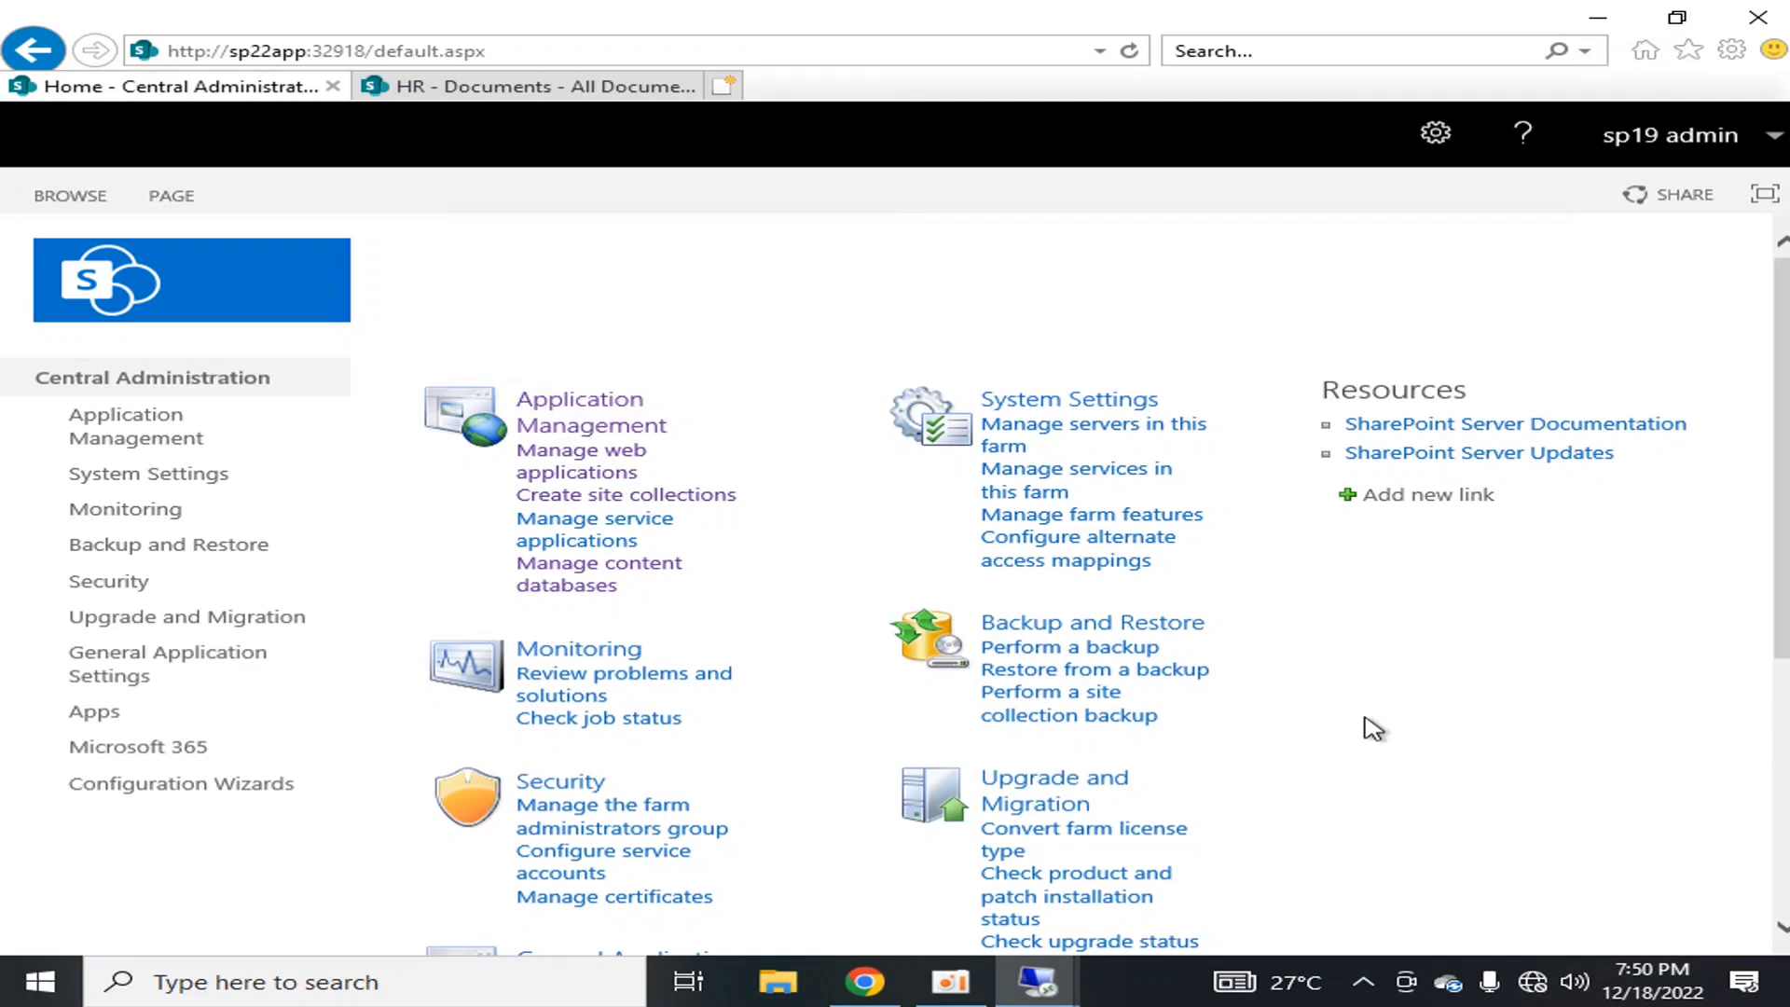
mouse_move(559, 450)
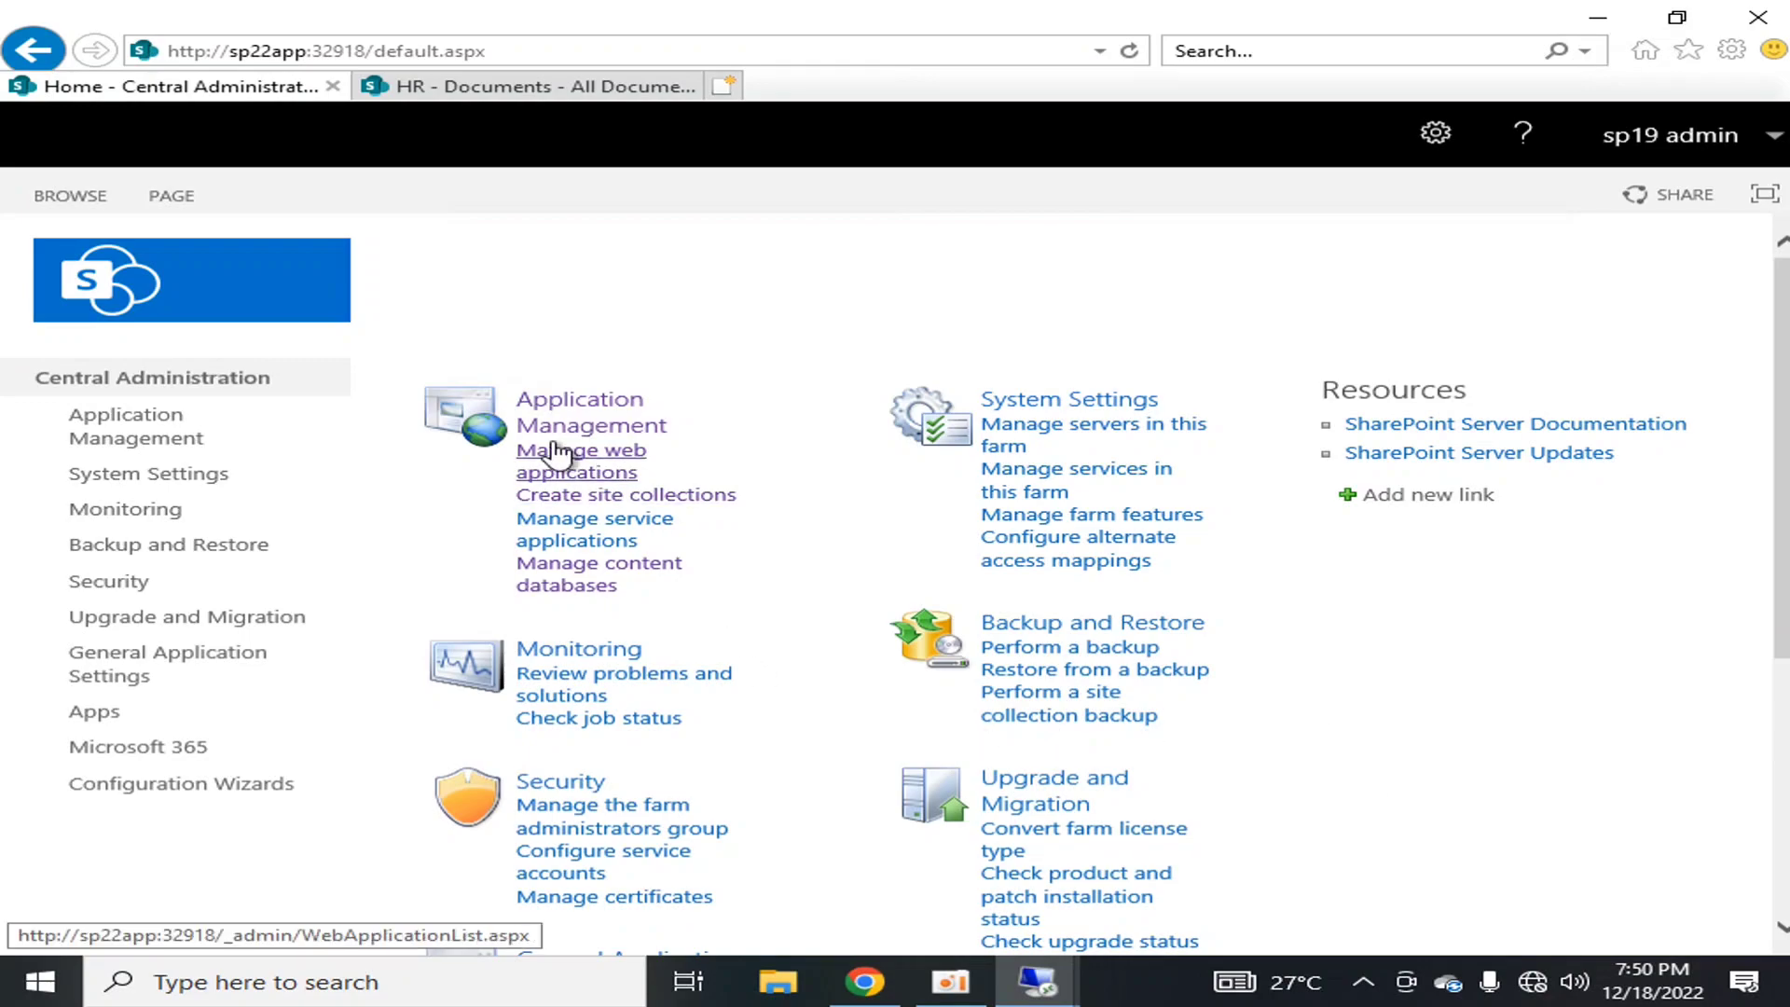
click(576, 460)
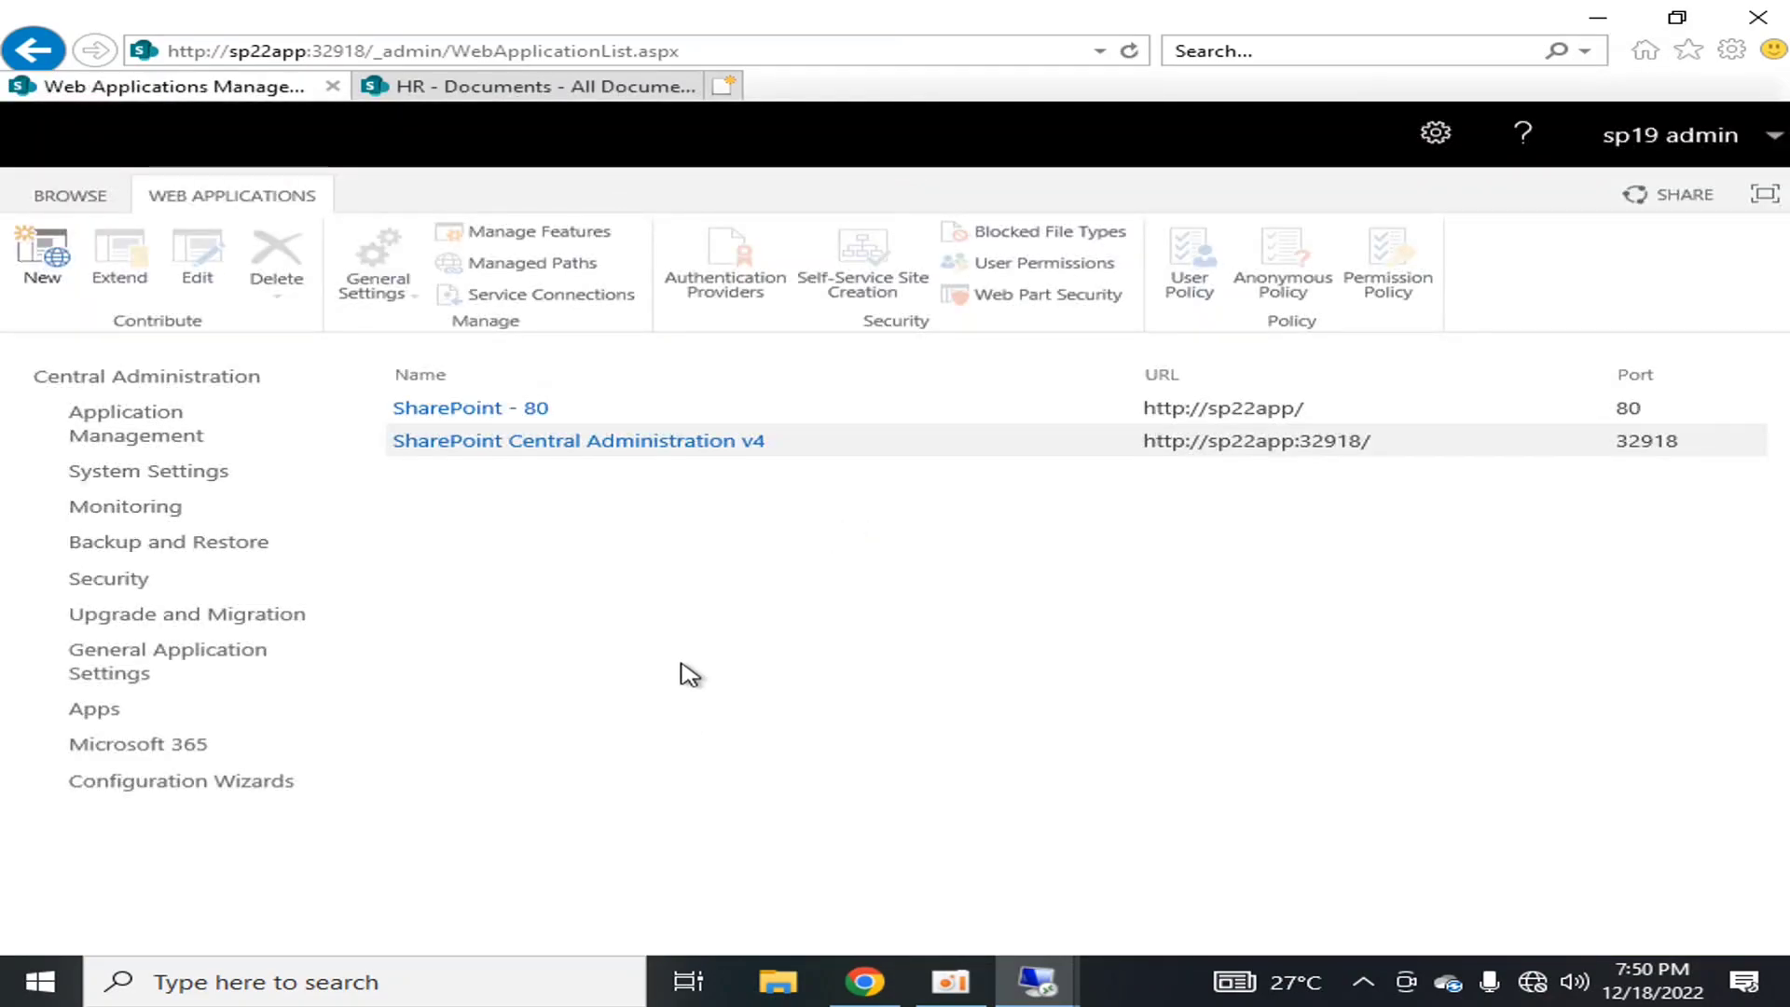
click(472, 408)
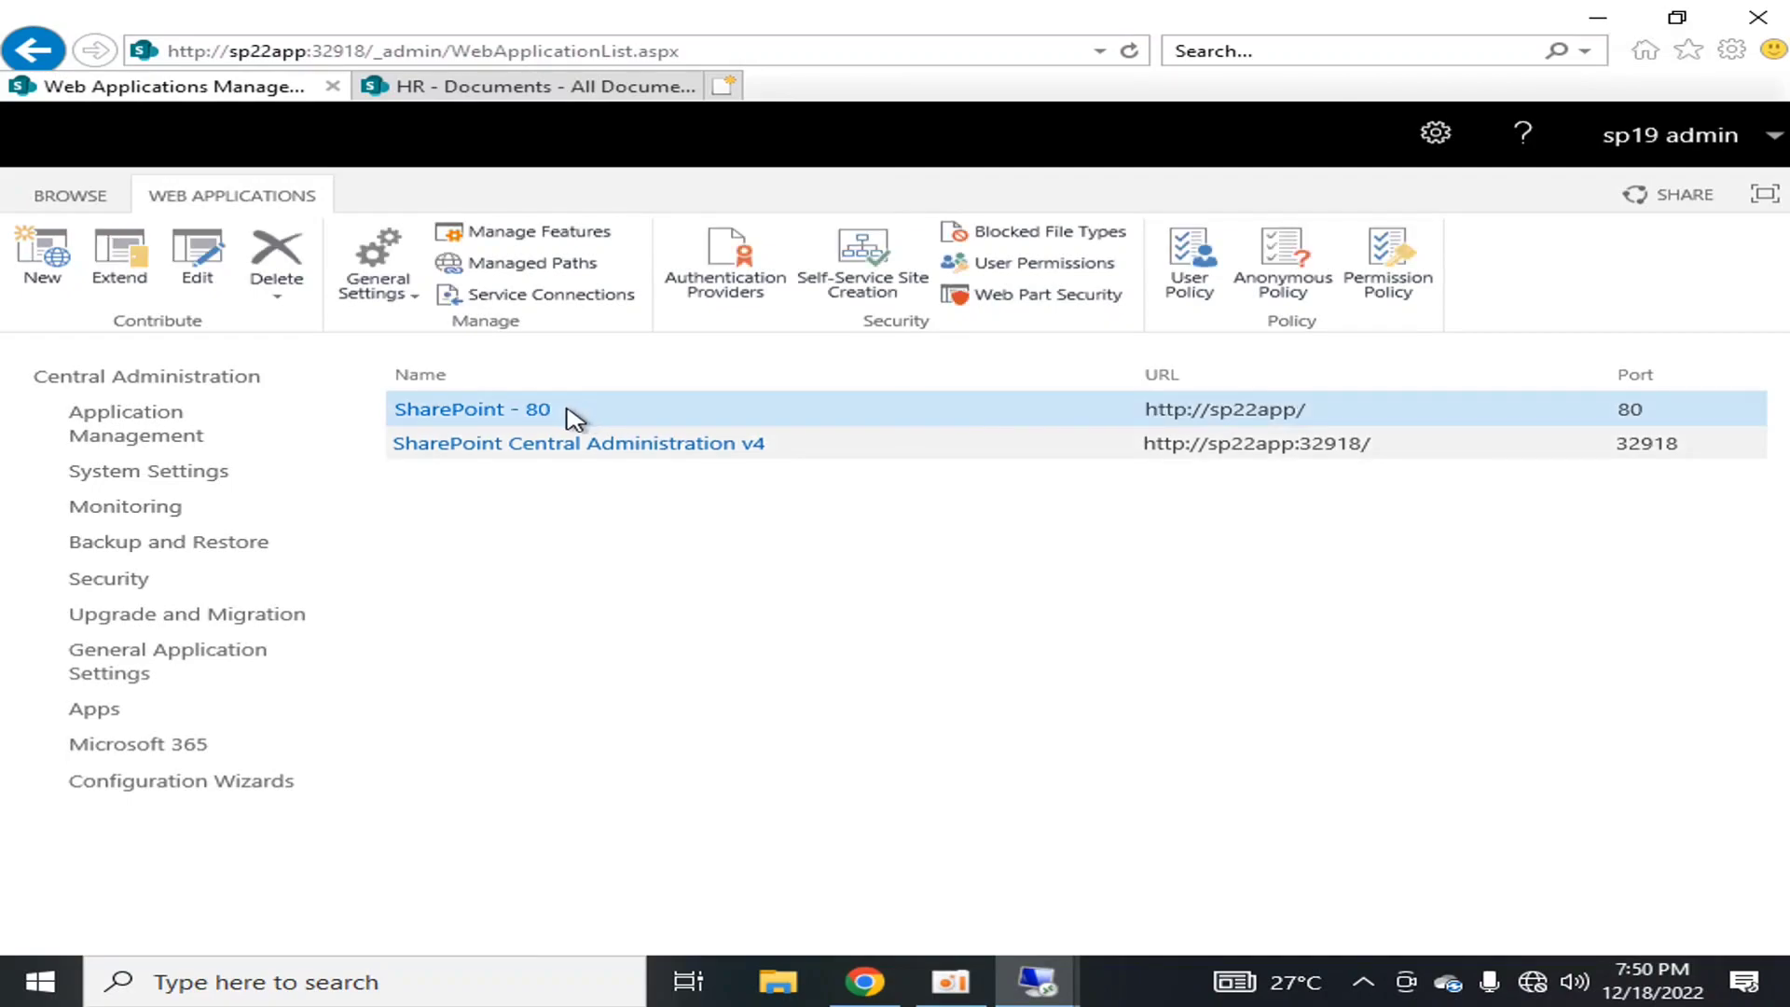
mouse_move(587, 418)
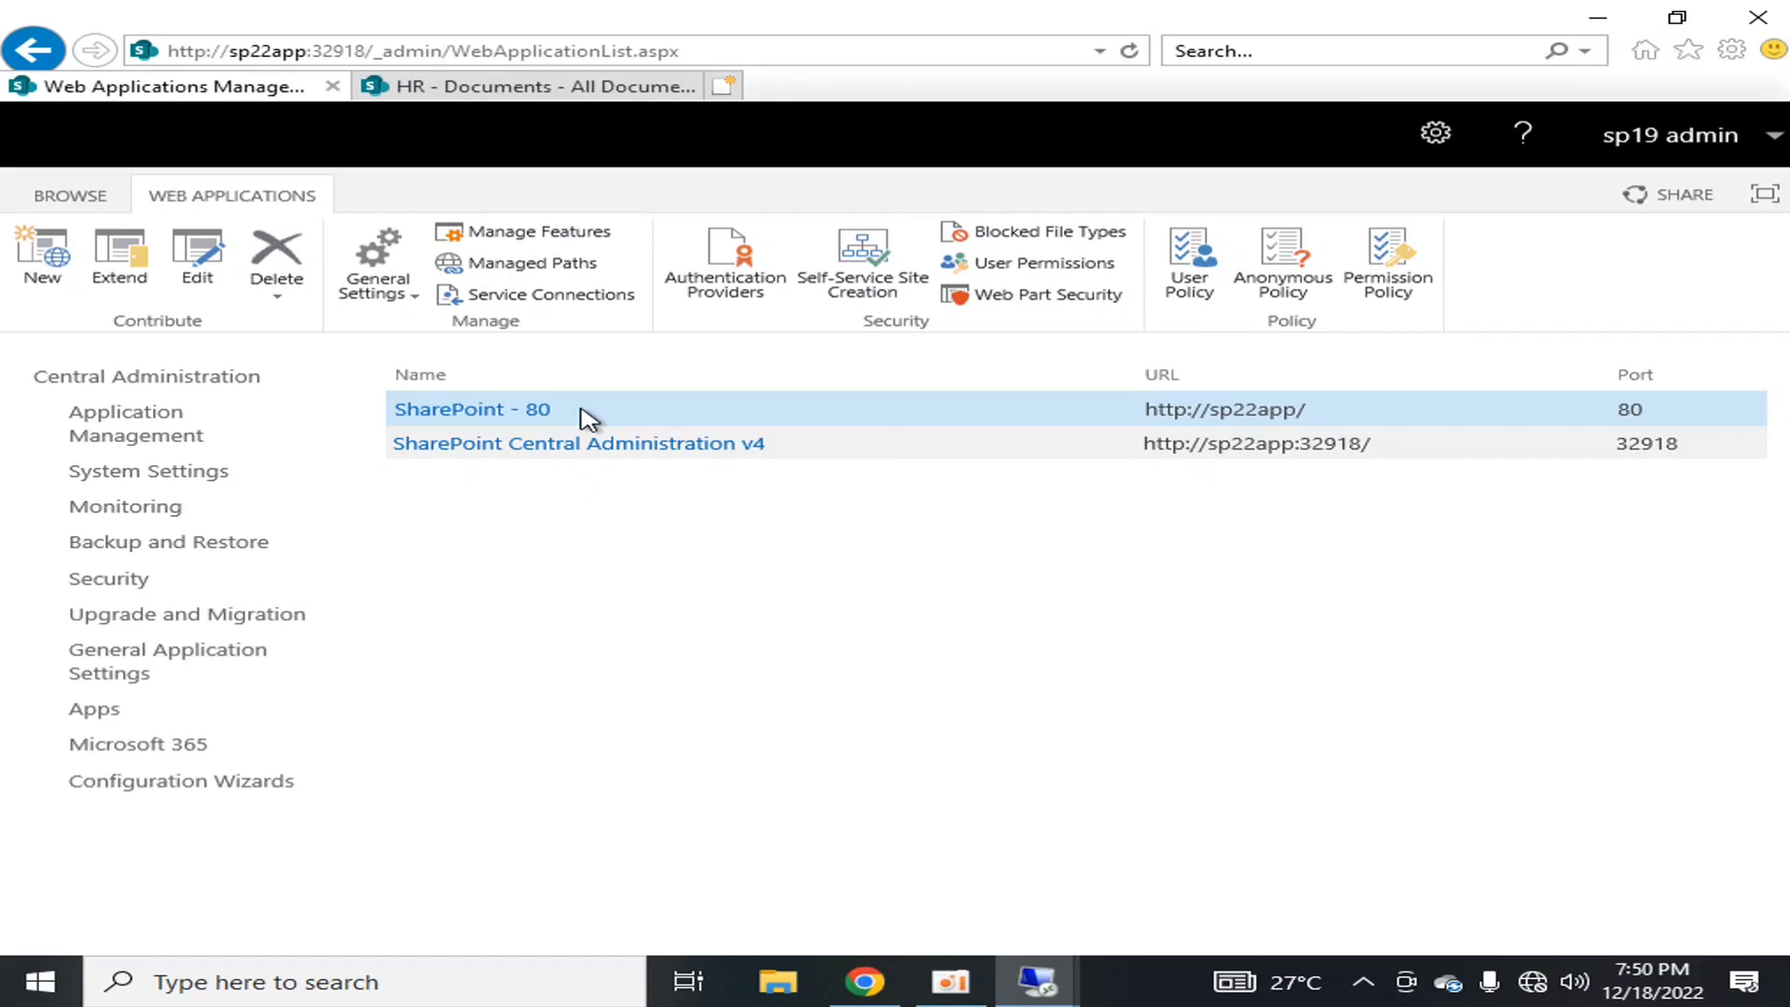
mouse_move(377, 263)
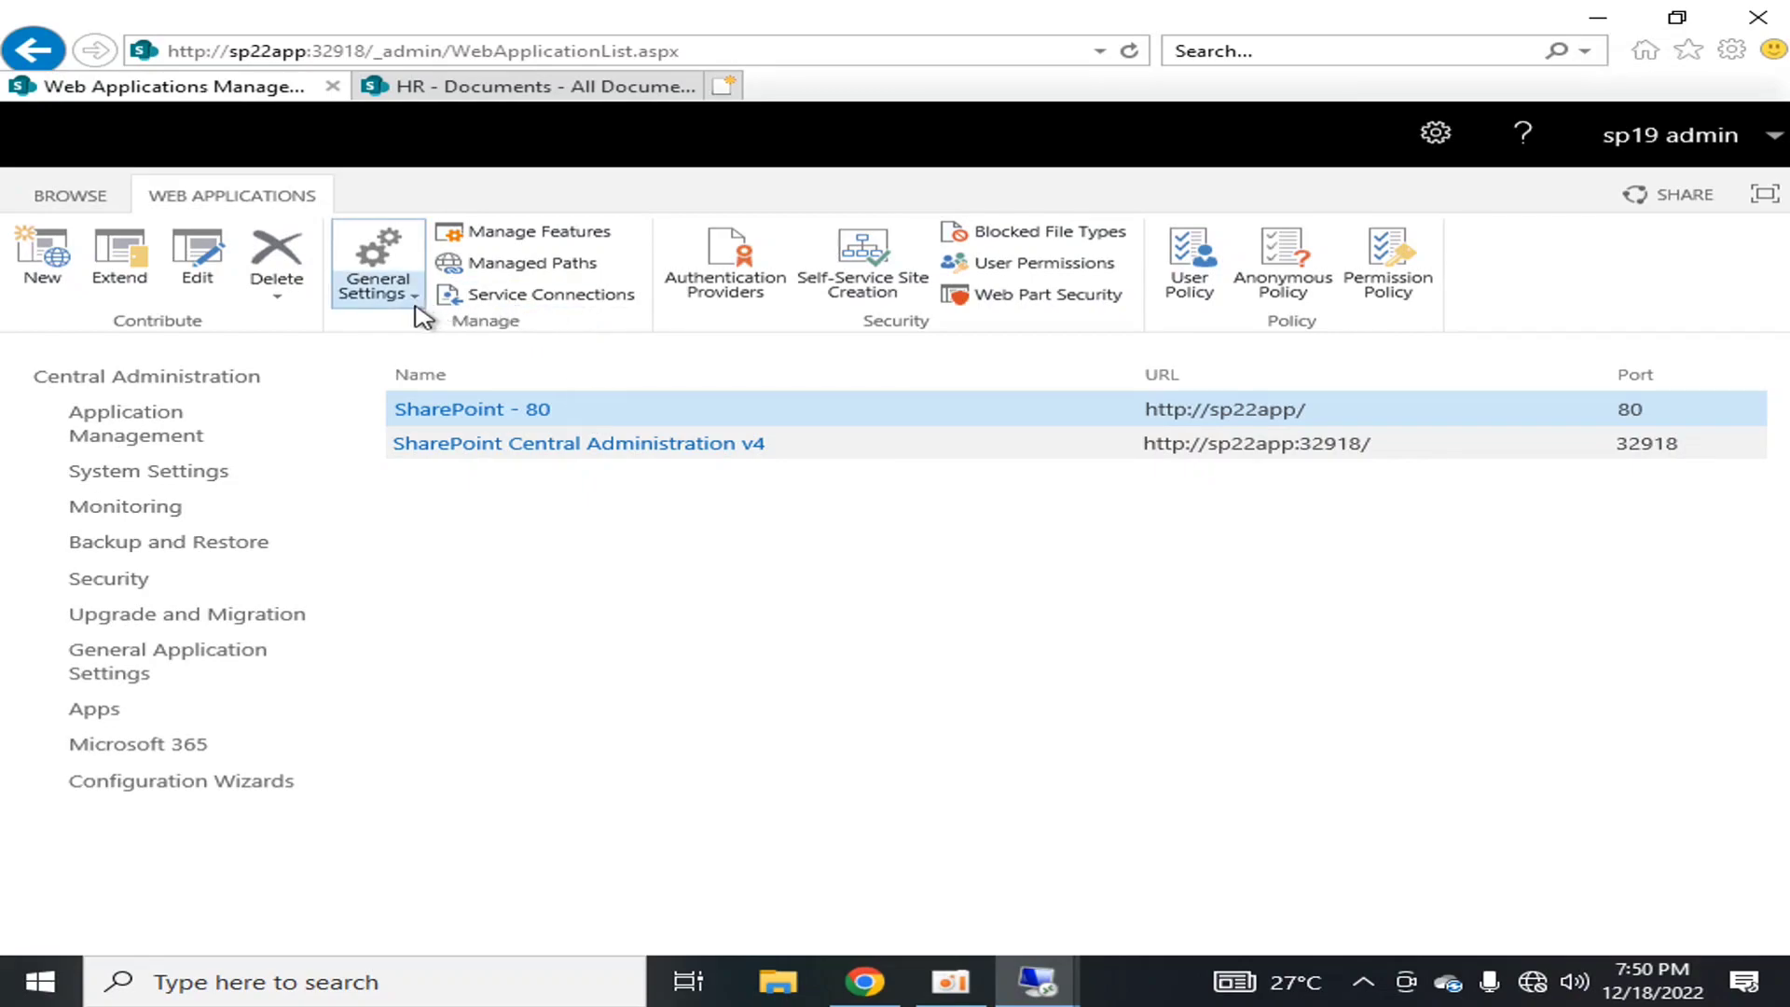
Step: Open General Settings > Resource Throttling for SharePoint - 80, showing the 5000-item List View Threshold
click(377, 260)
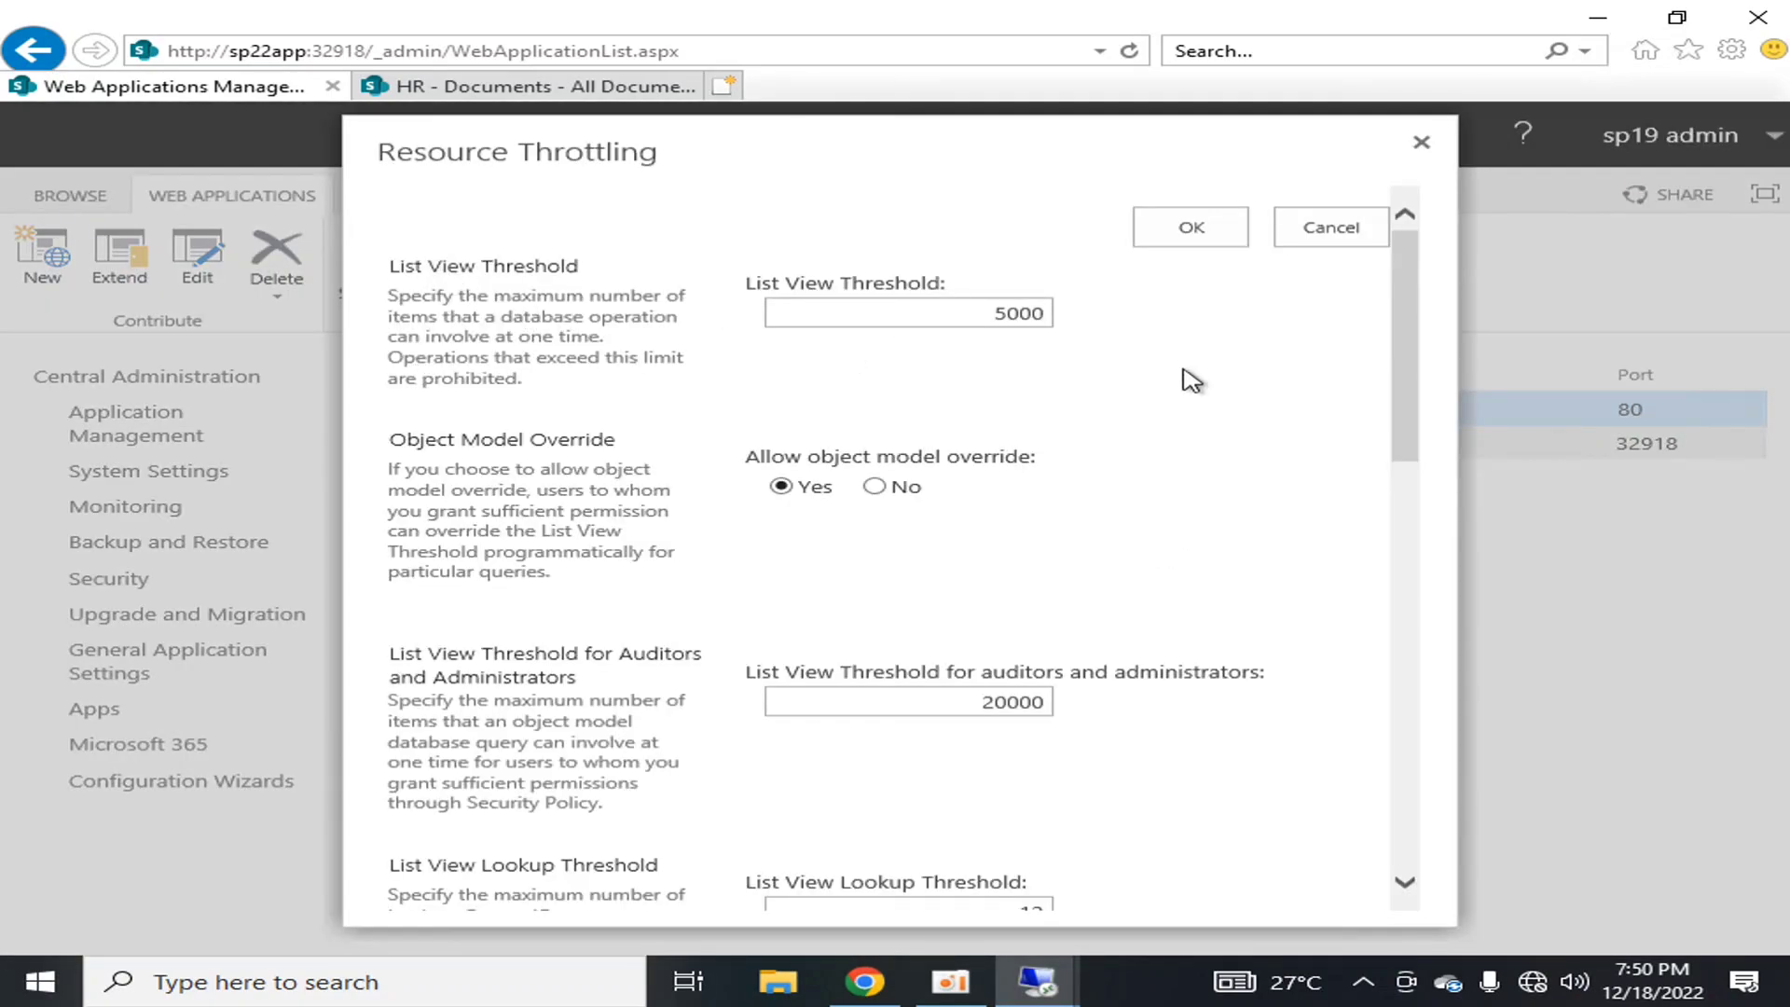
scroll(down, 3)
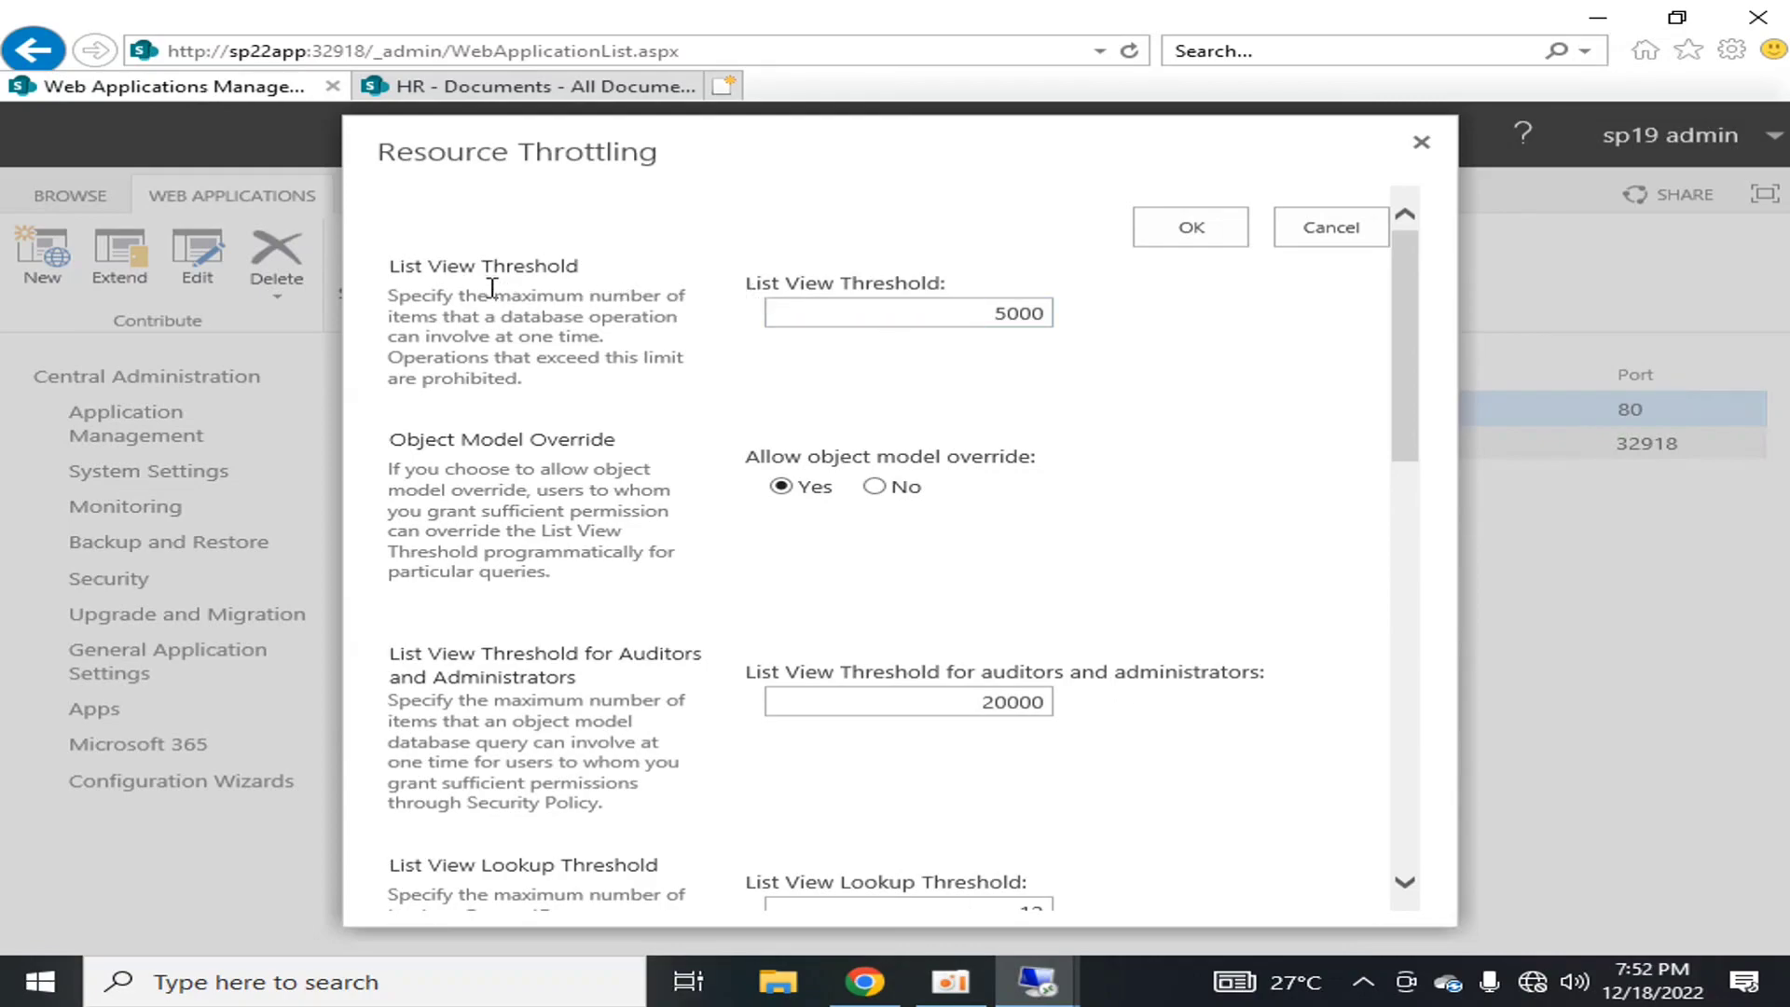
mouse_move(436, 164)
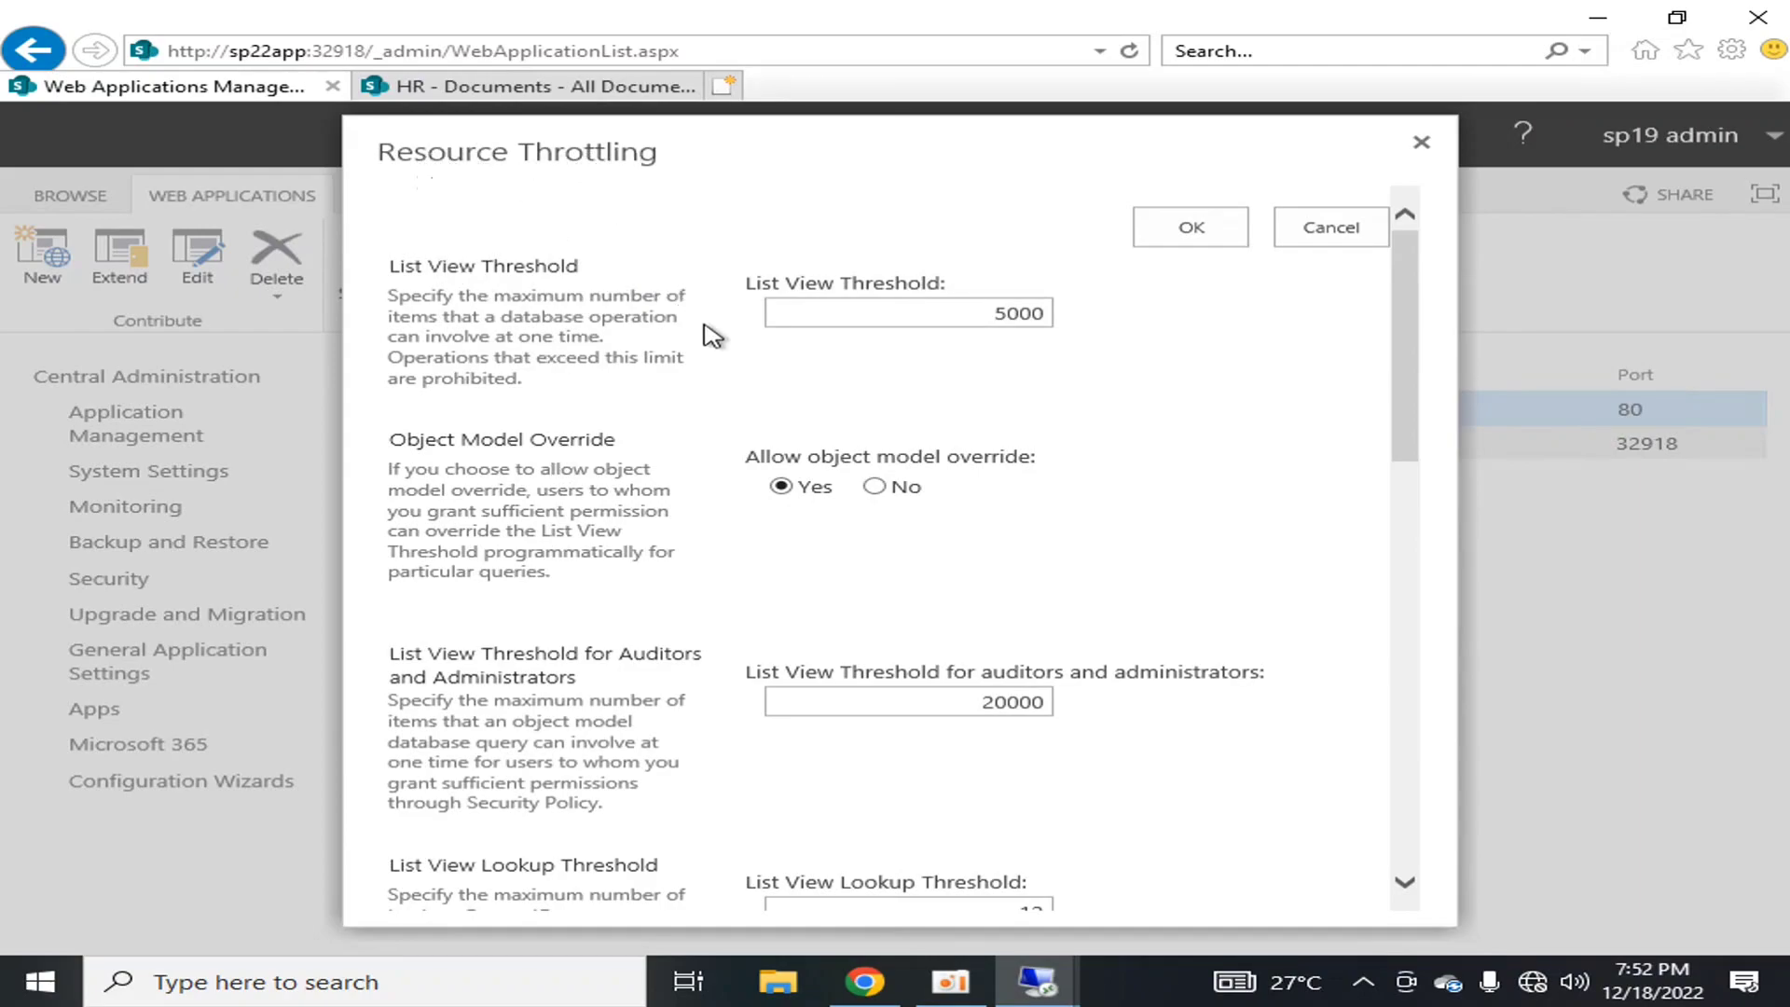
mouse_move(973, 531)
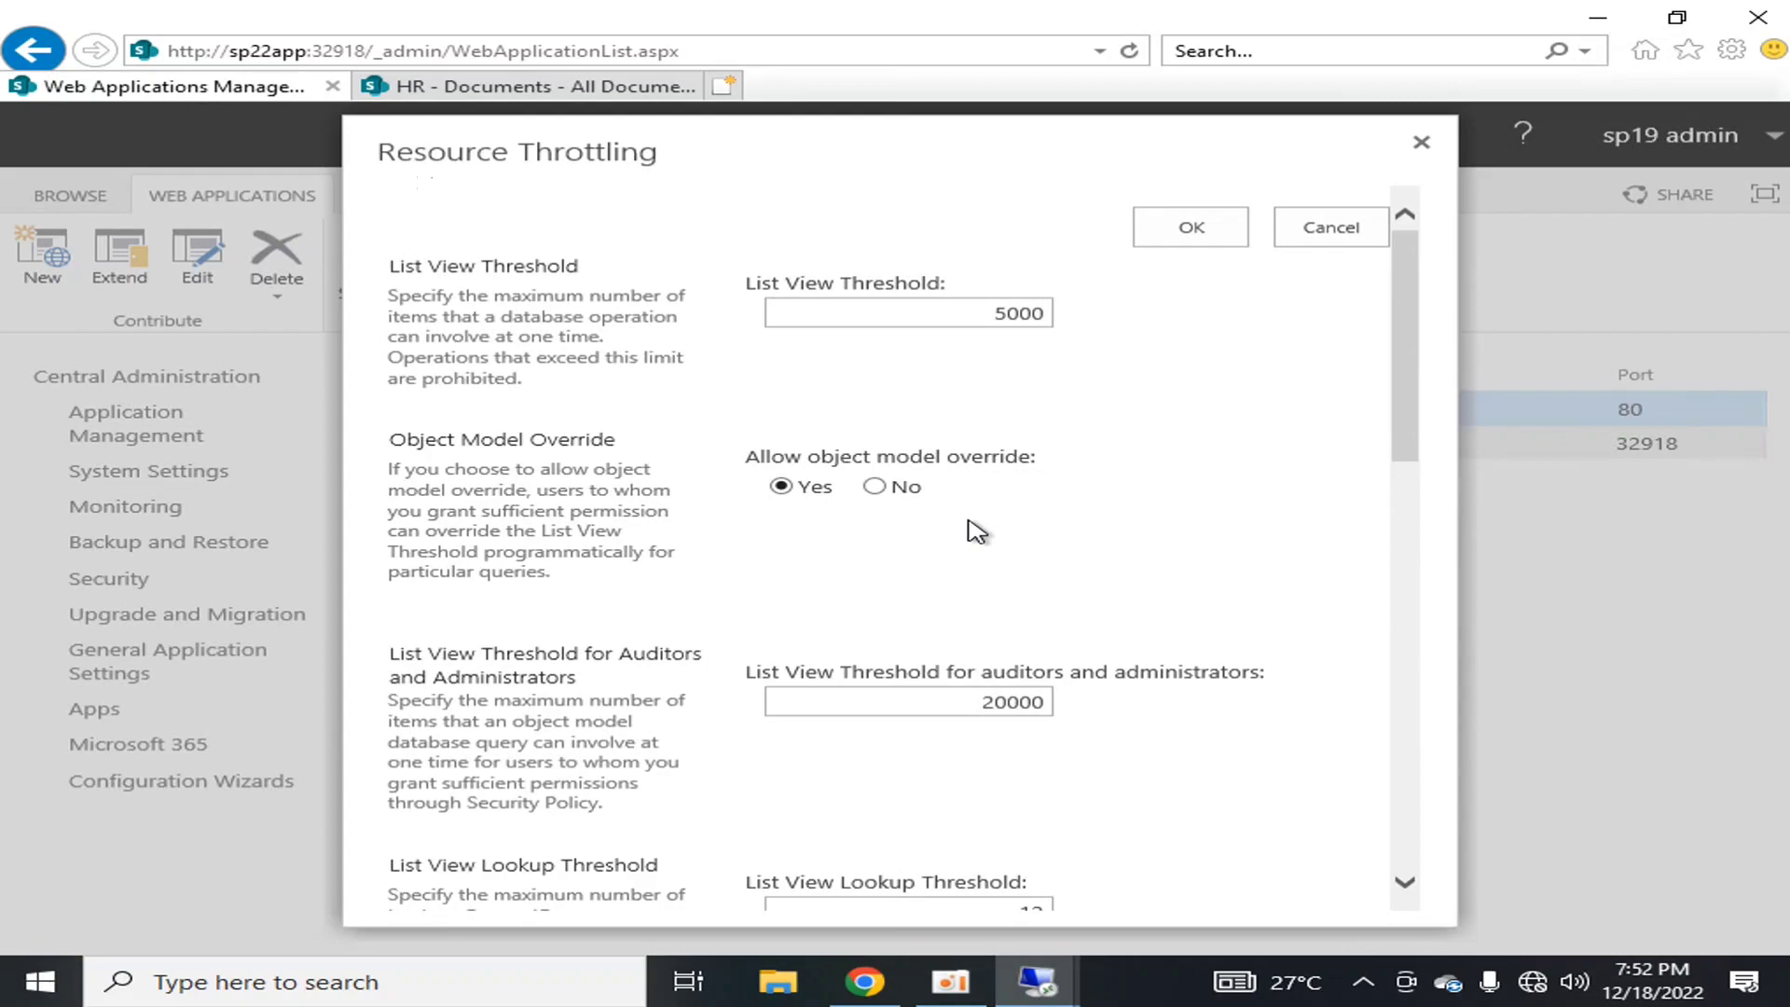
click(909, 313)
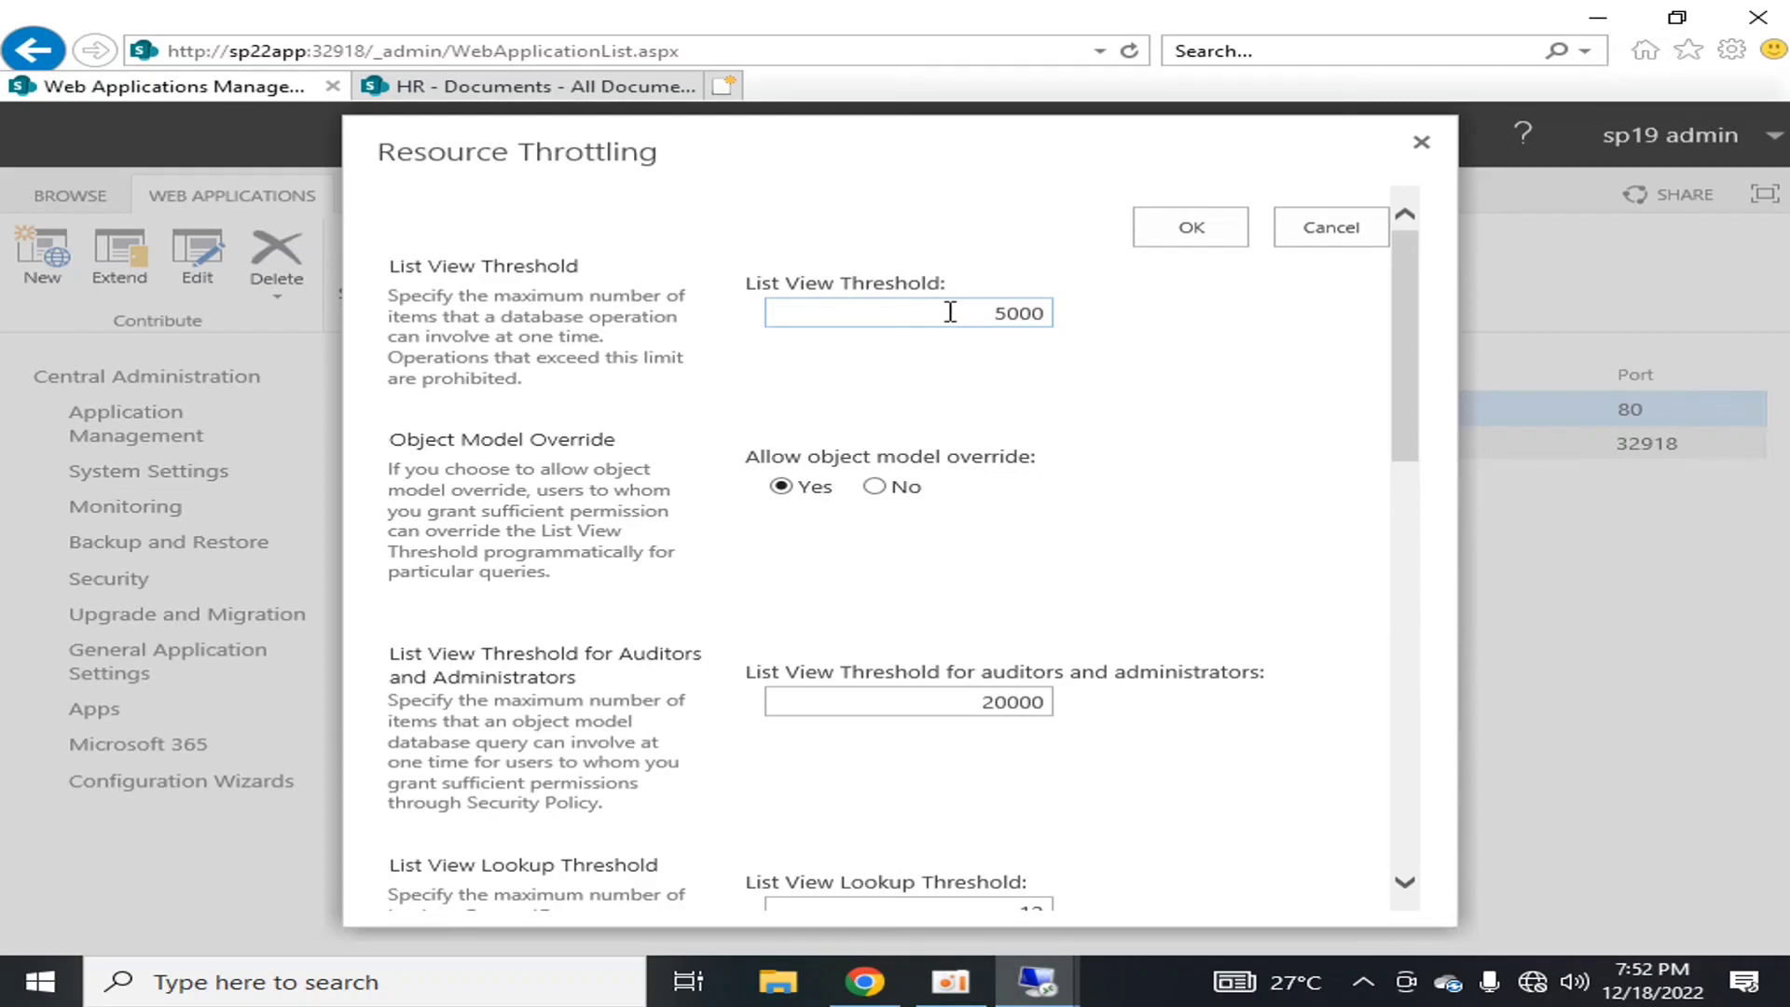
Step: Create a new folder named Test1 in the HR Documents library
click(515, 86)
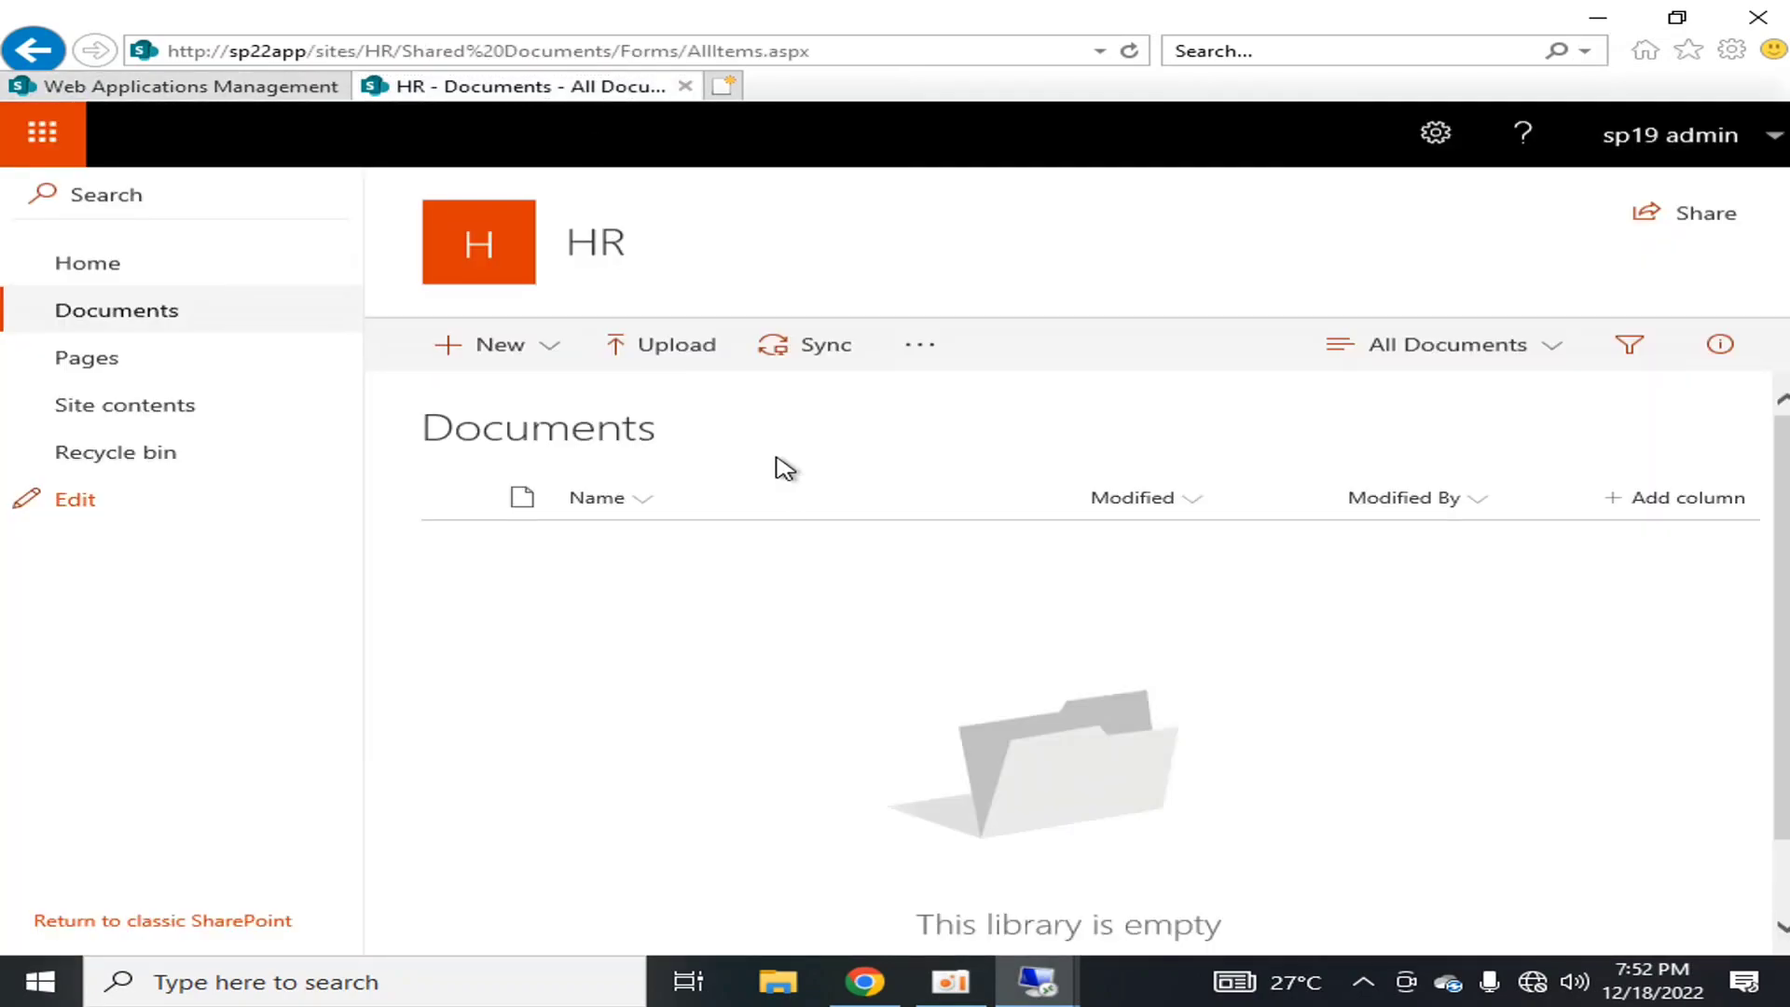
click(498, 344)
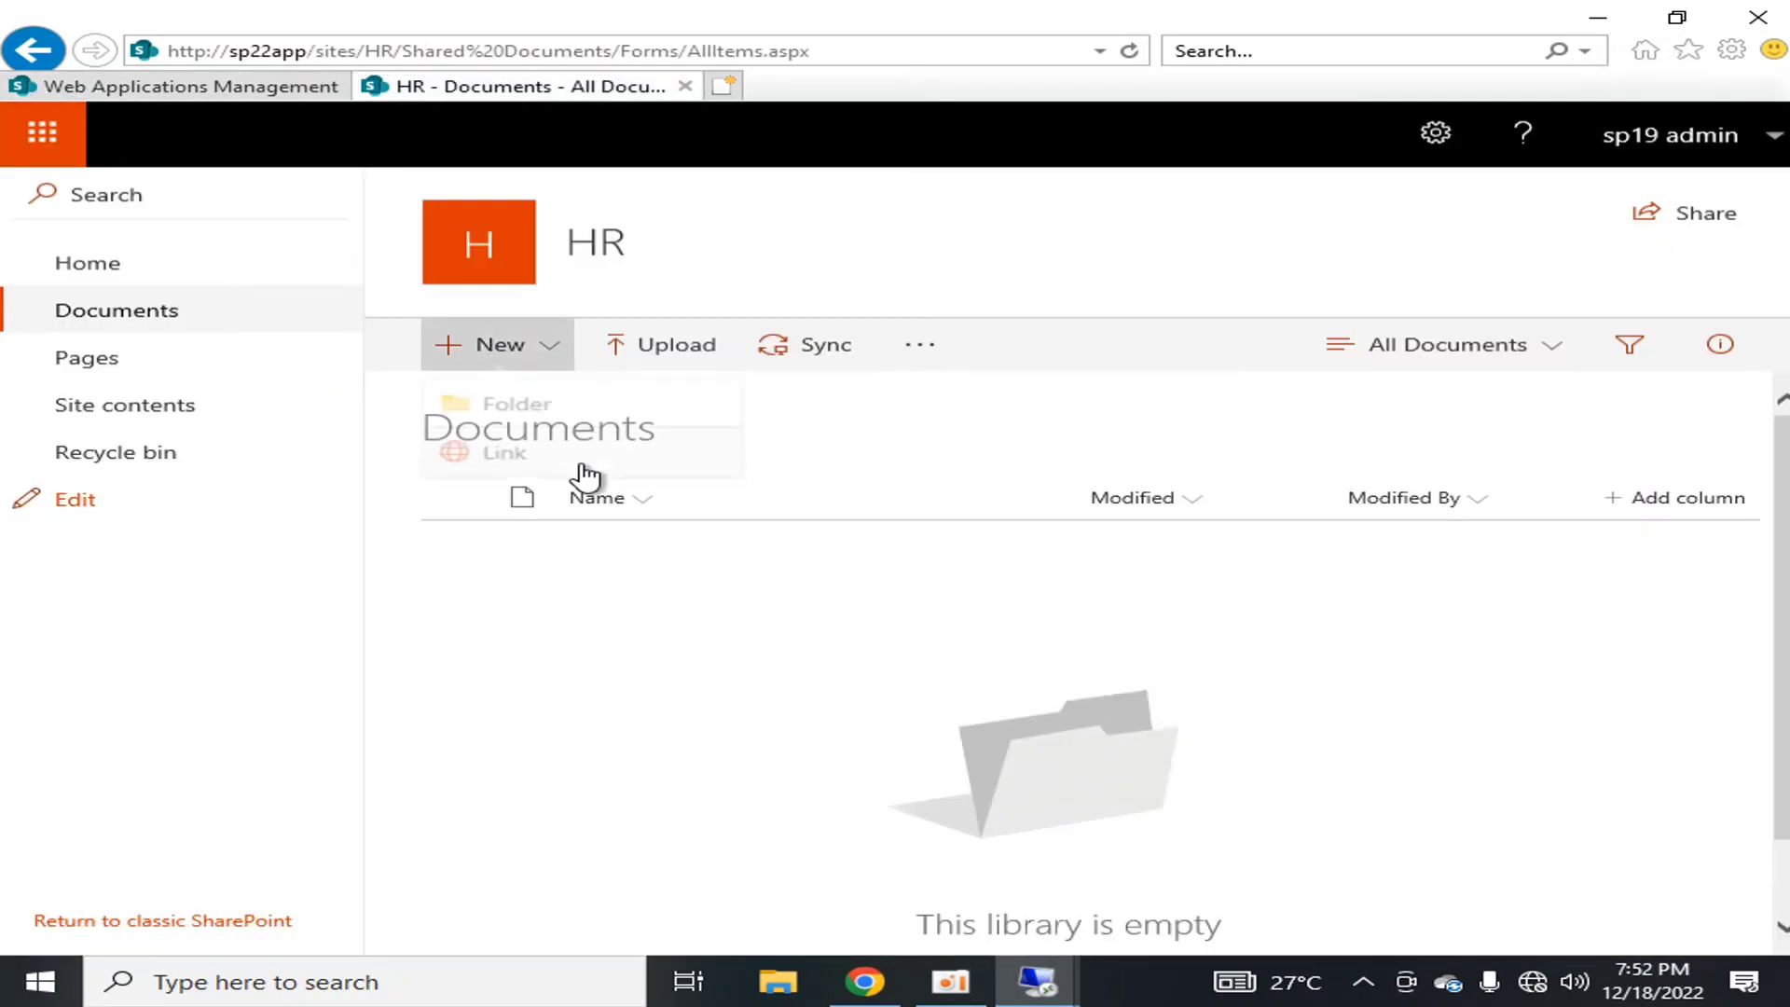
click(517, 403)
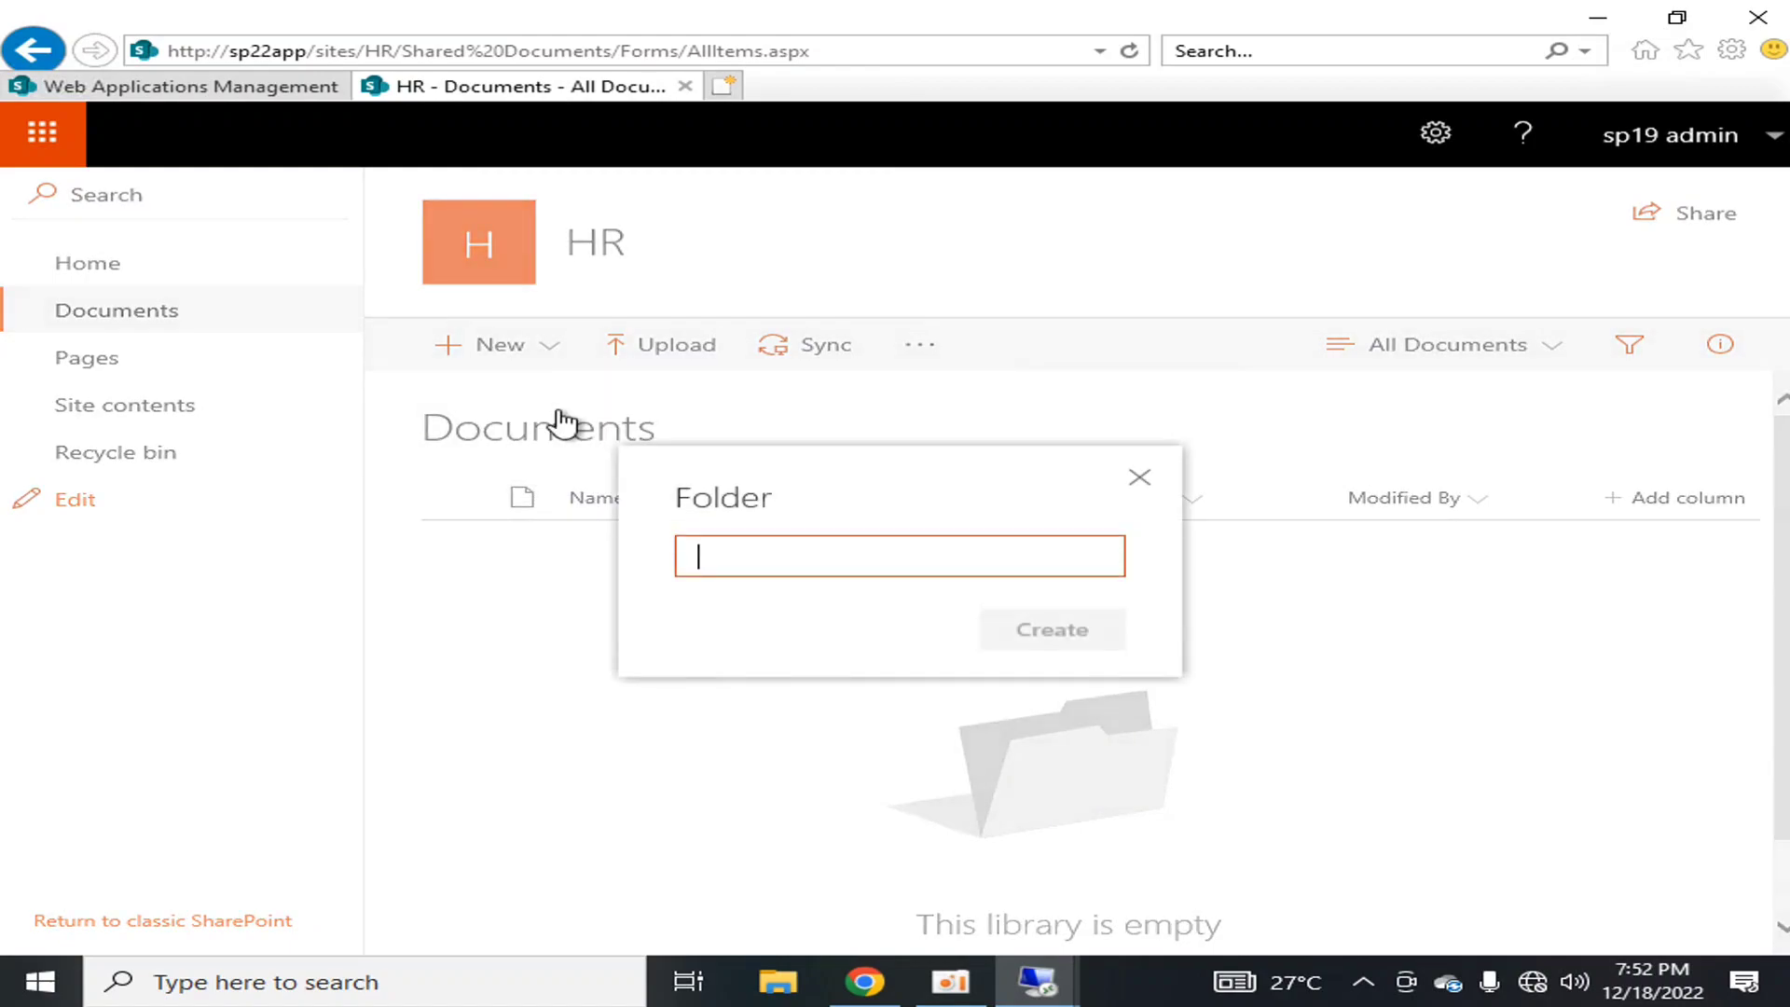
text(Trst1)
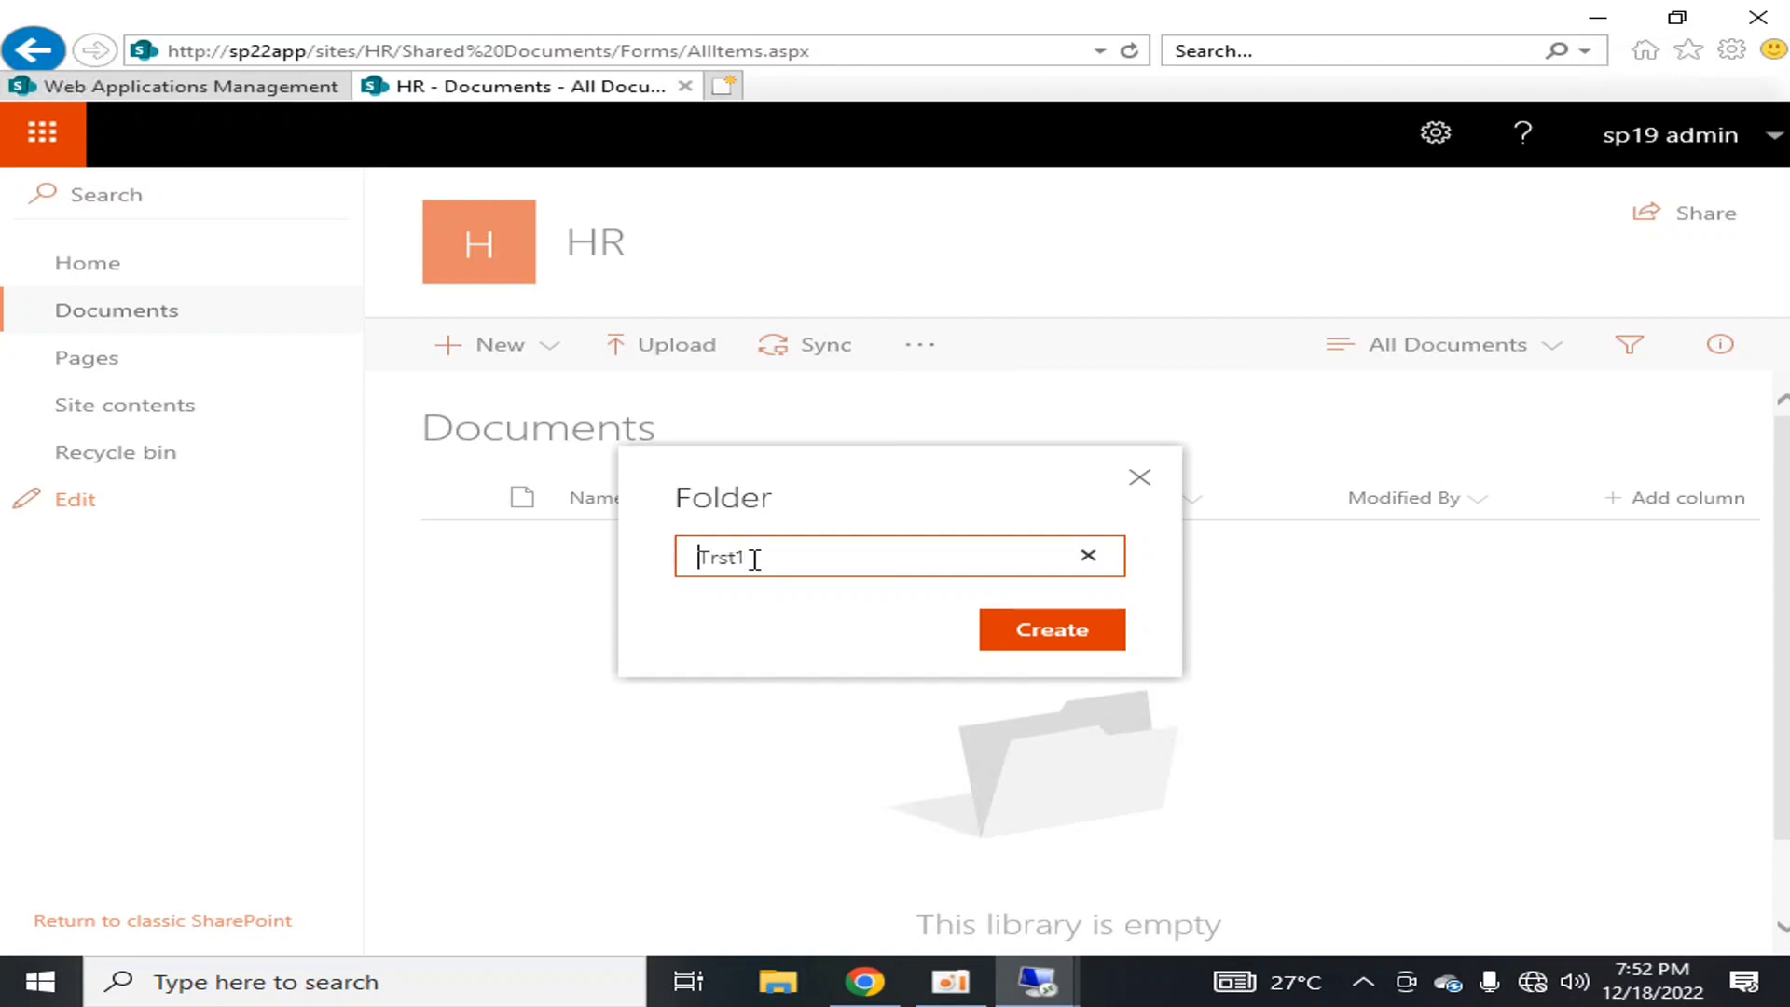
text(Test1)
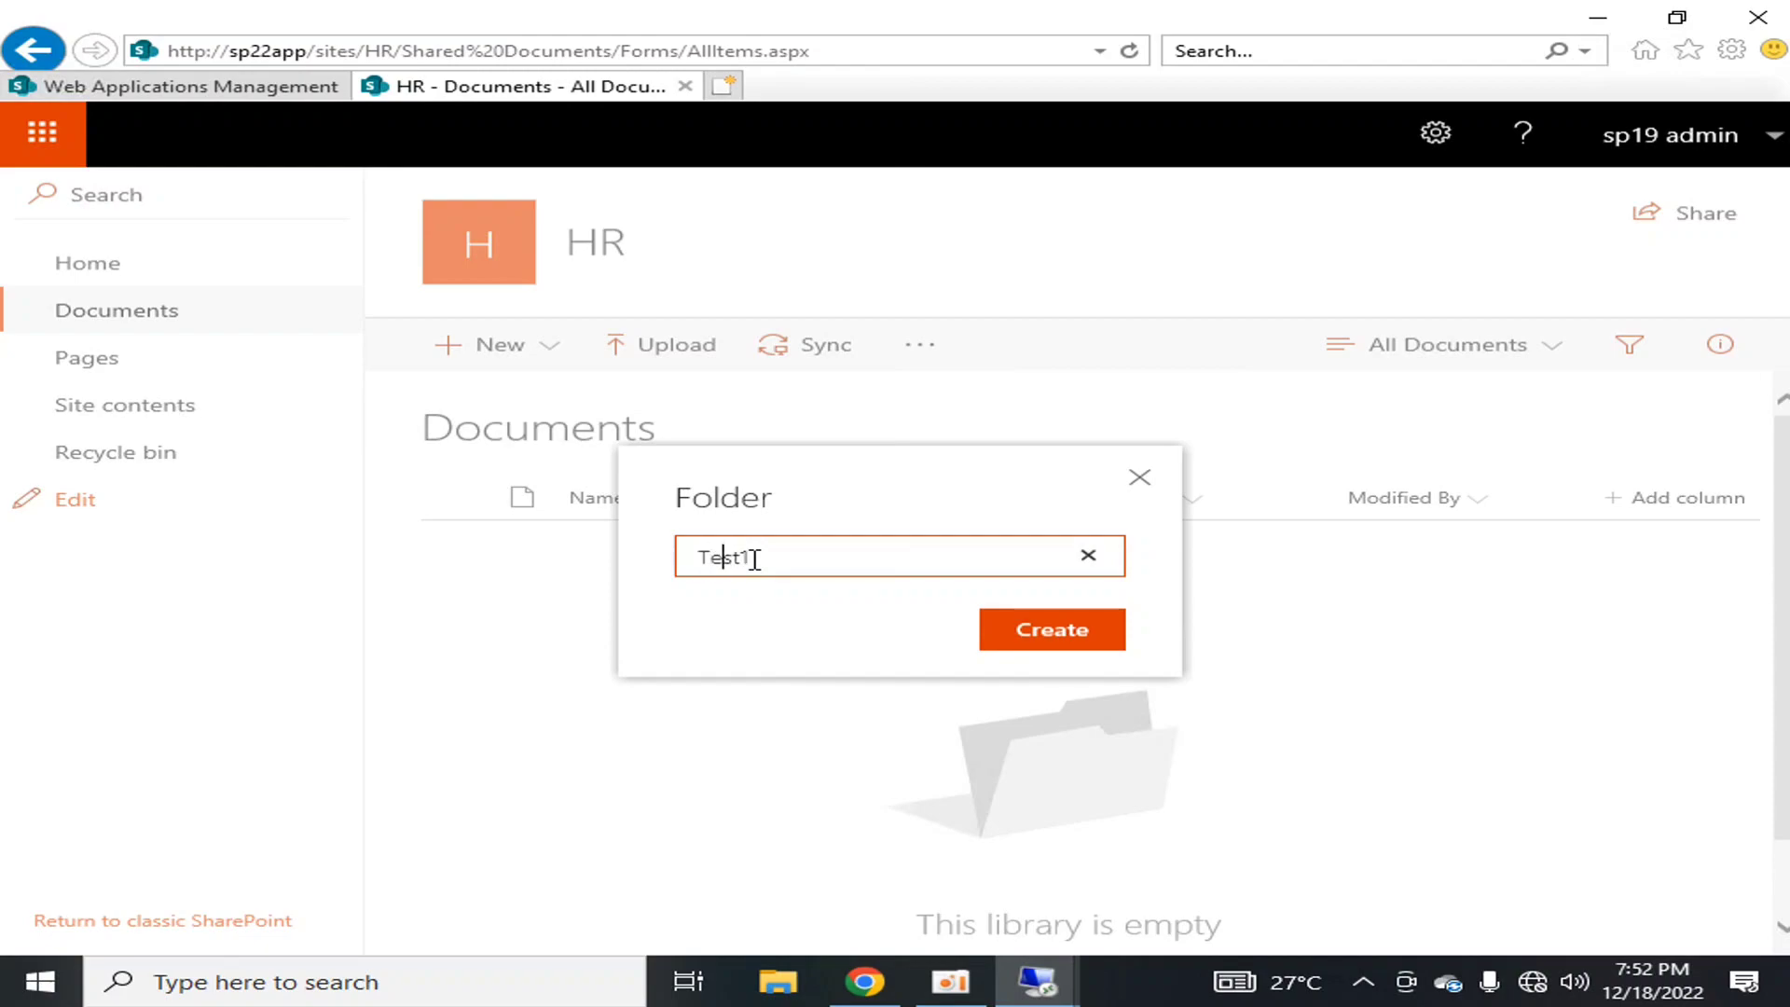
click(1051, 629)
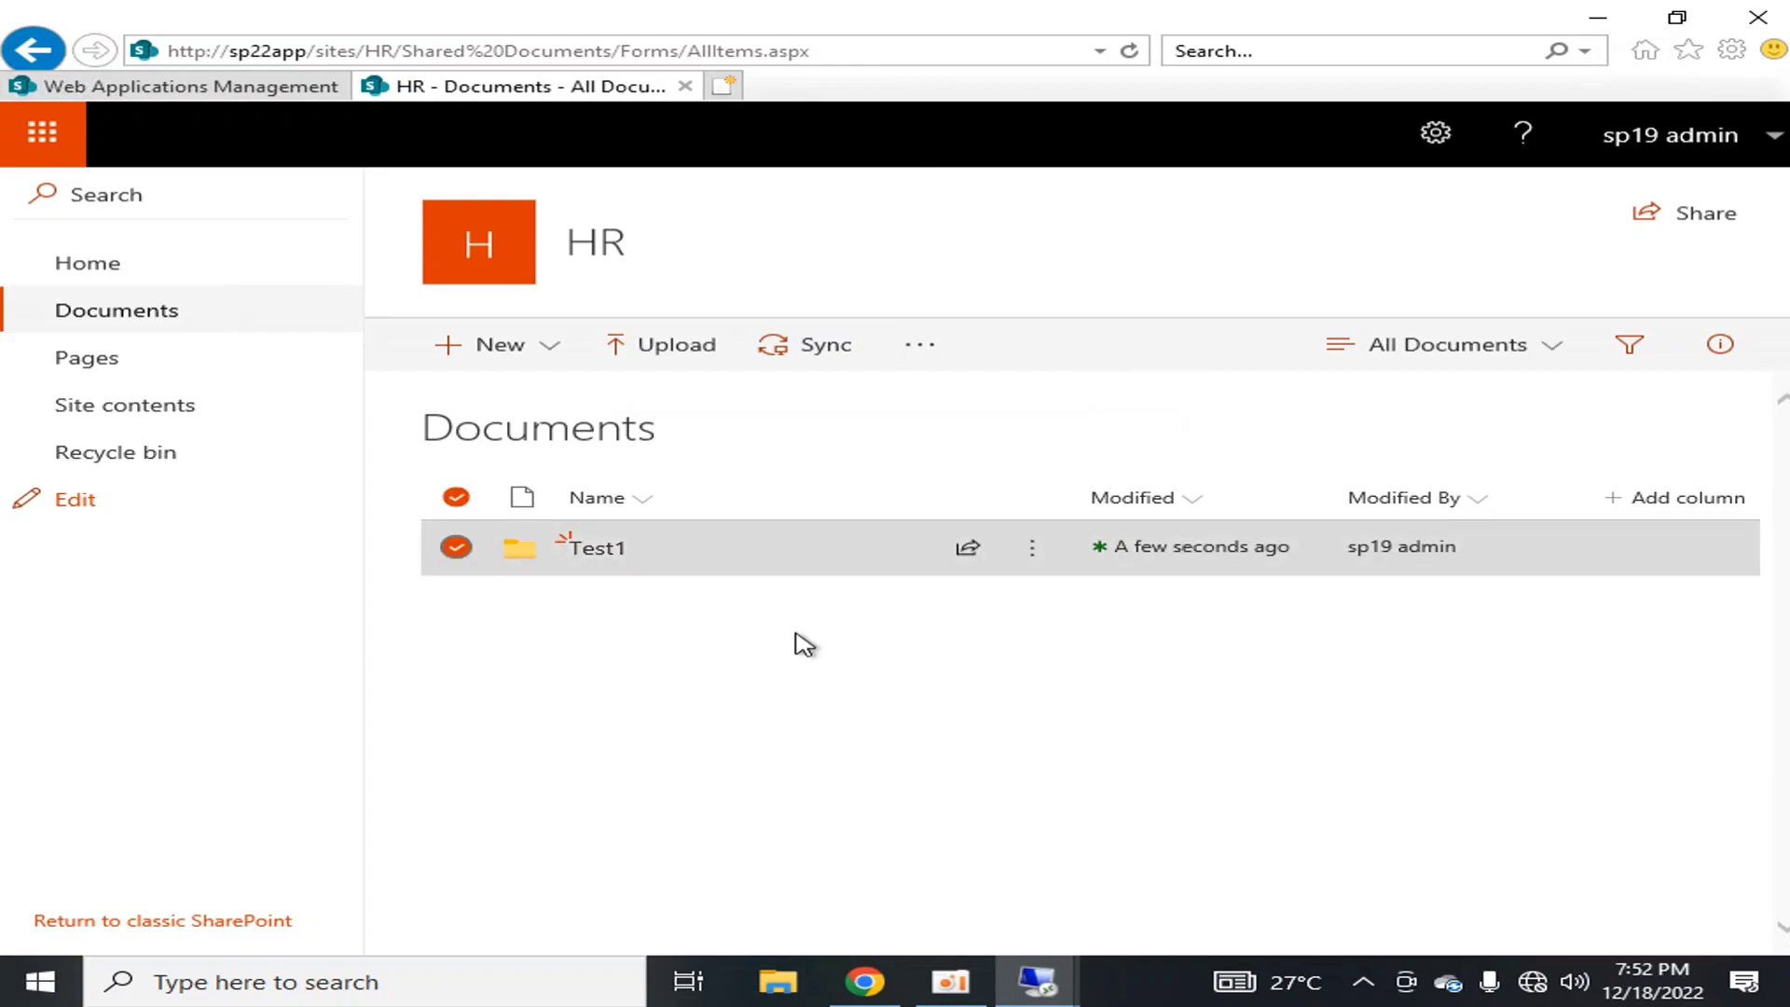
click(456, 547)
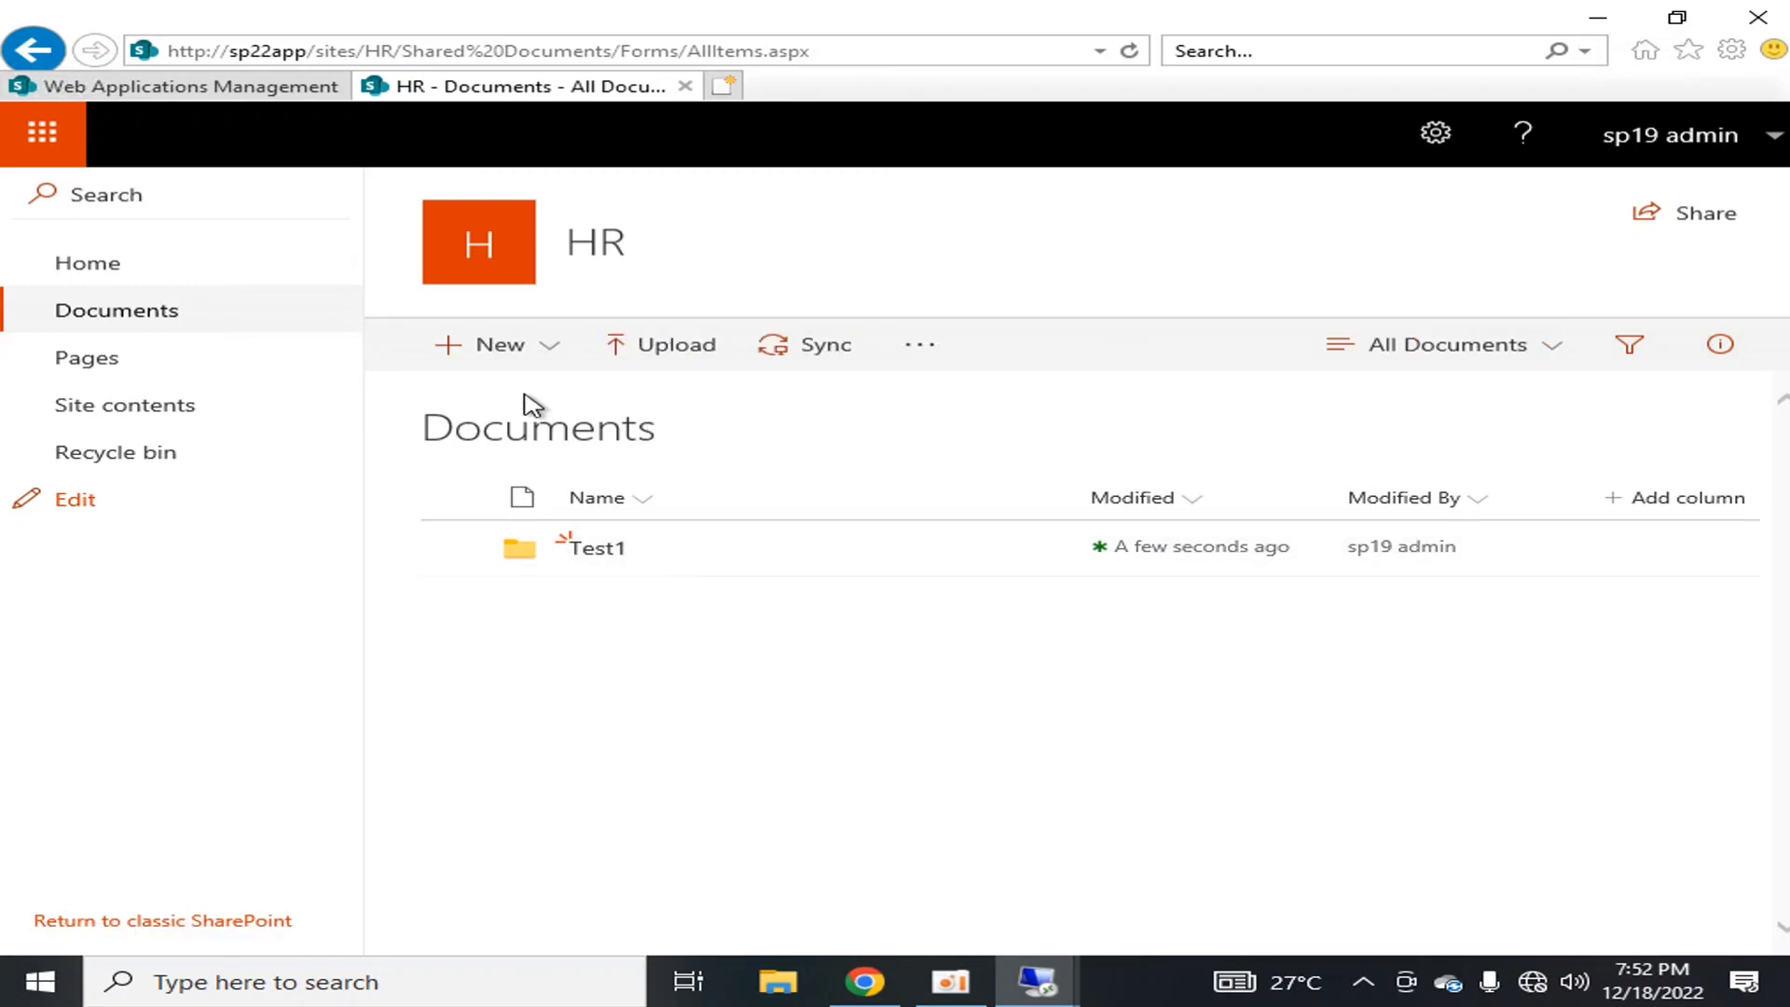
Step: Upload the file install features.txt into the HR Documents library
click(674, 344)
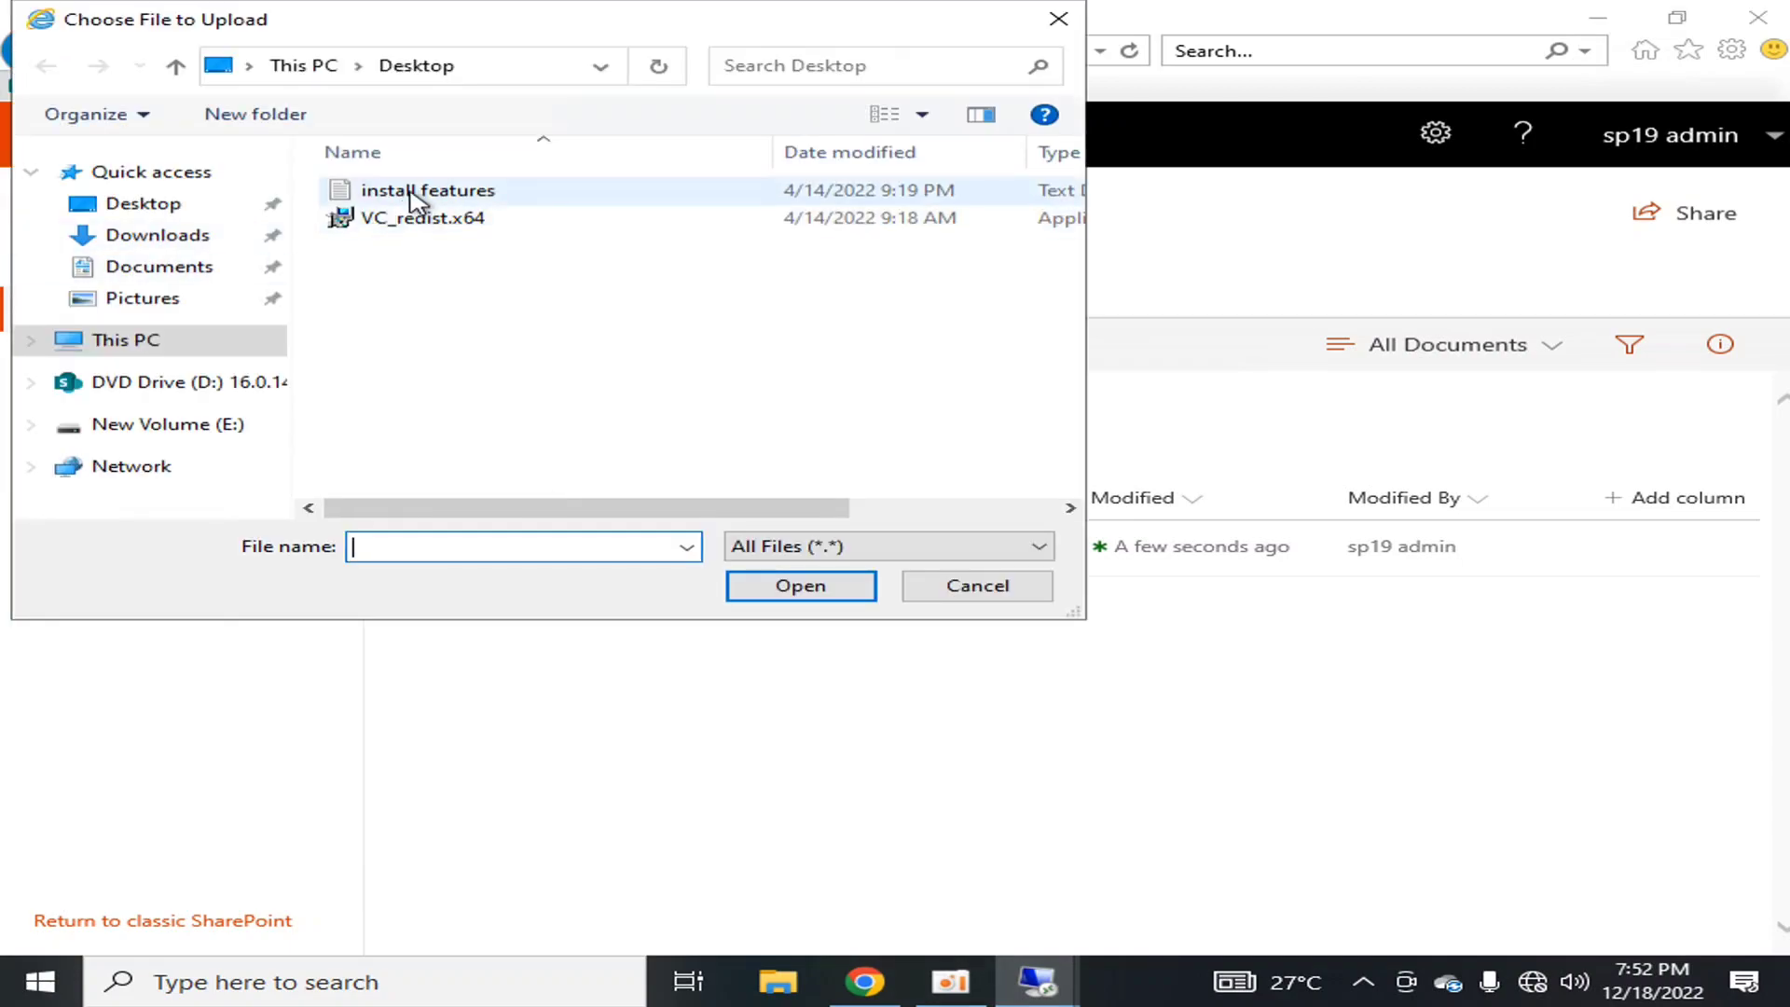
click(799, 585)
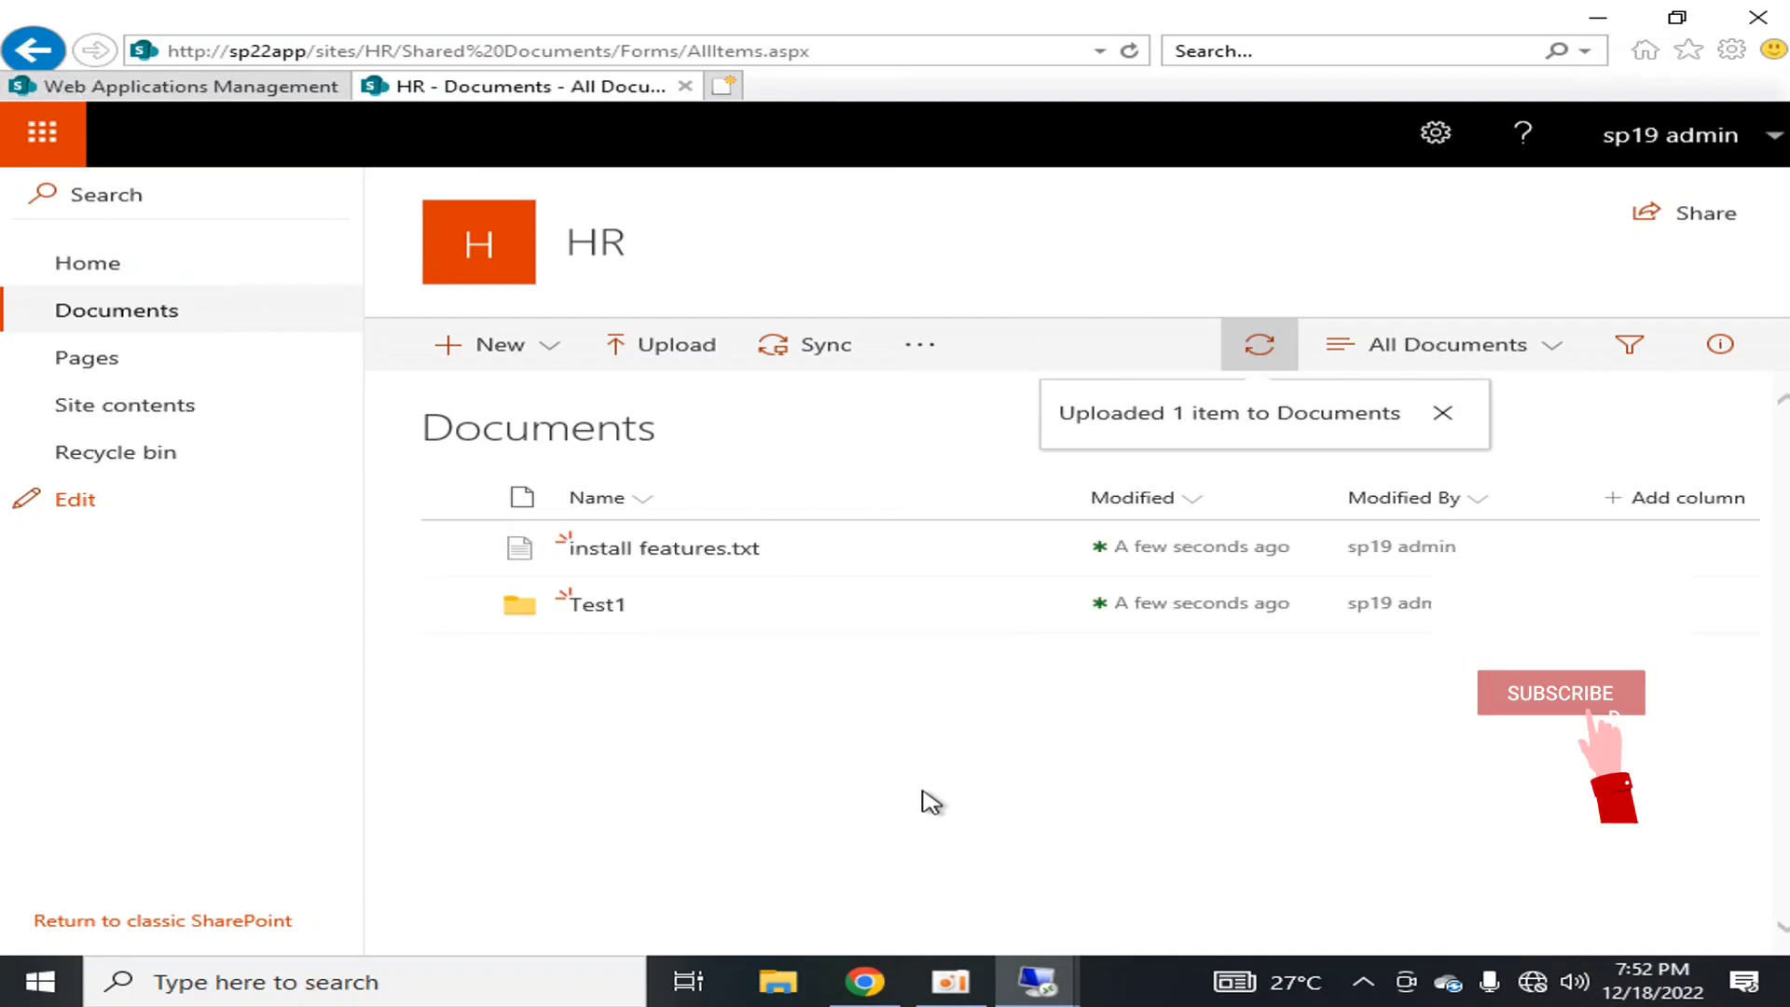
click(1560, 693)
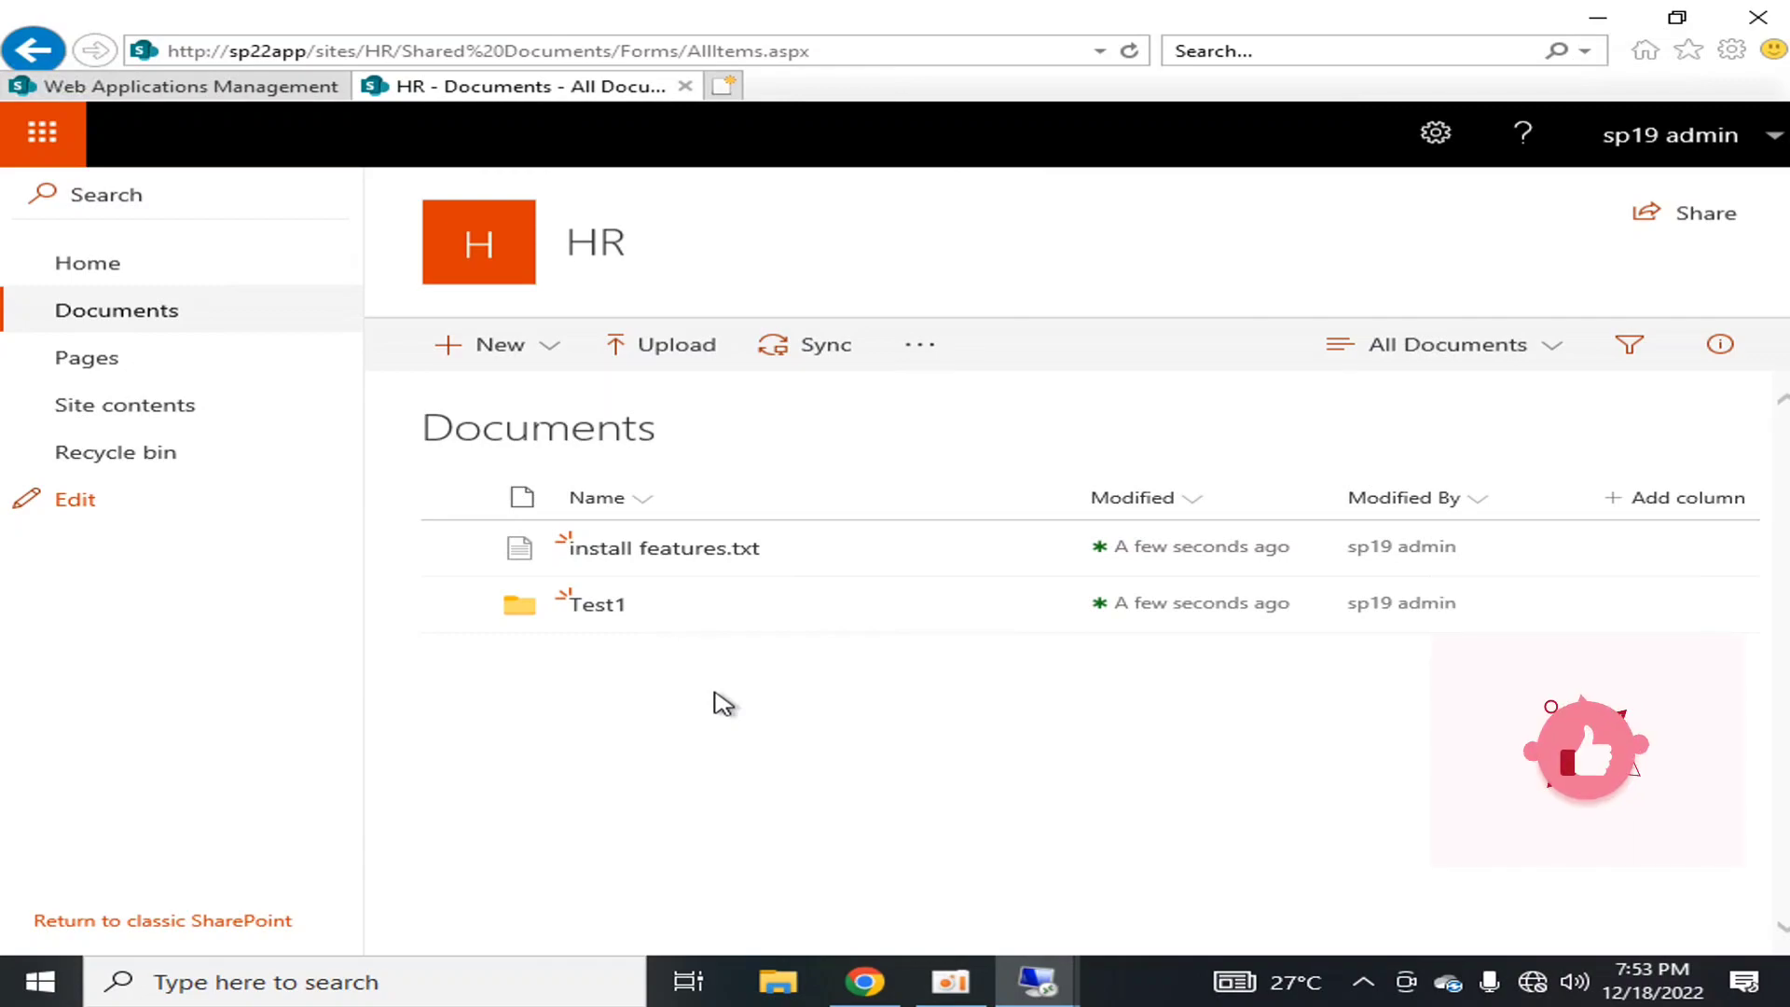
mouse_move(1001, 500)
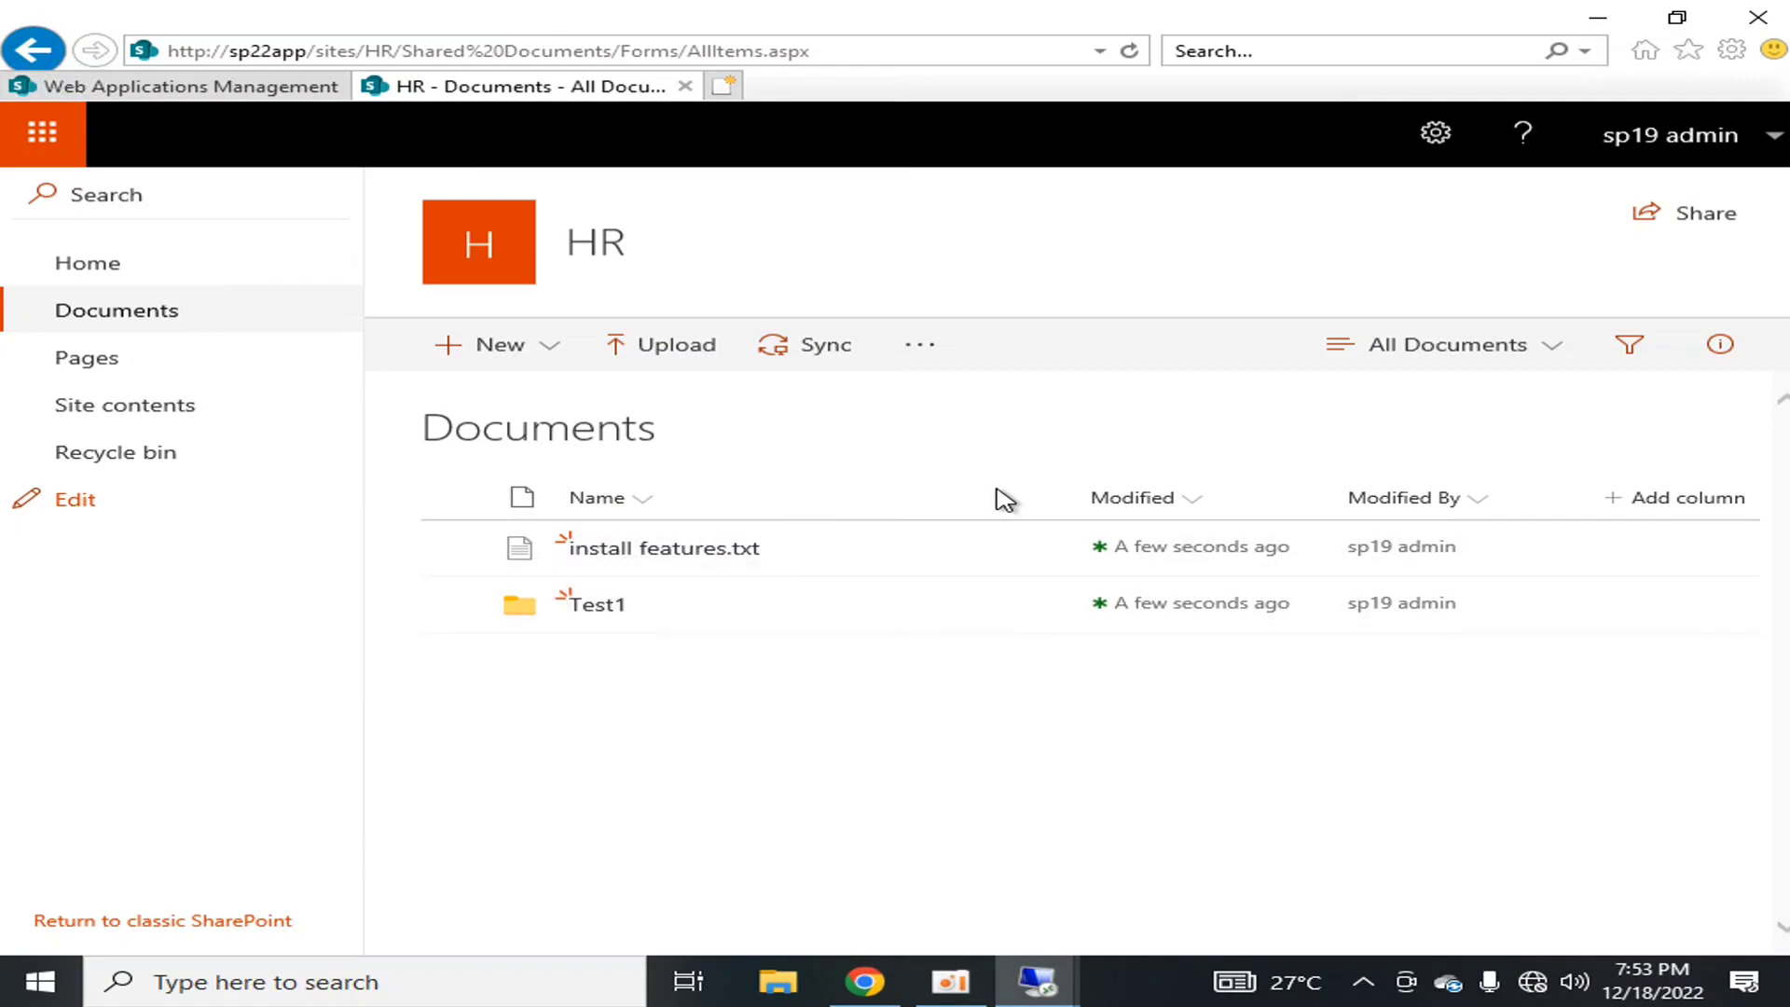
mouse_move(748, 712)
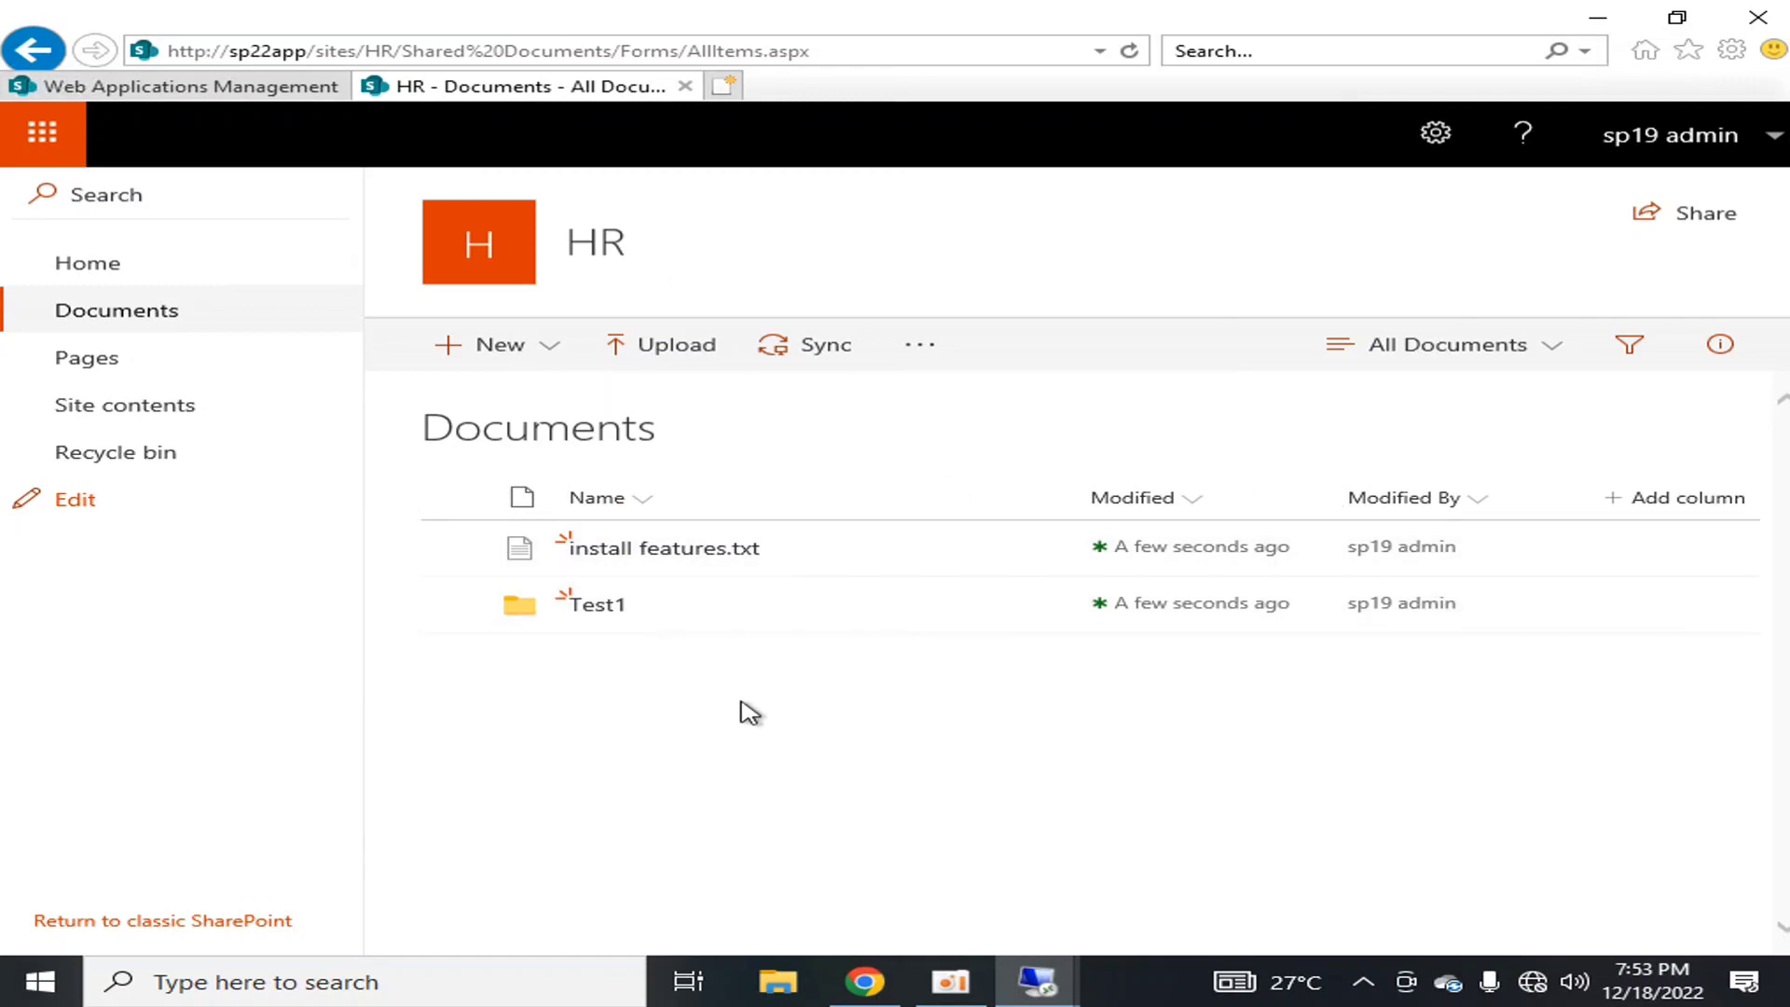
mouse_move(743, 706)
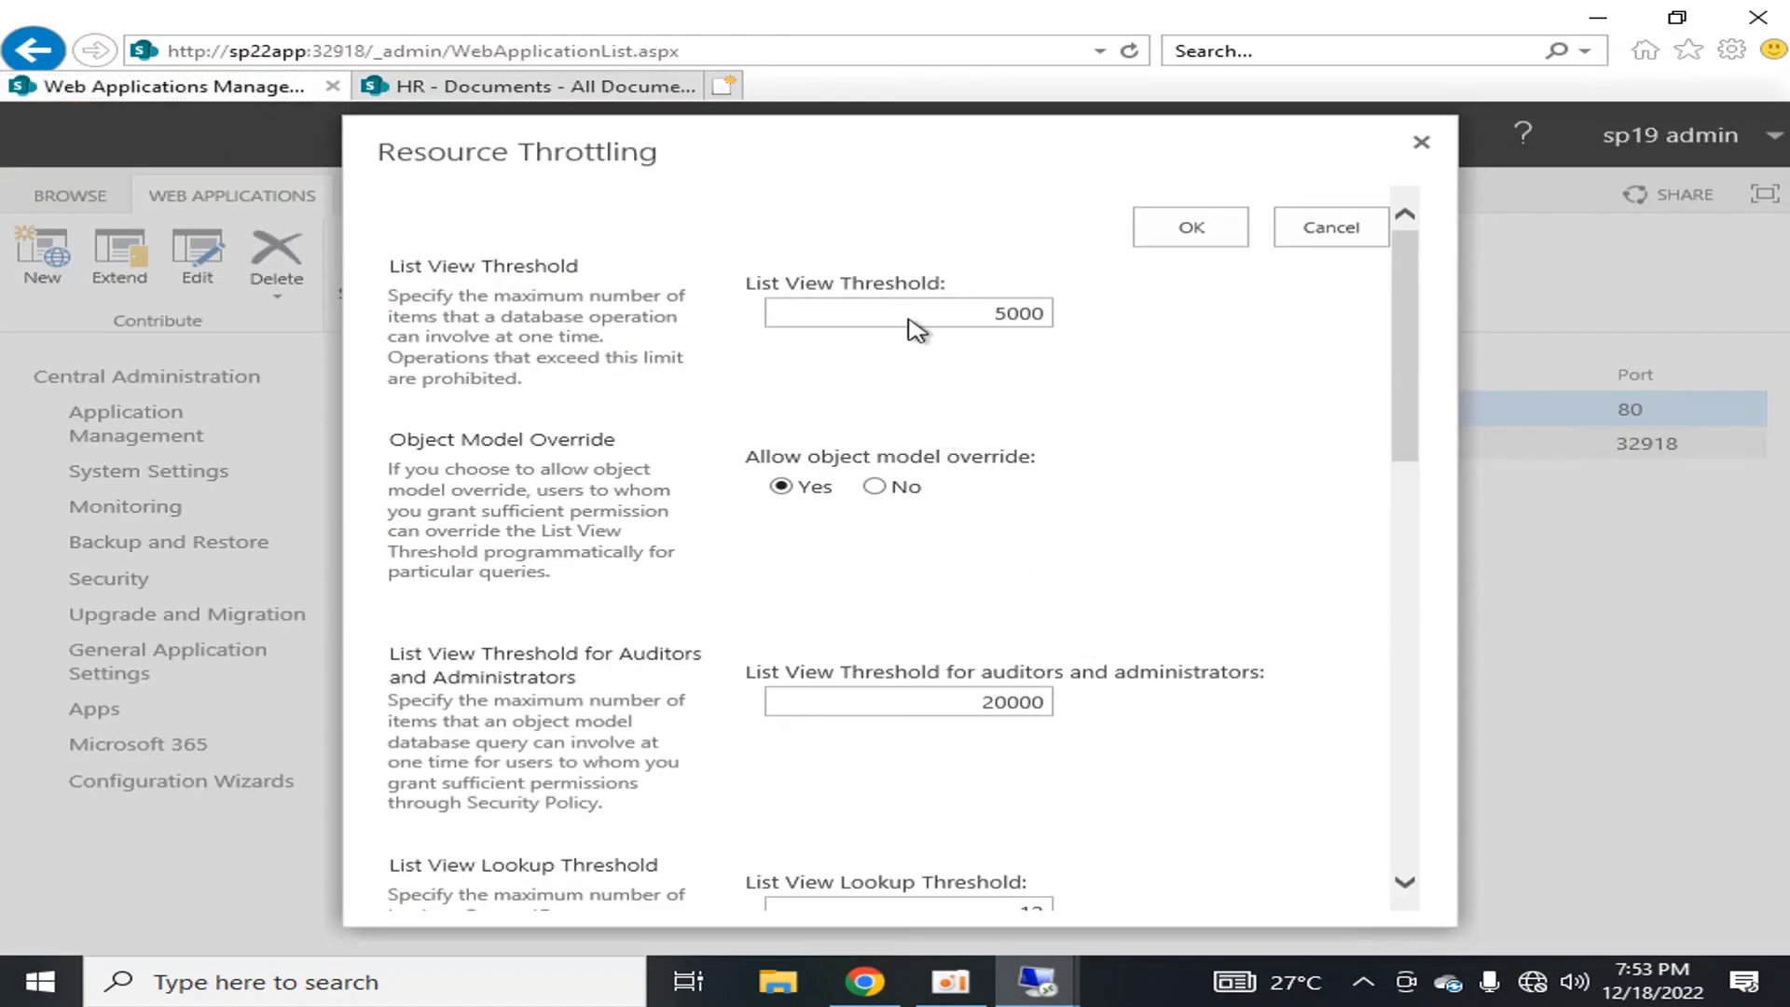
click(907, 314)
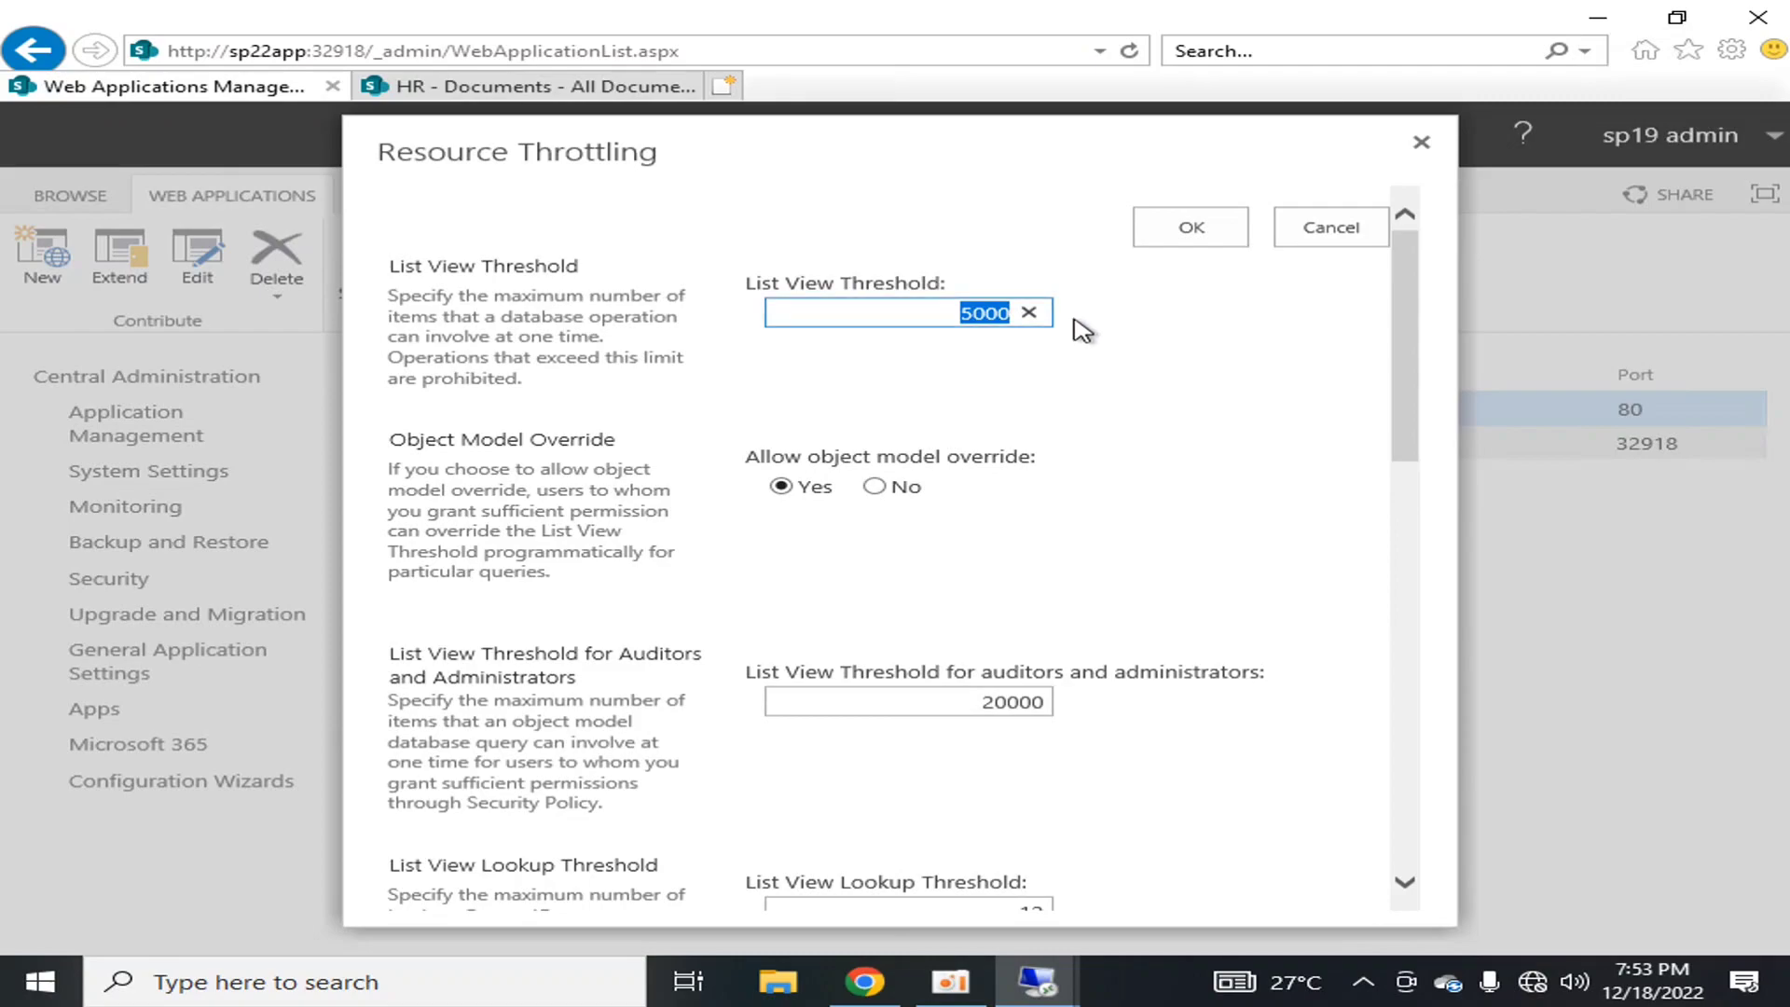
click(549, 392)
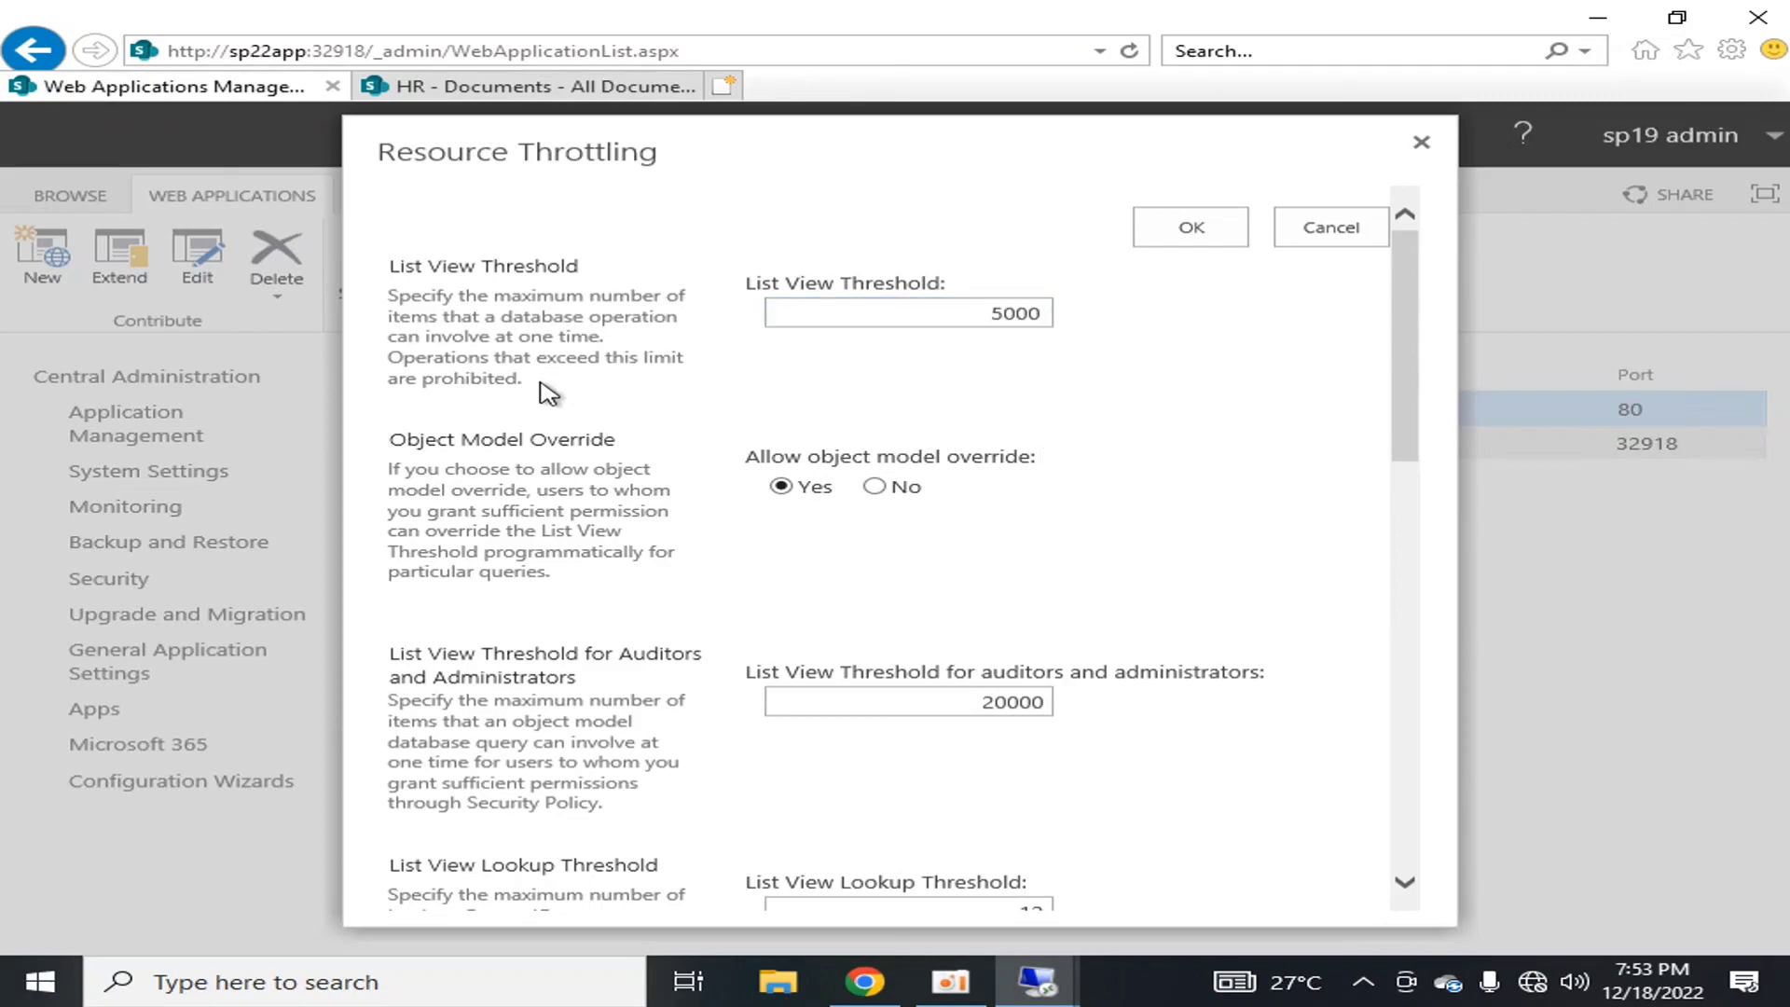
mouse_move(668, 405)
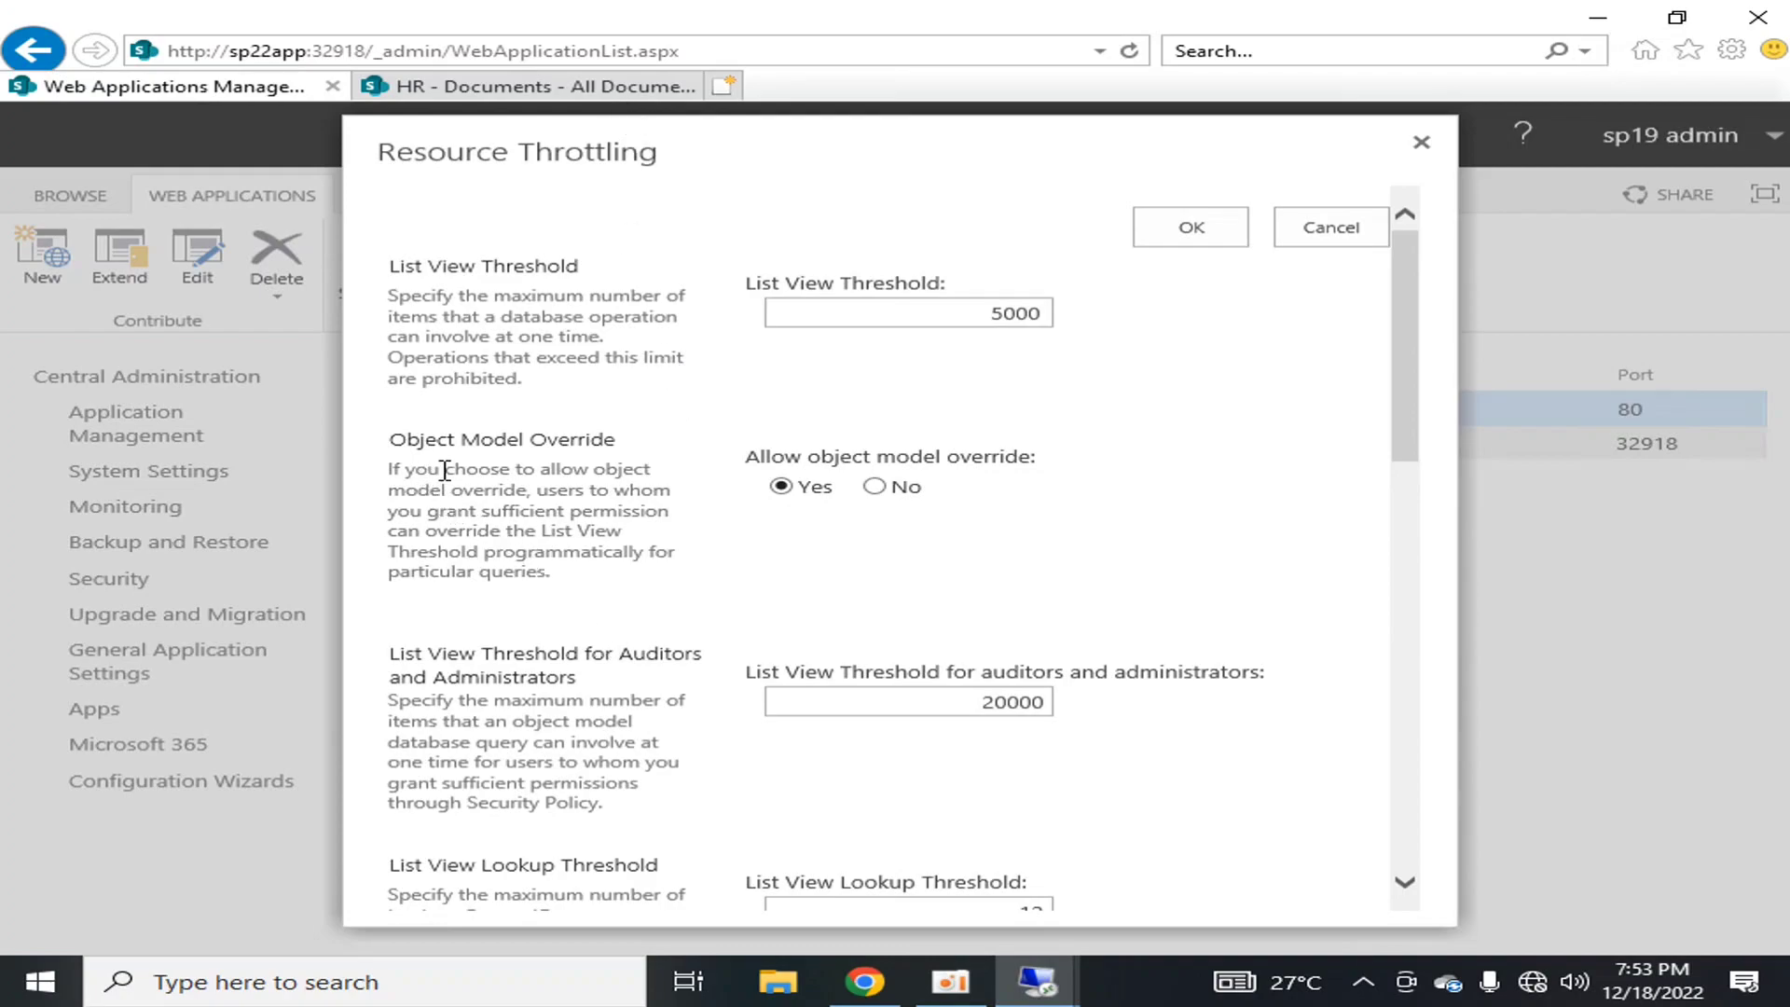
mouse_move(854, 553)
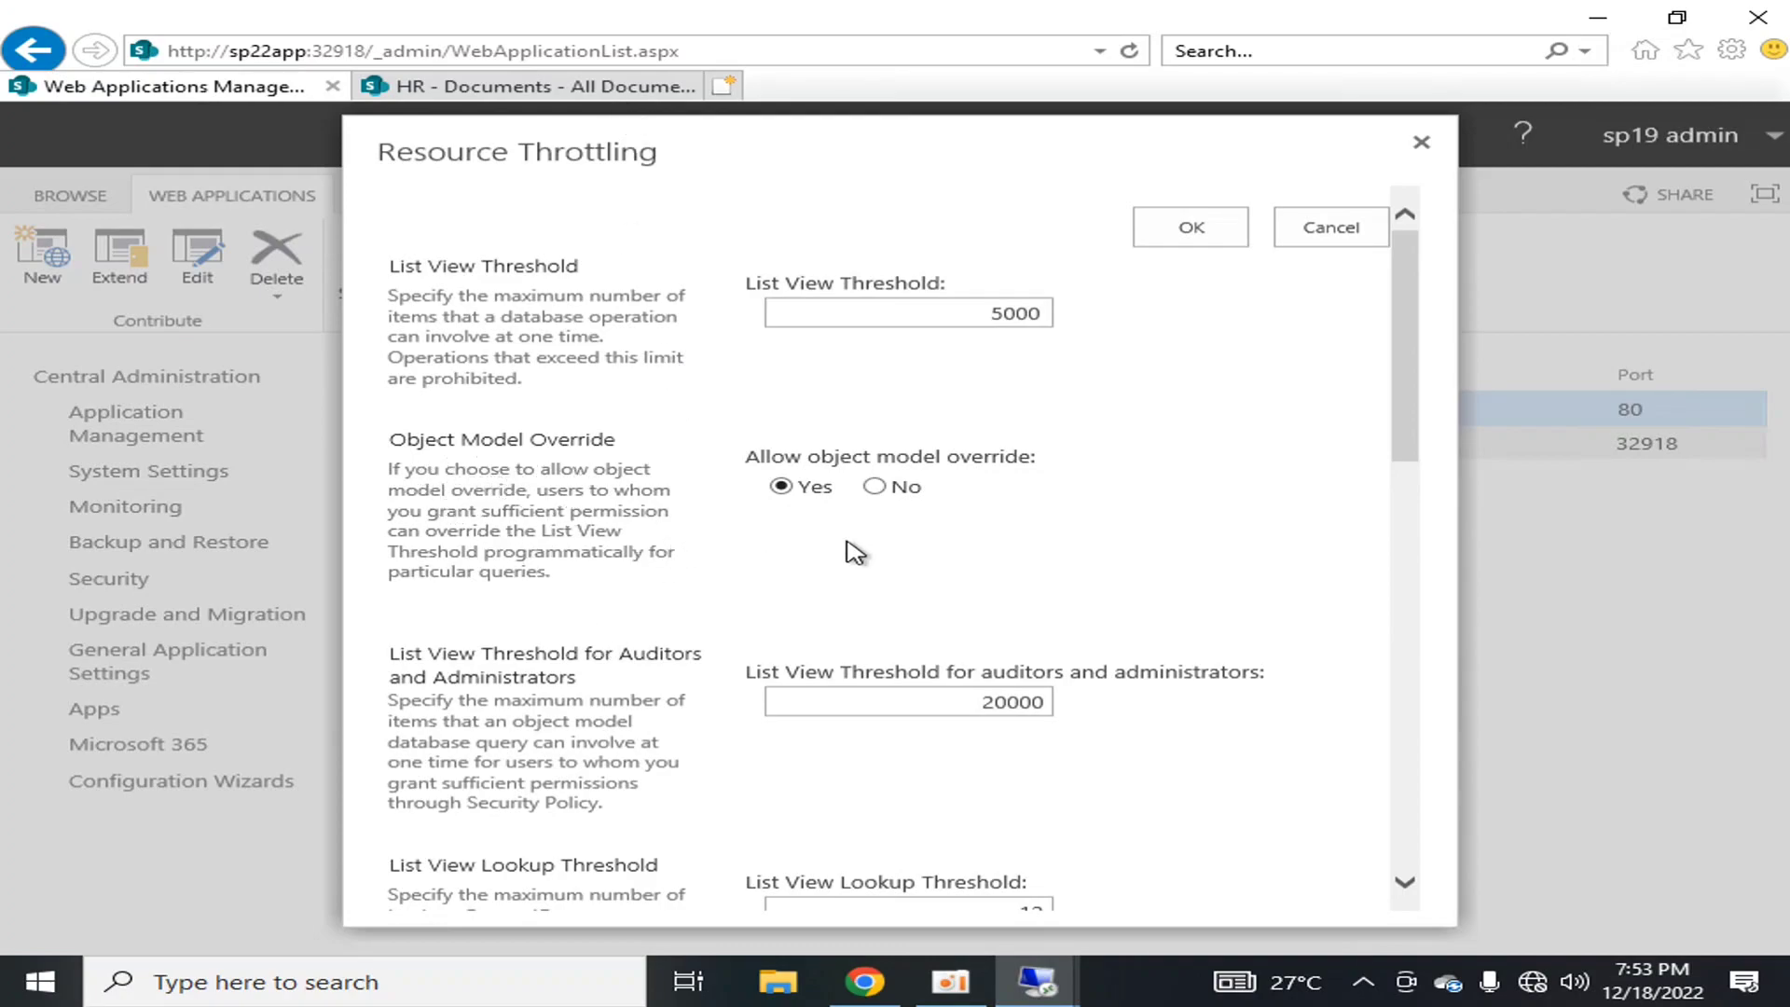
mouse_move(861, 549)
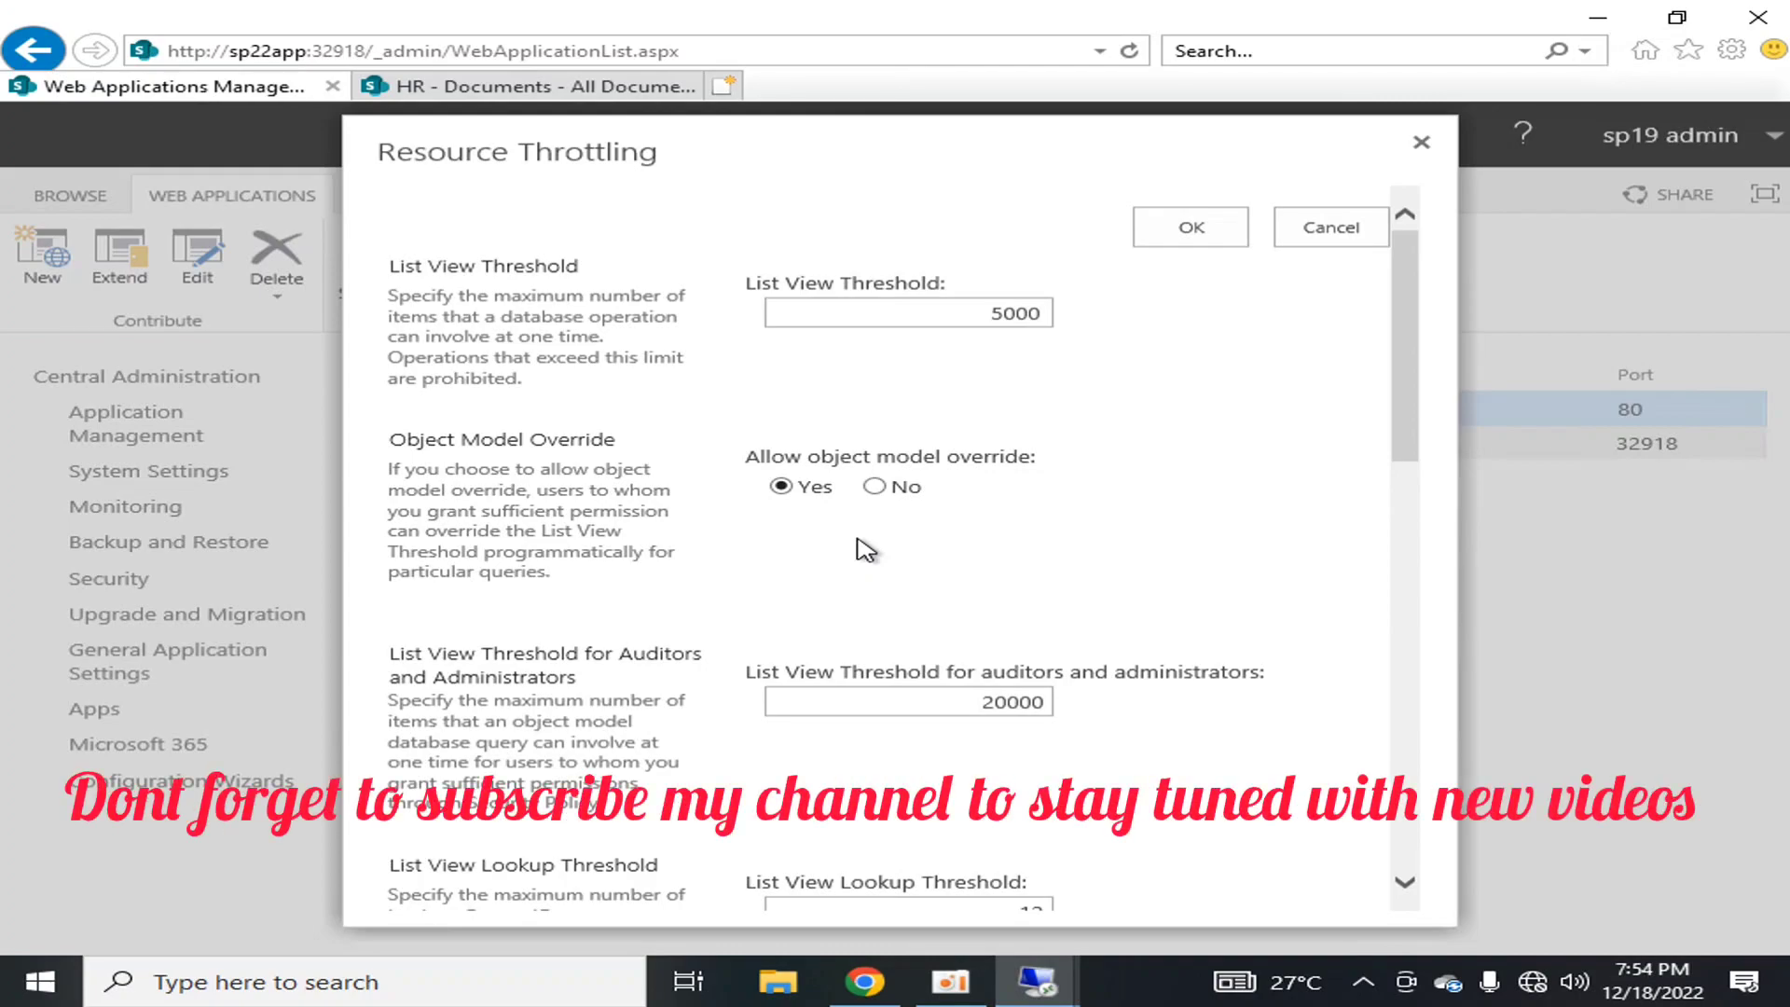
mouse_move(892, 565)
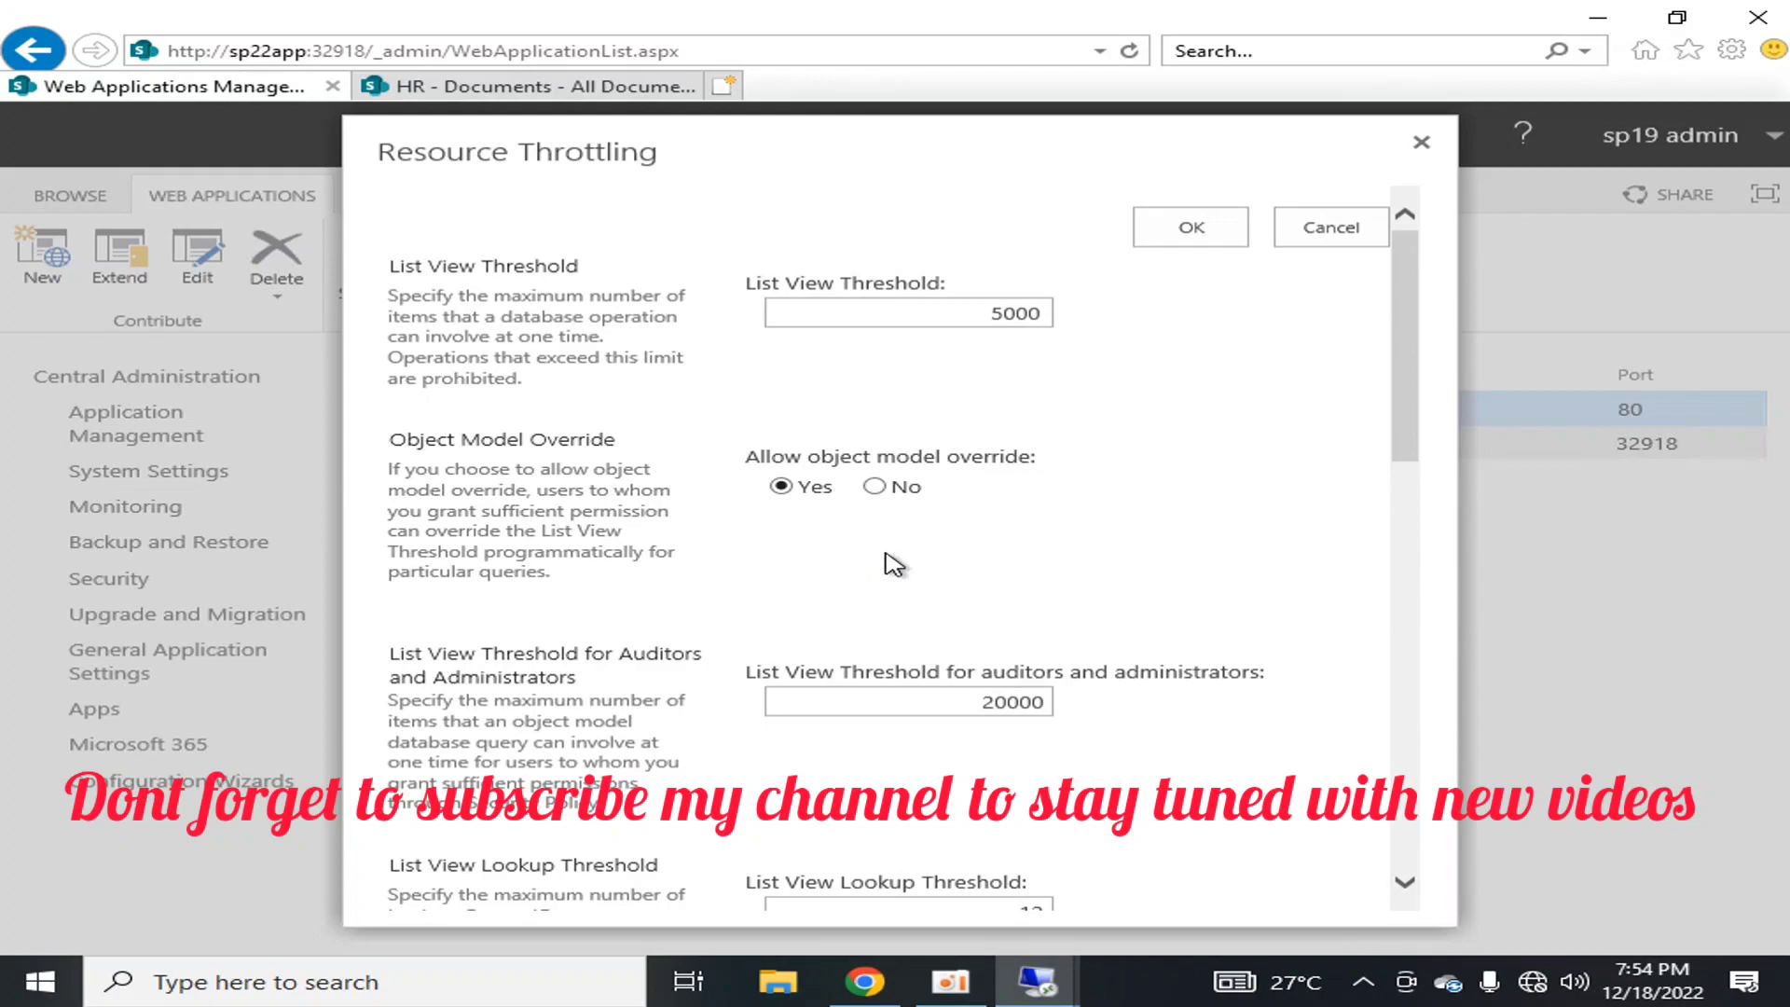
mouse_move(725, 565)
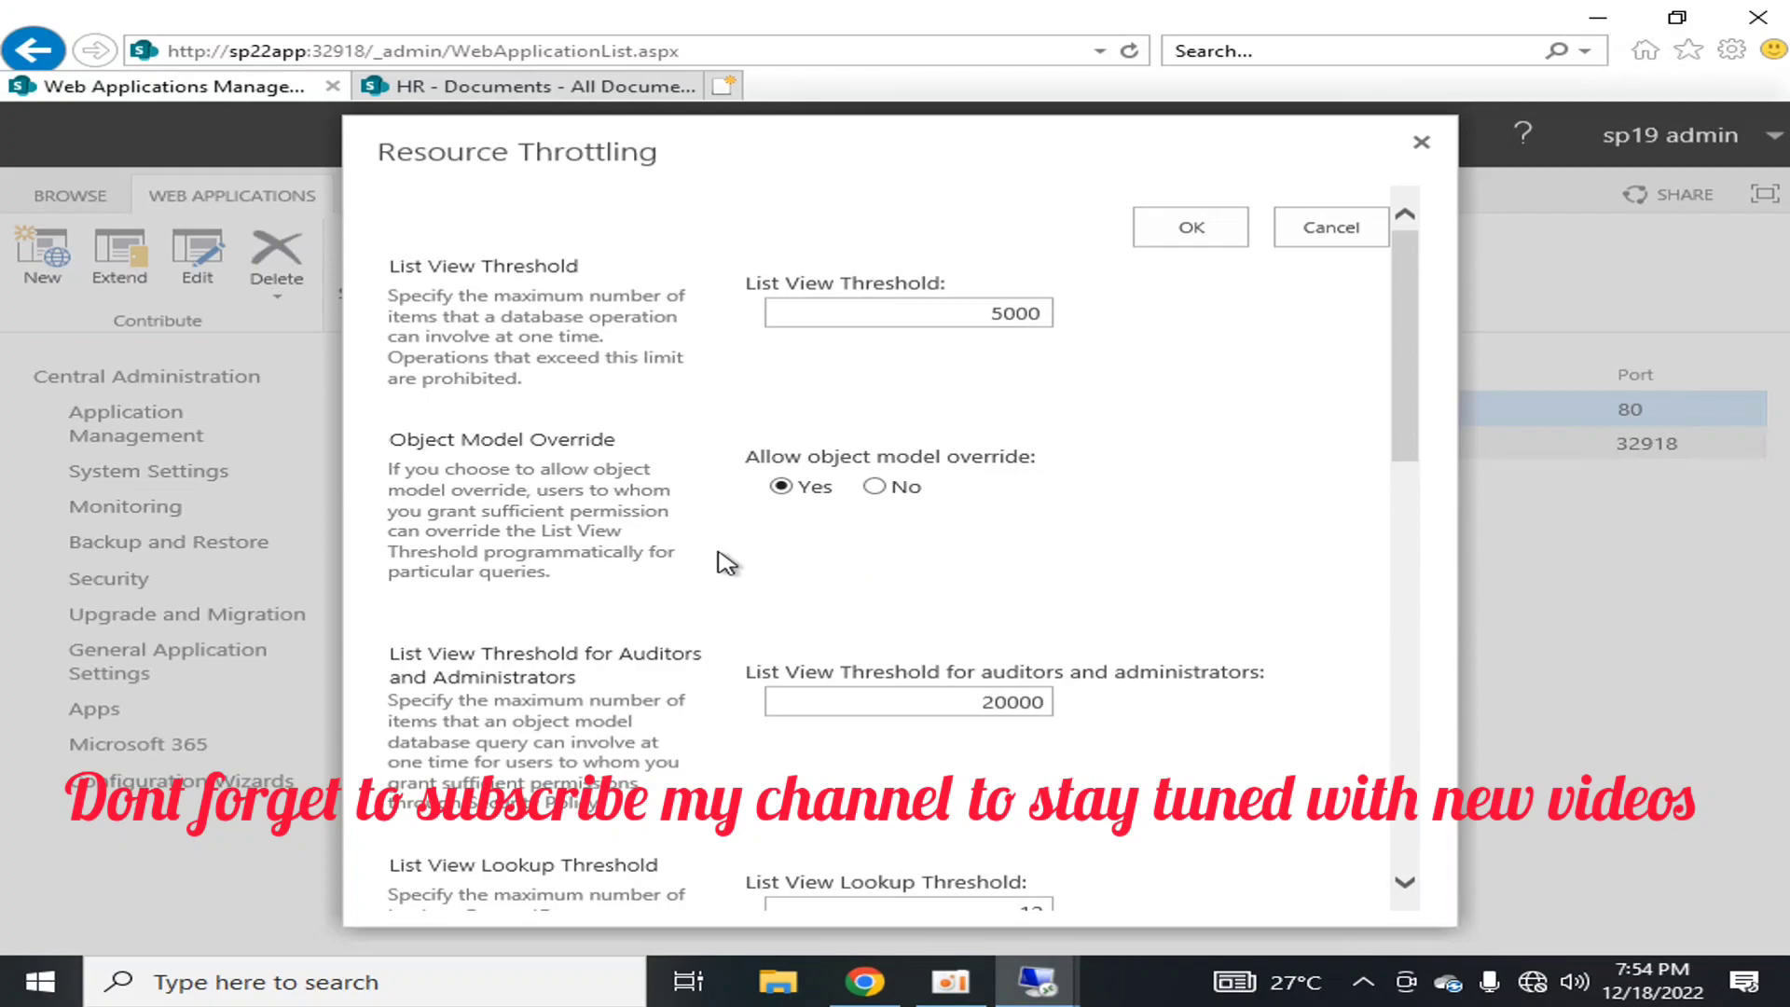
mouse_move(651, 529)
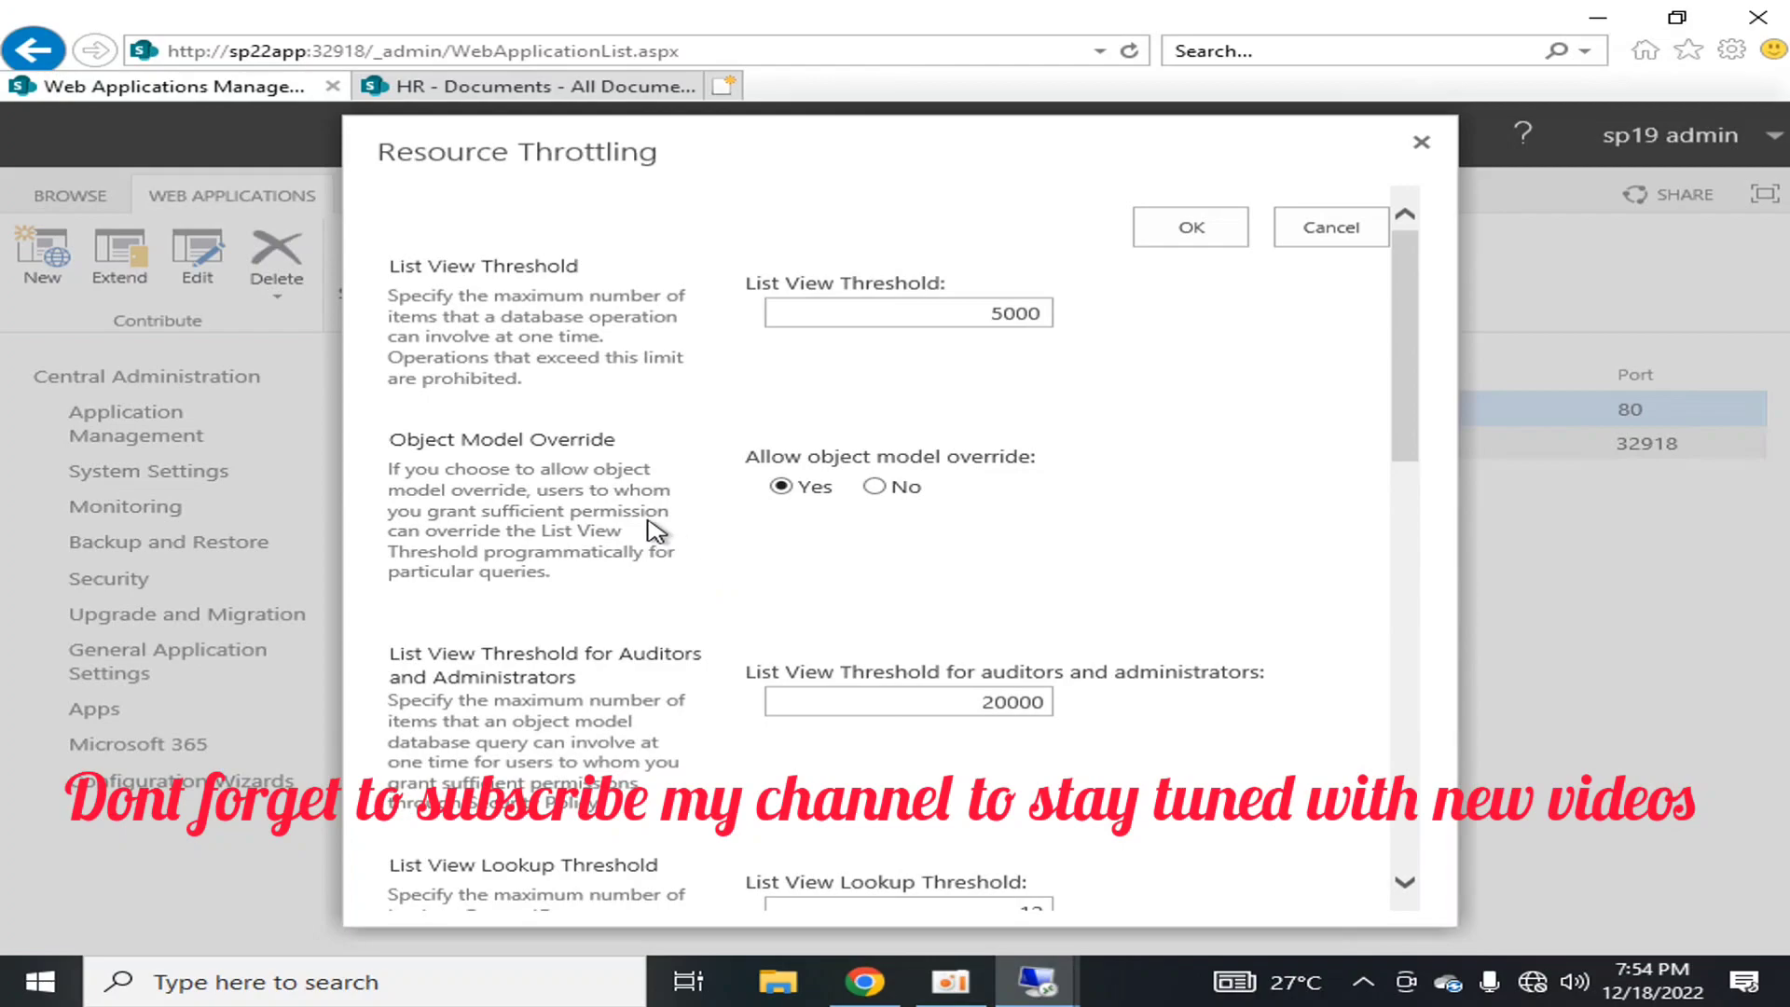
scroll(down, 3)
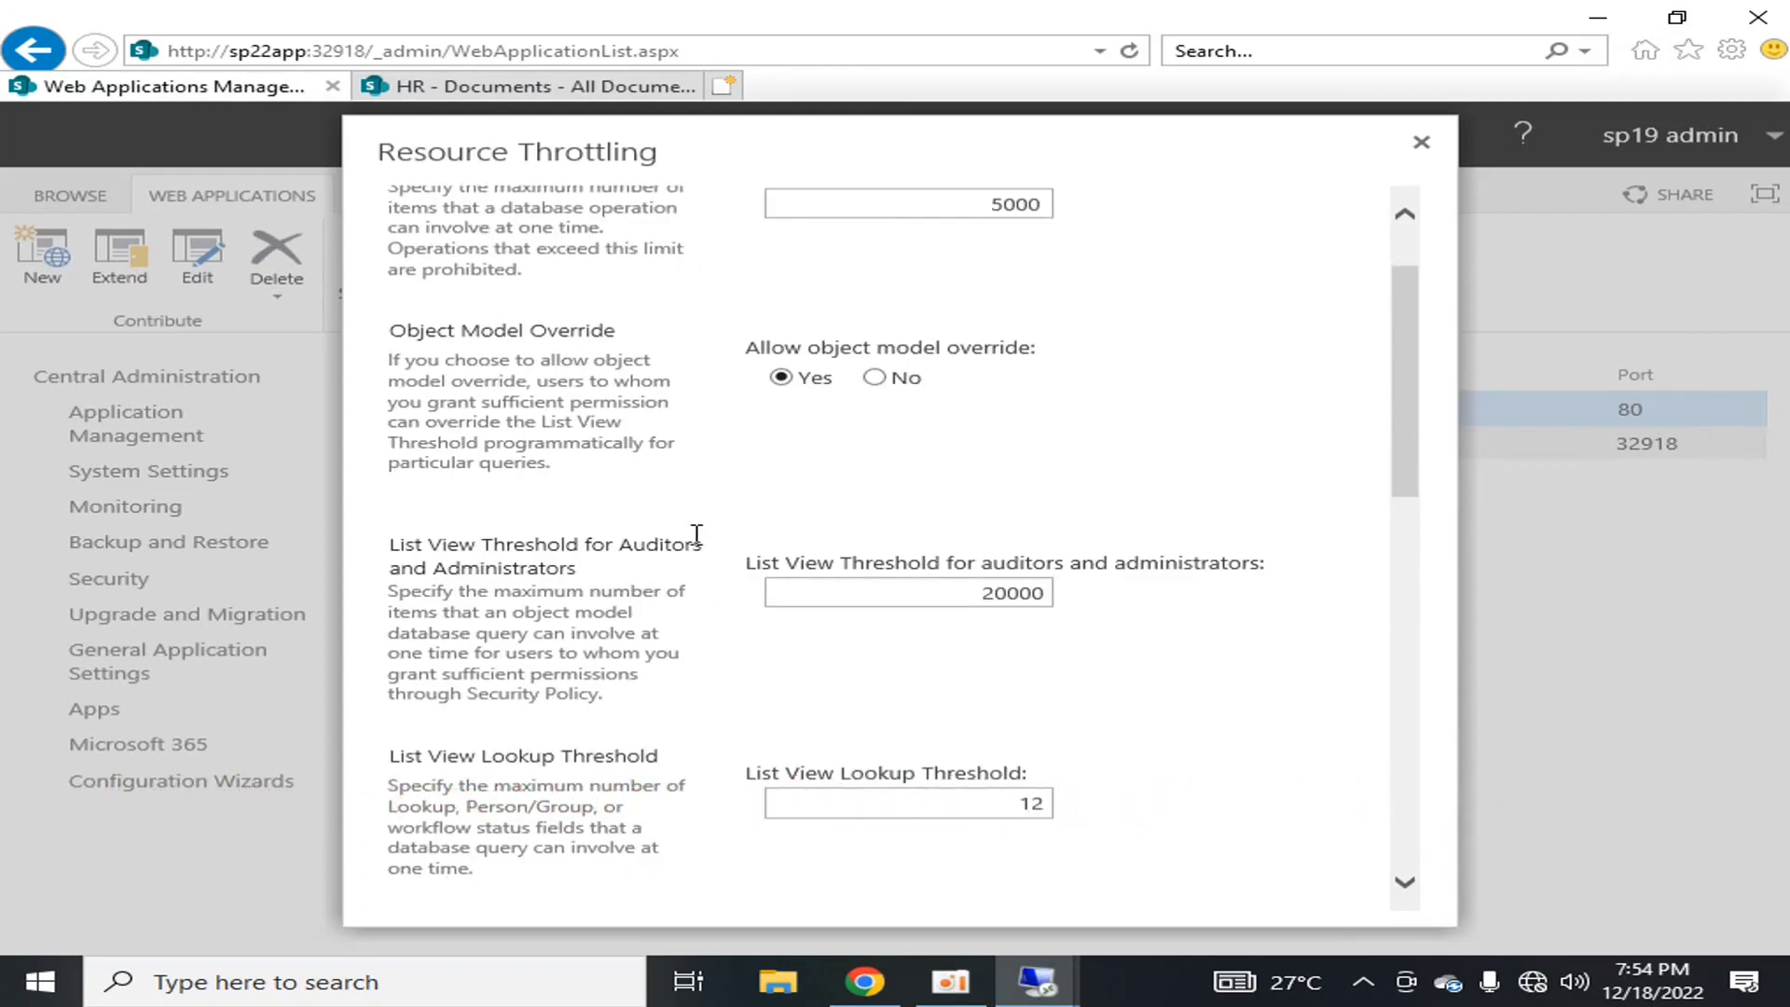
mouse_move(432, 571)
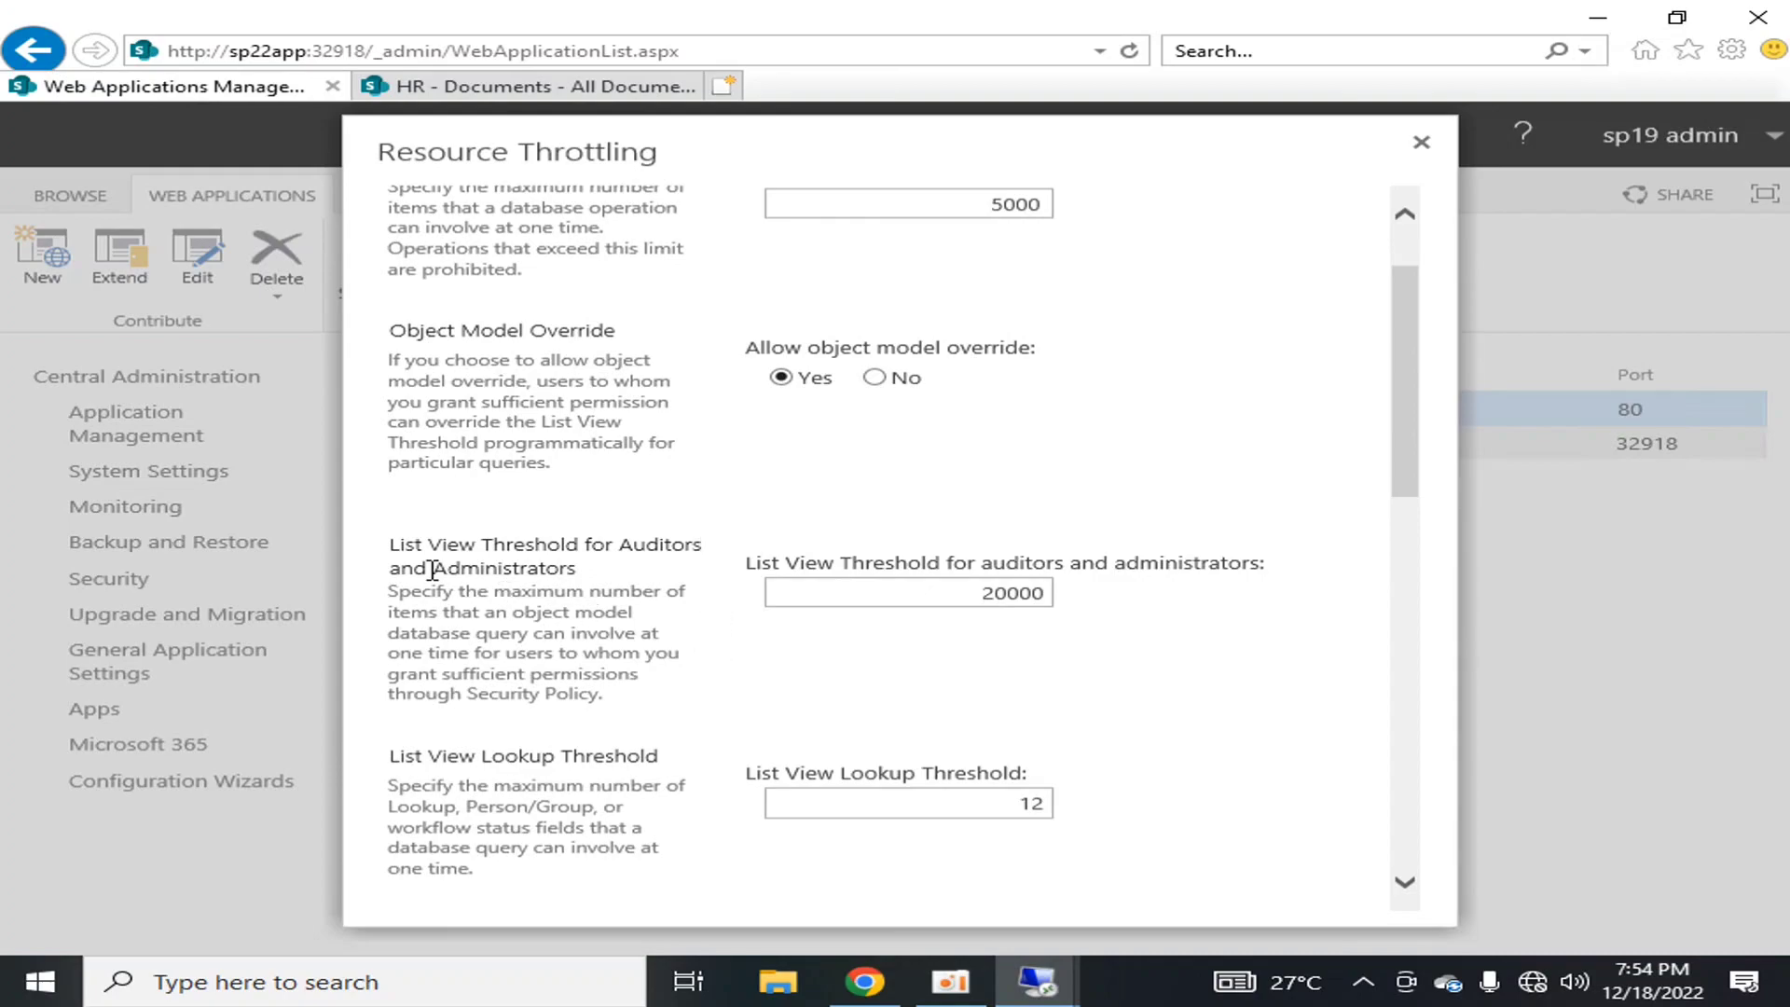
mouse_move(1022, 654)
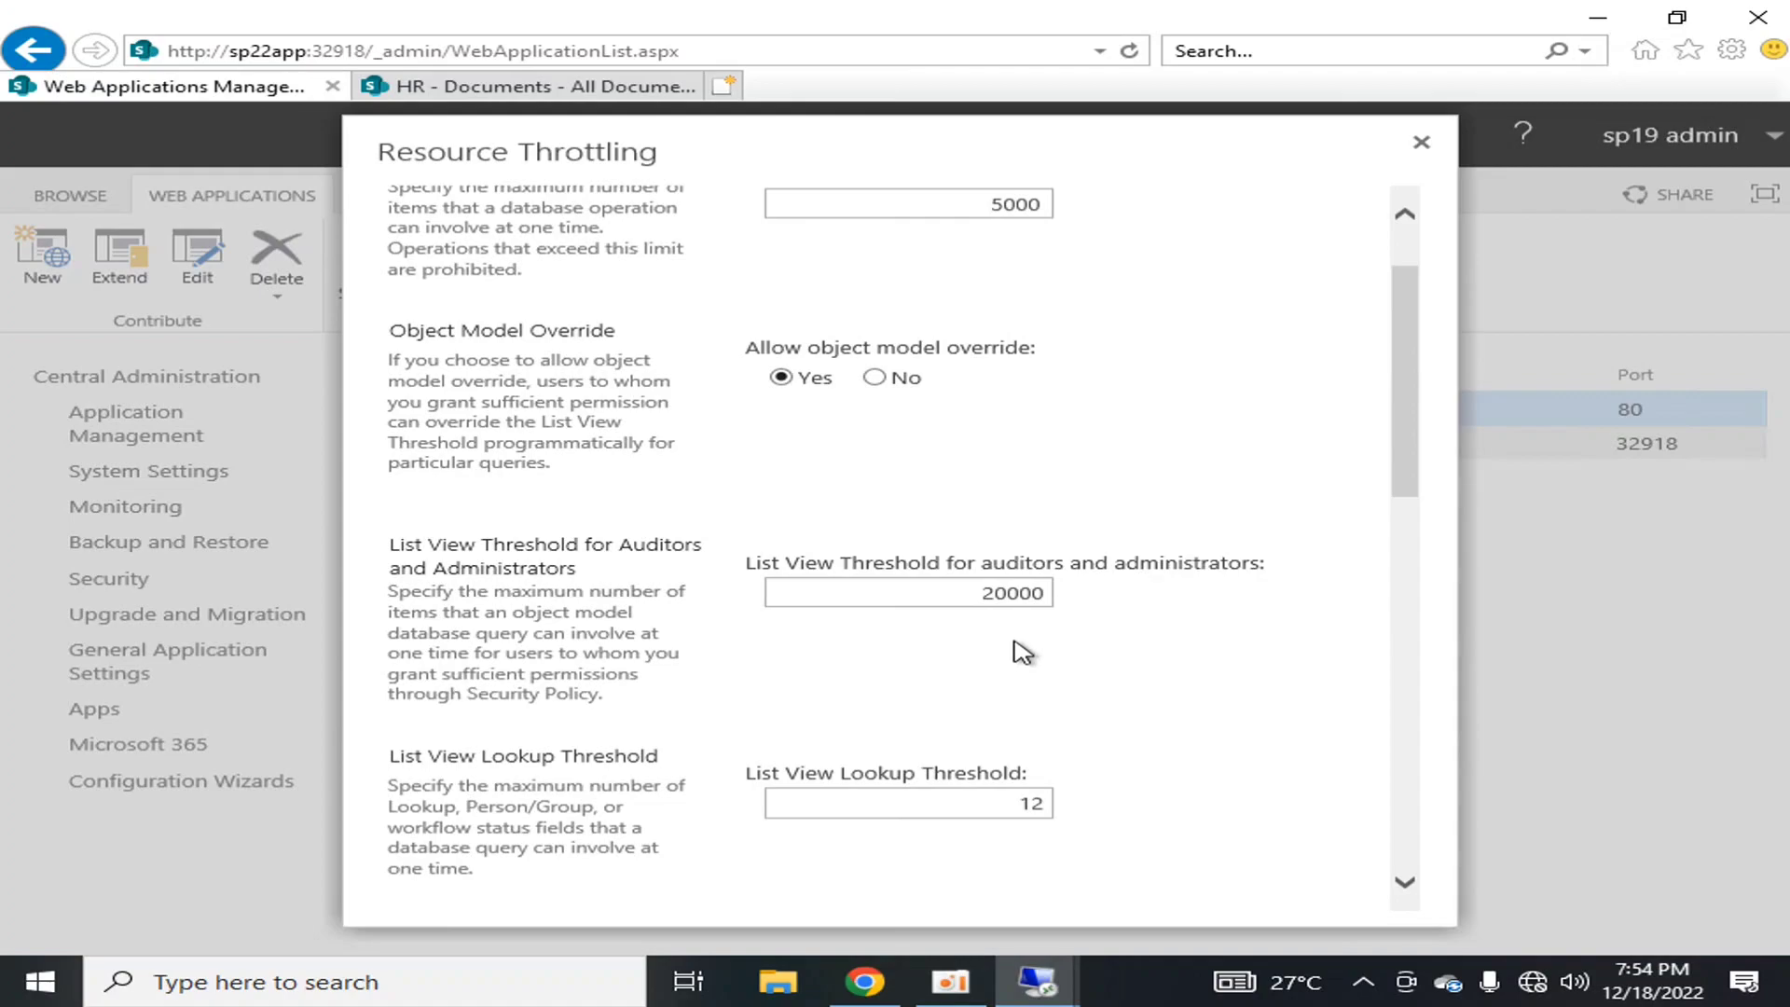
click(907, 593)
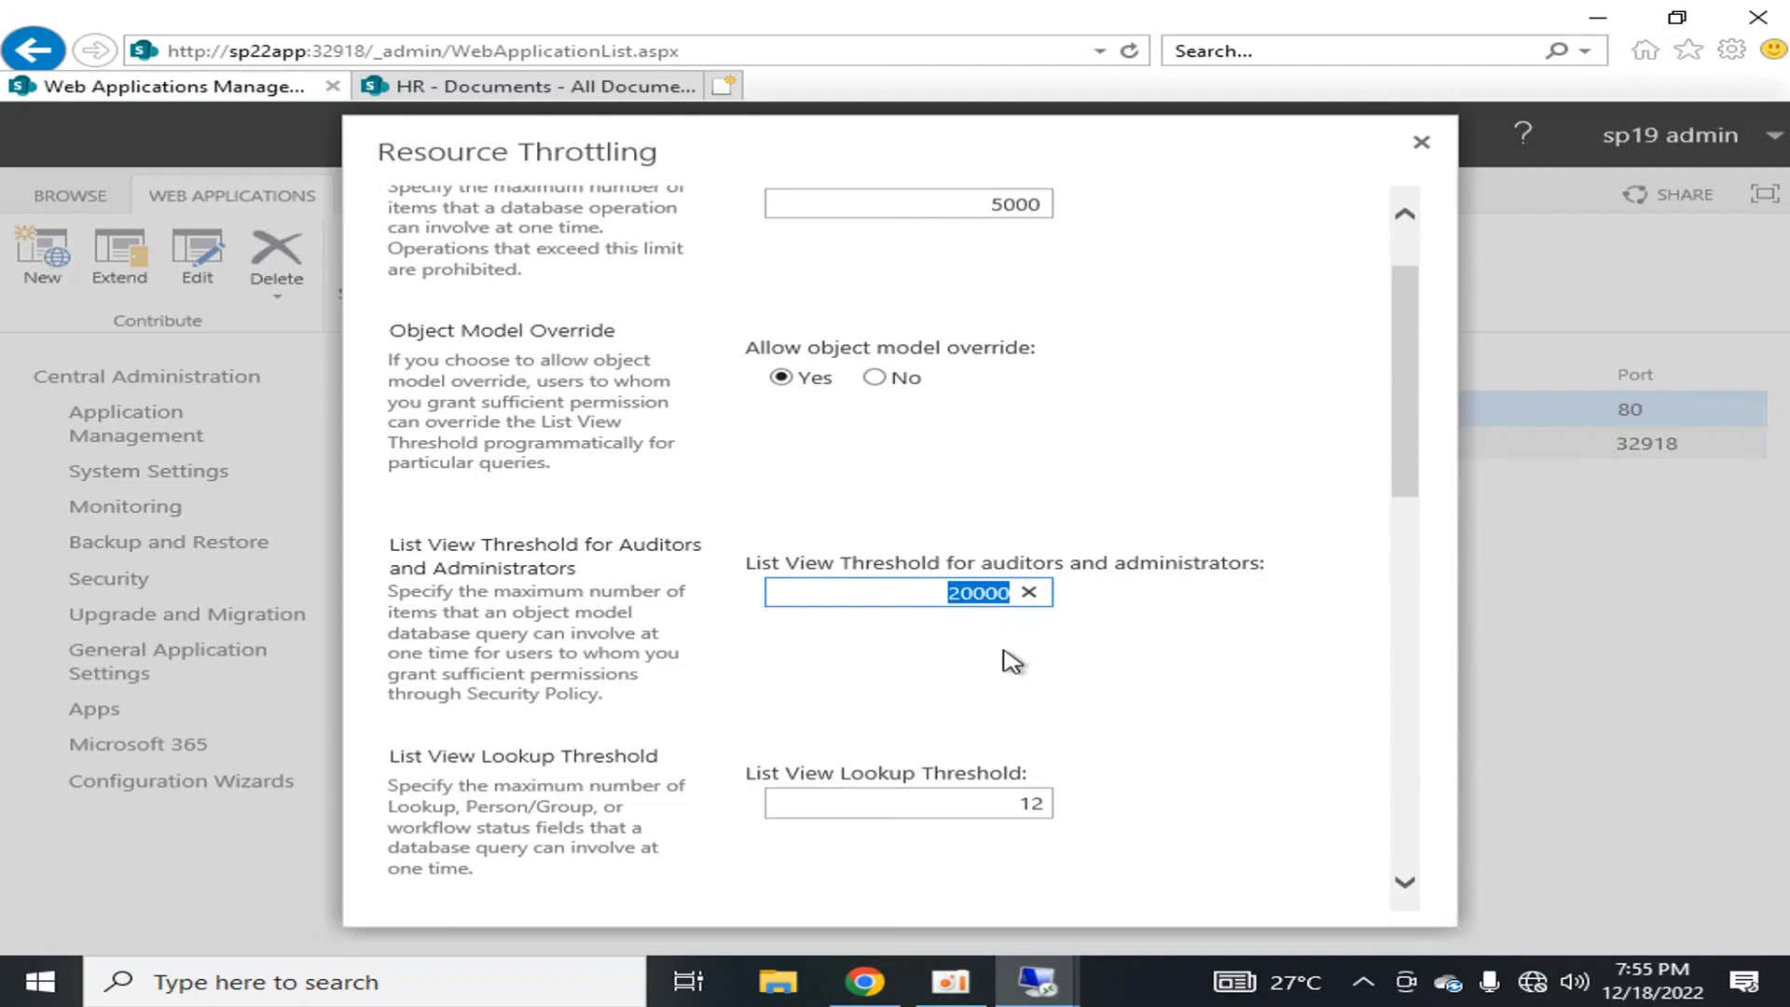
mouse_move(967, 616)
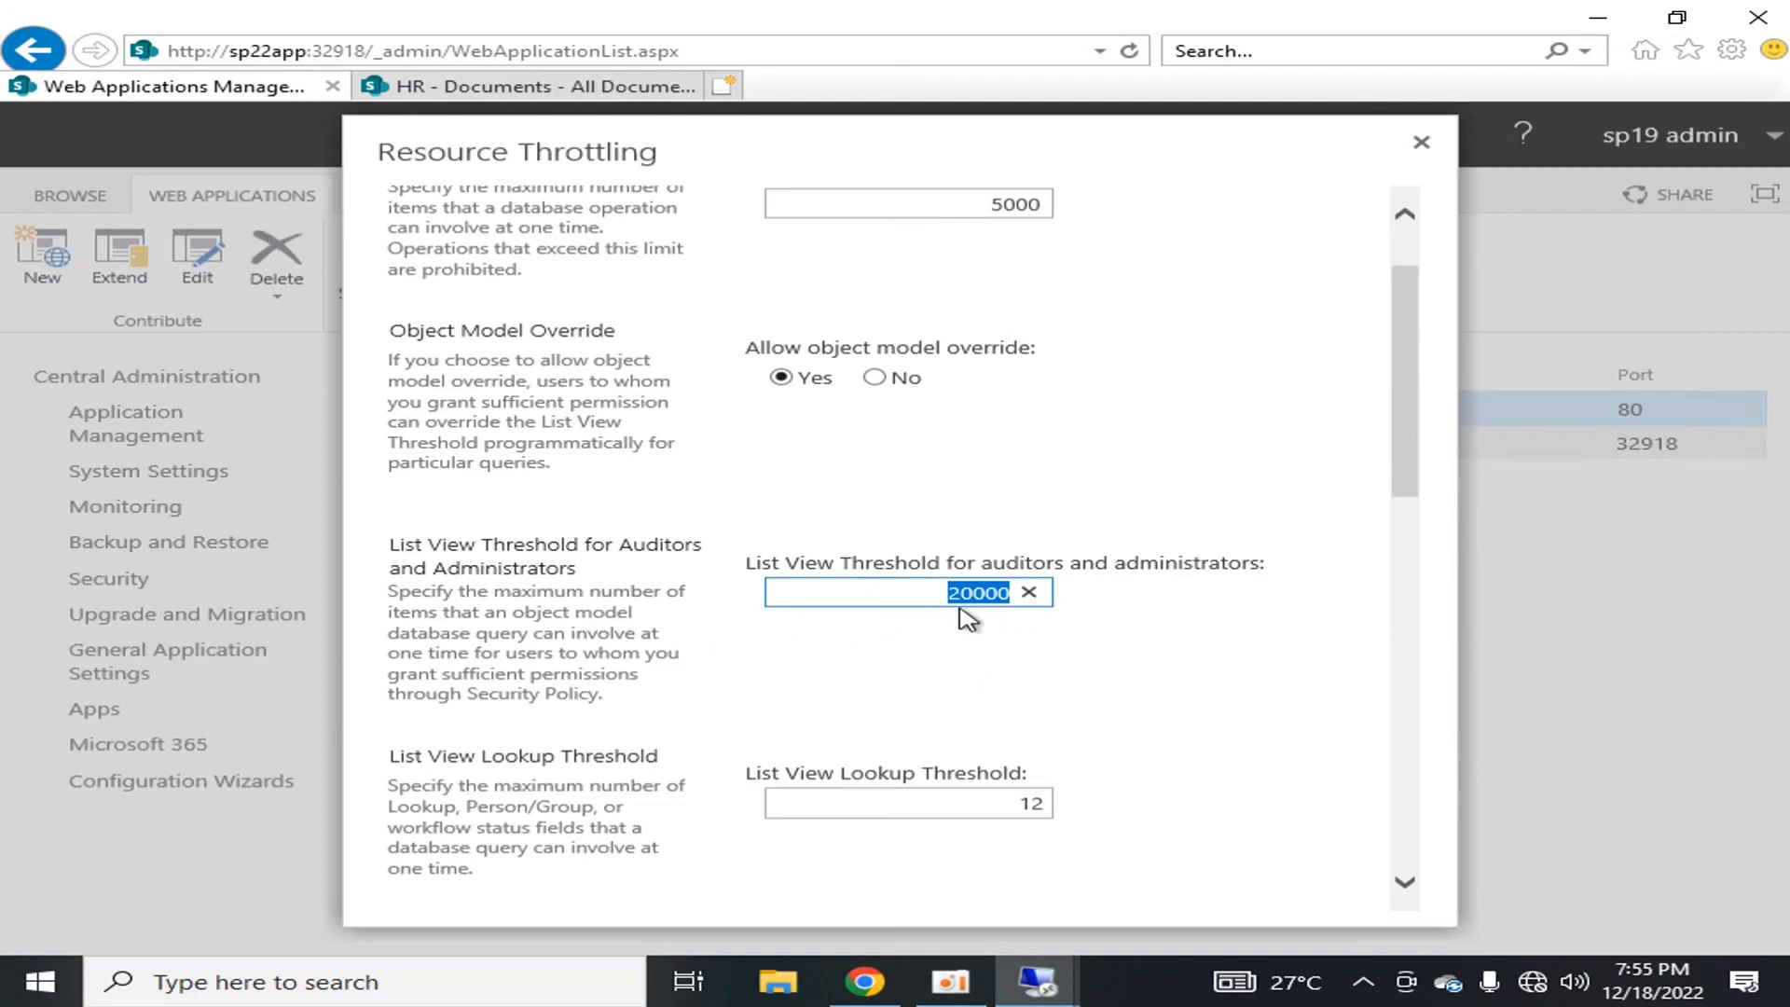
mouse_move(956, 609)
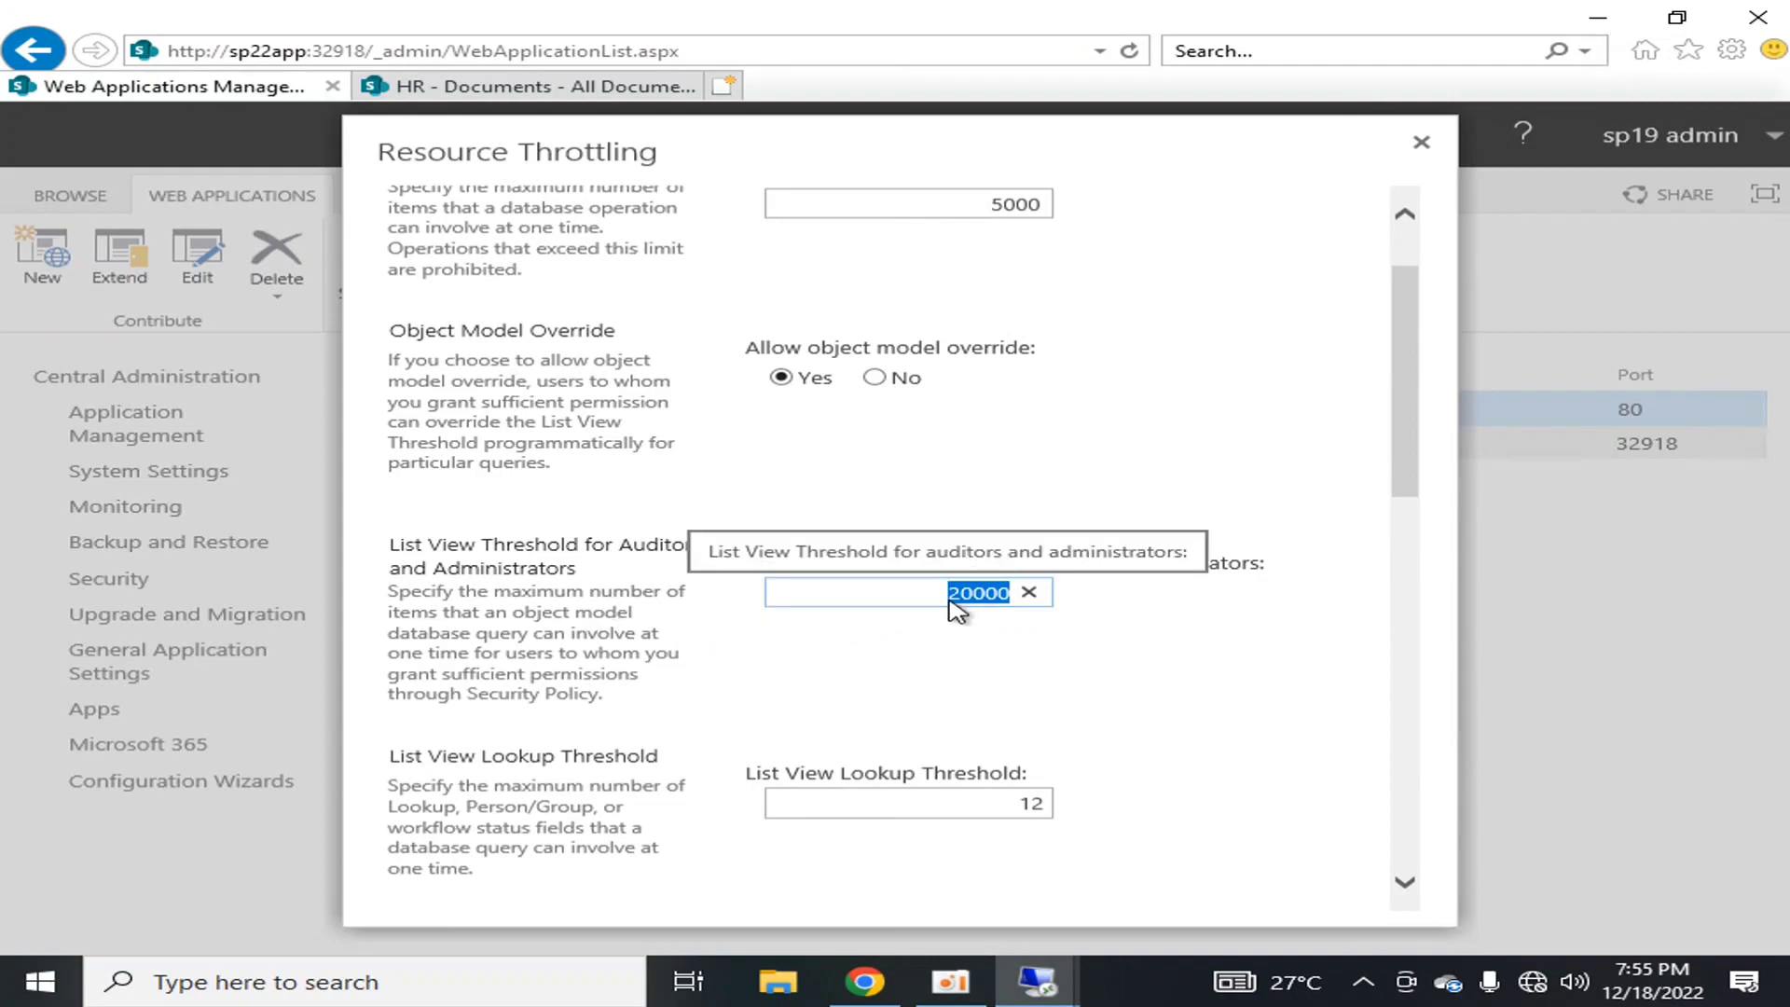
mouse_move(930, 682)
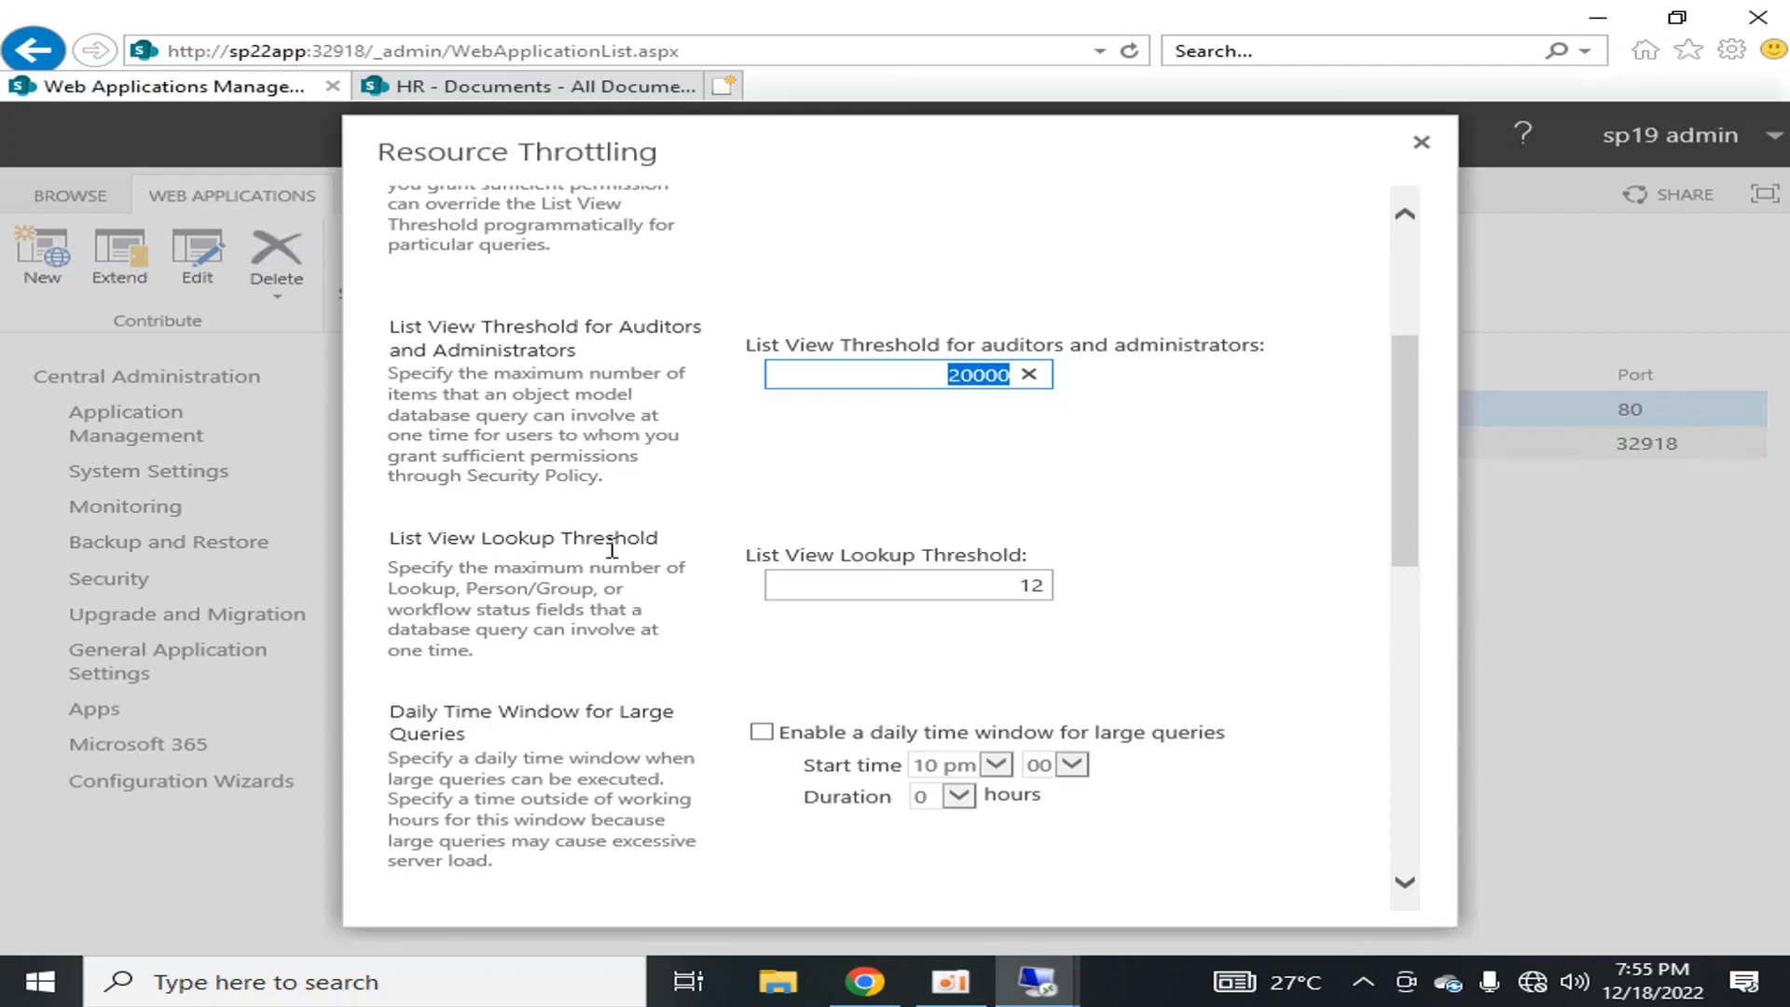
mouse_move(783, 649)
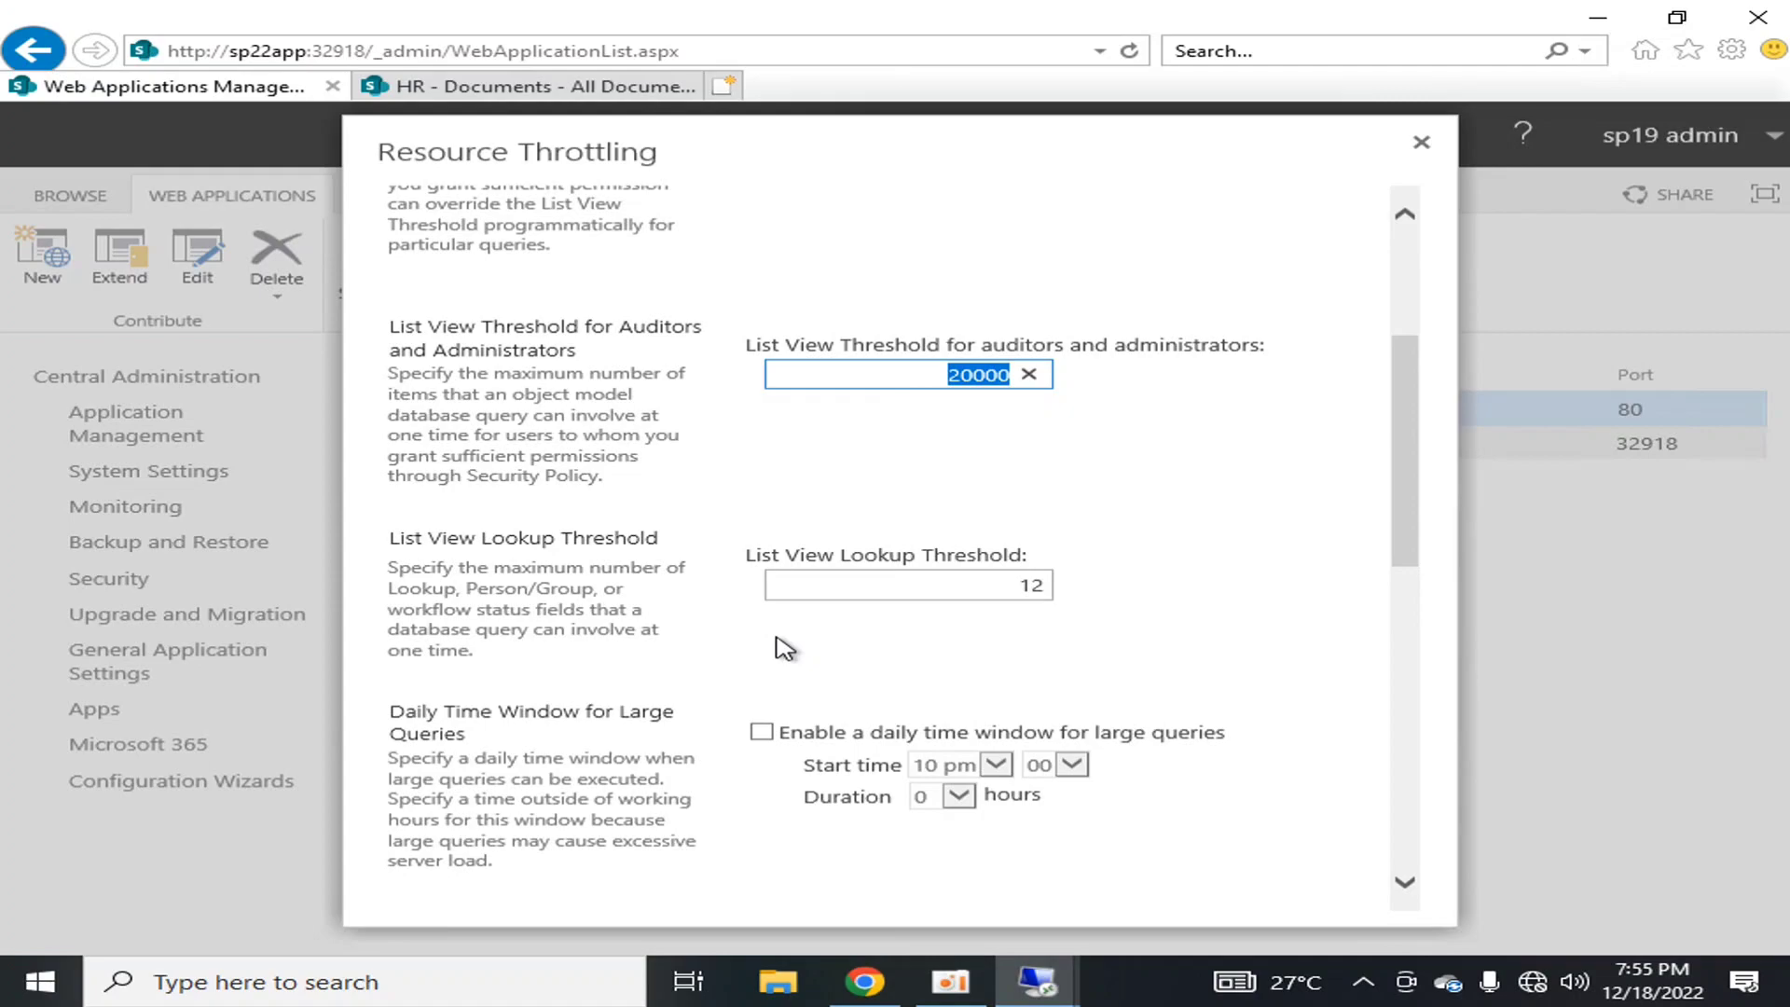
mouse_move(691, 702)
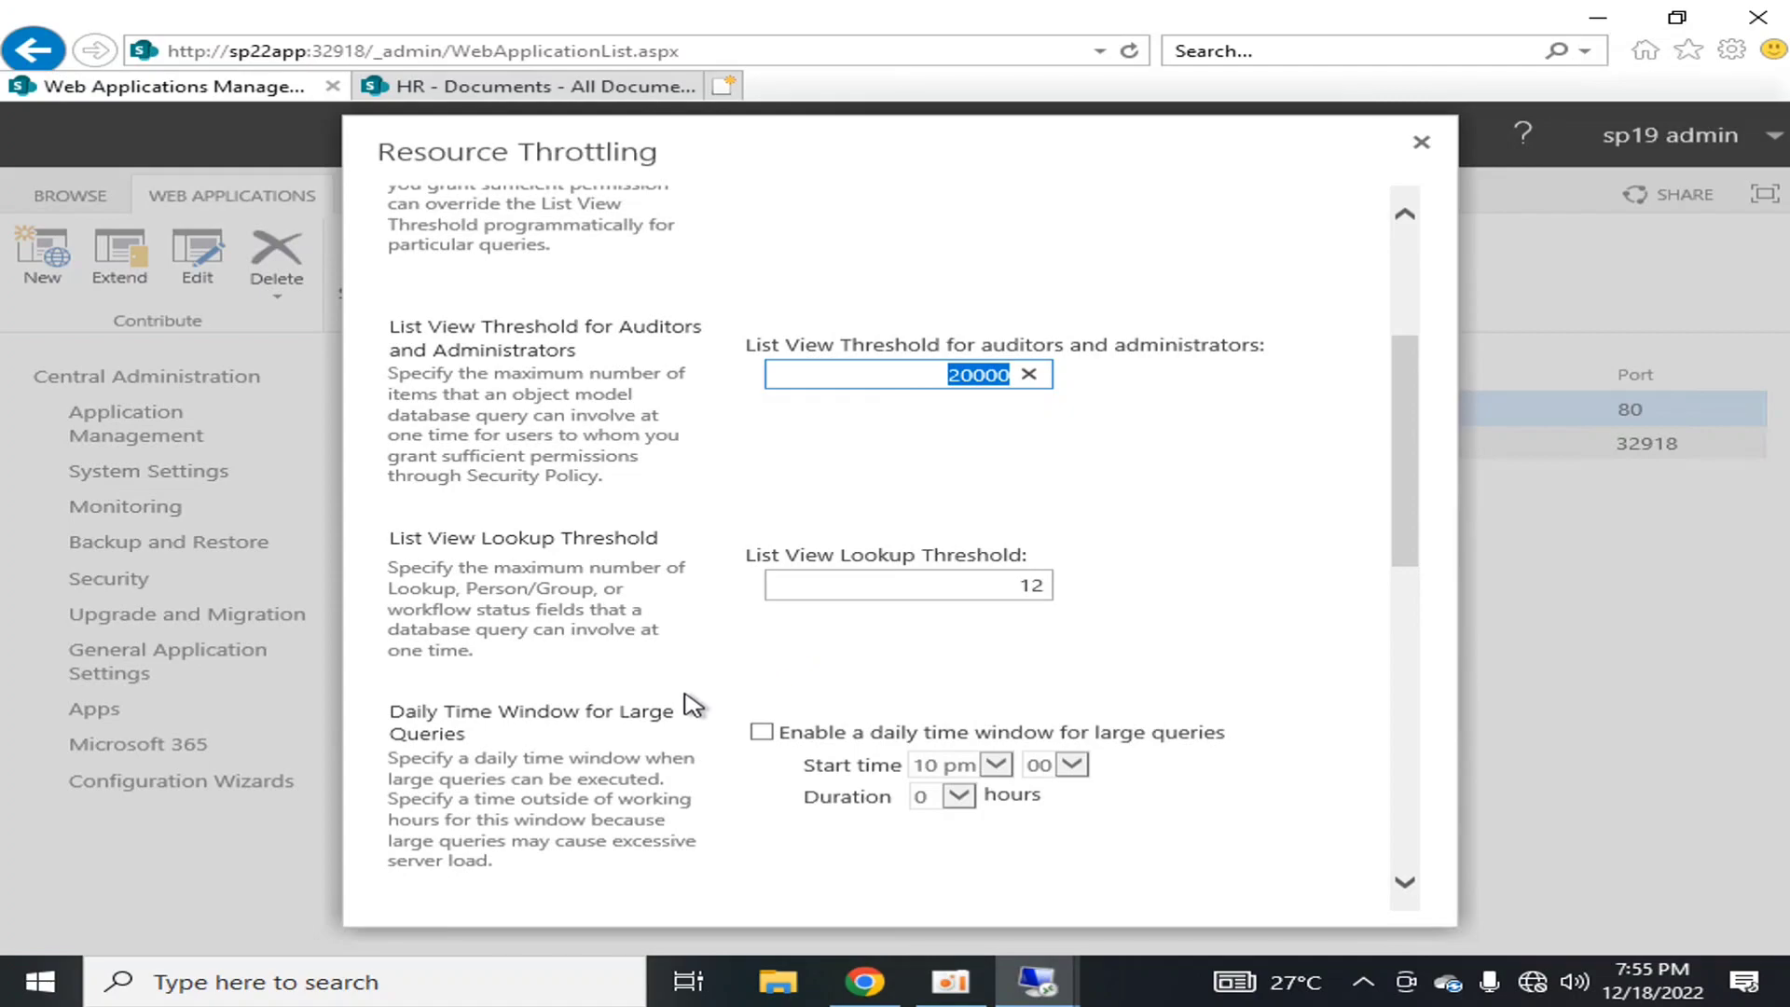
mouse_move(581, 660)
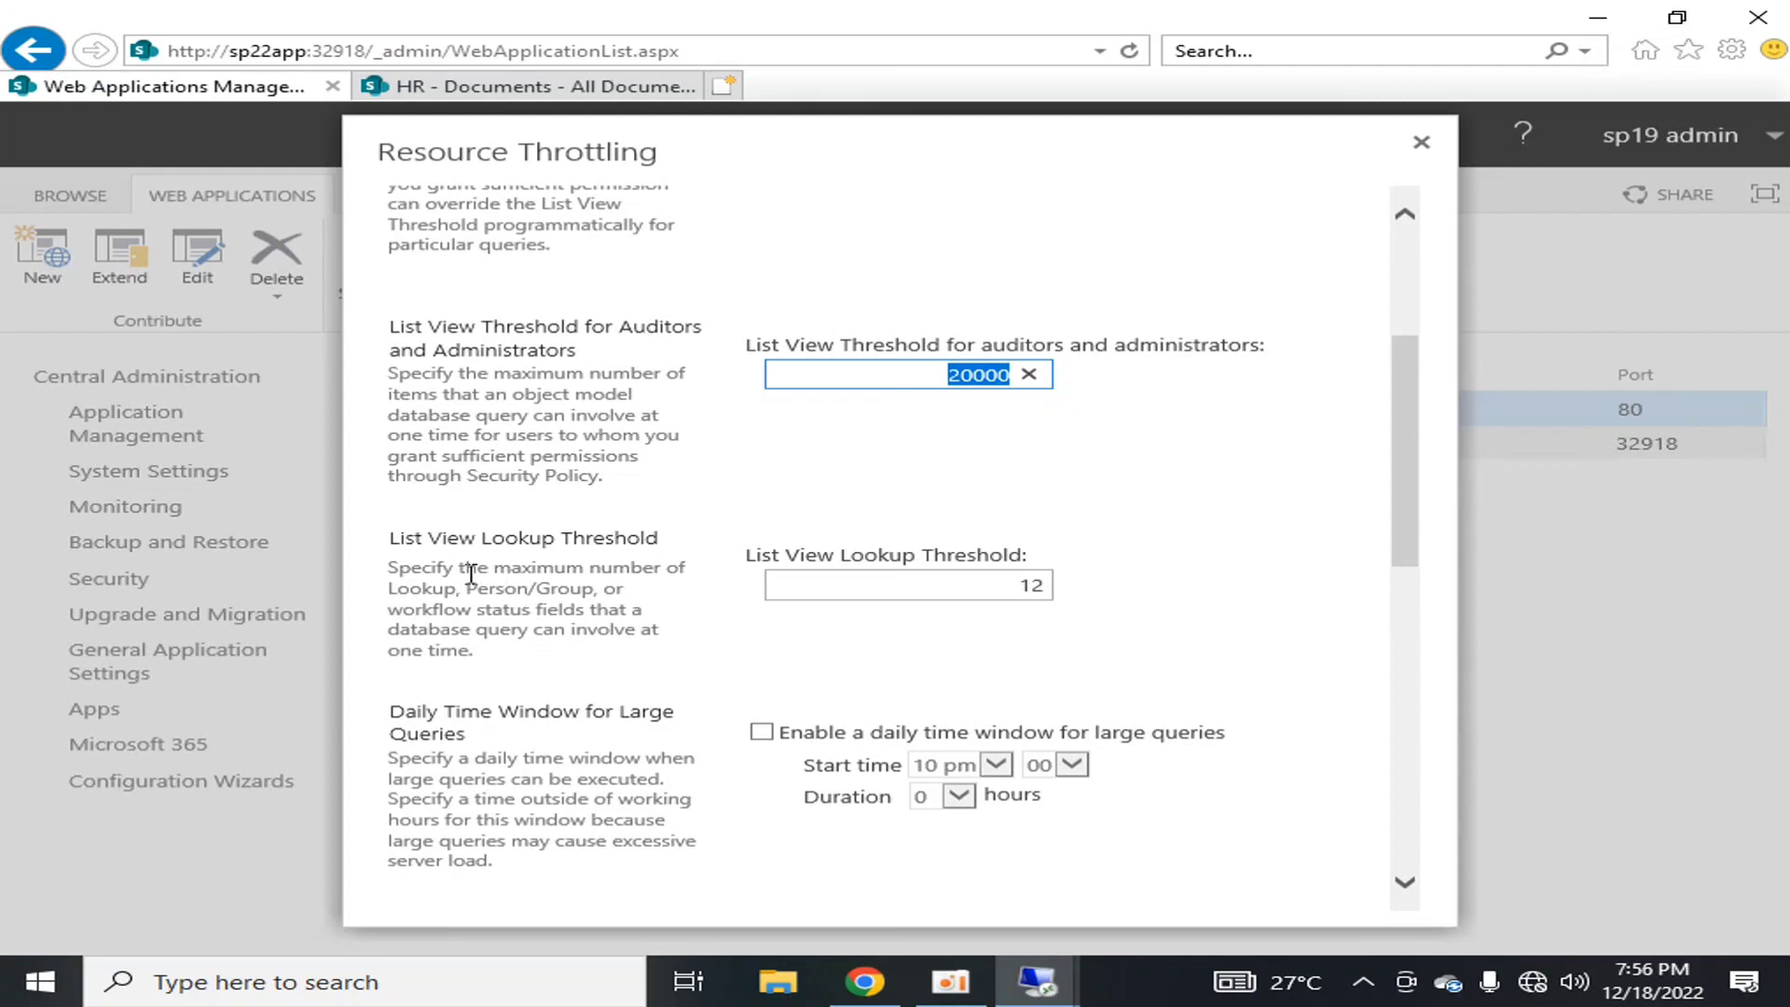
mouse_move(749, 767)
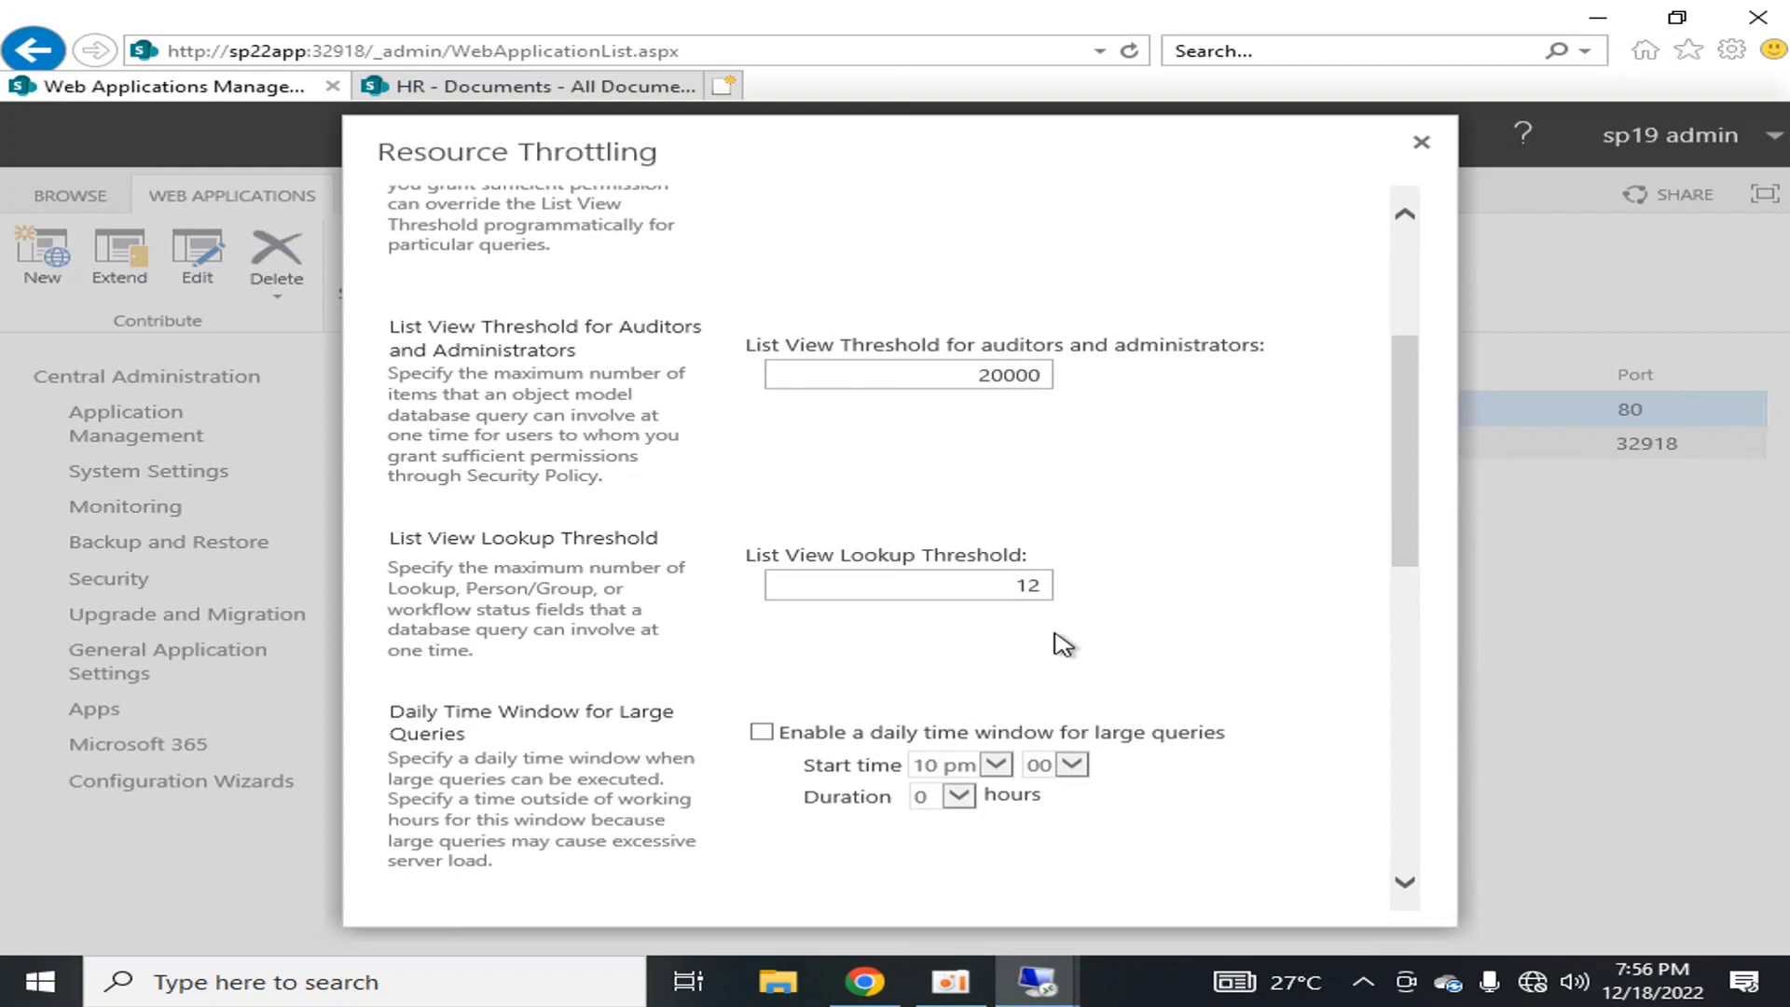
mouse_move(507, 663)
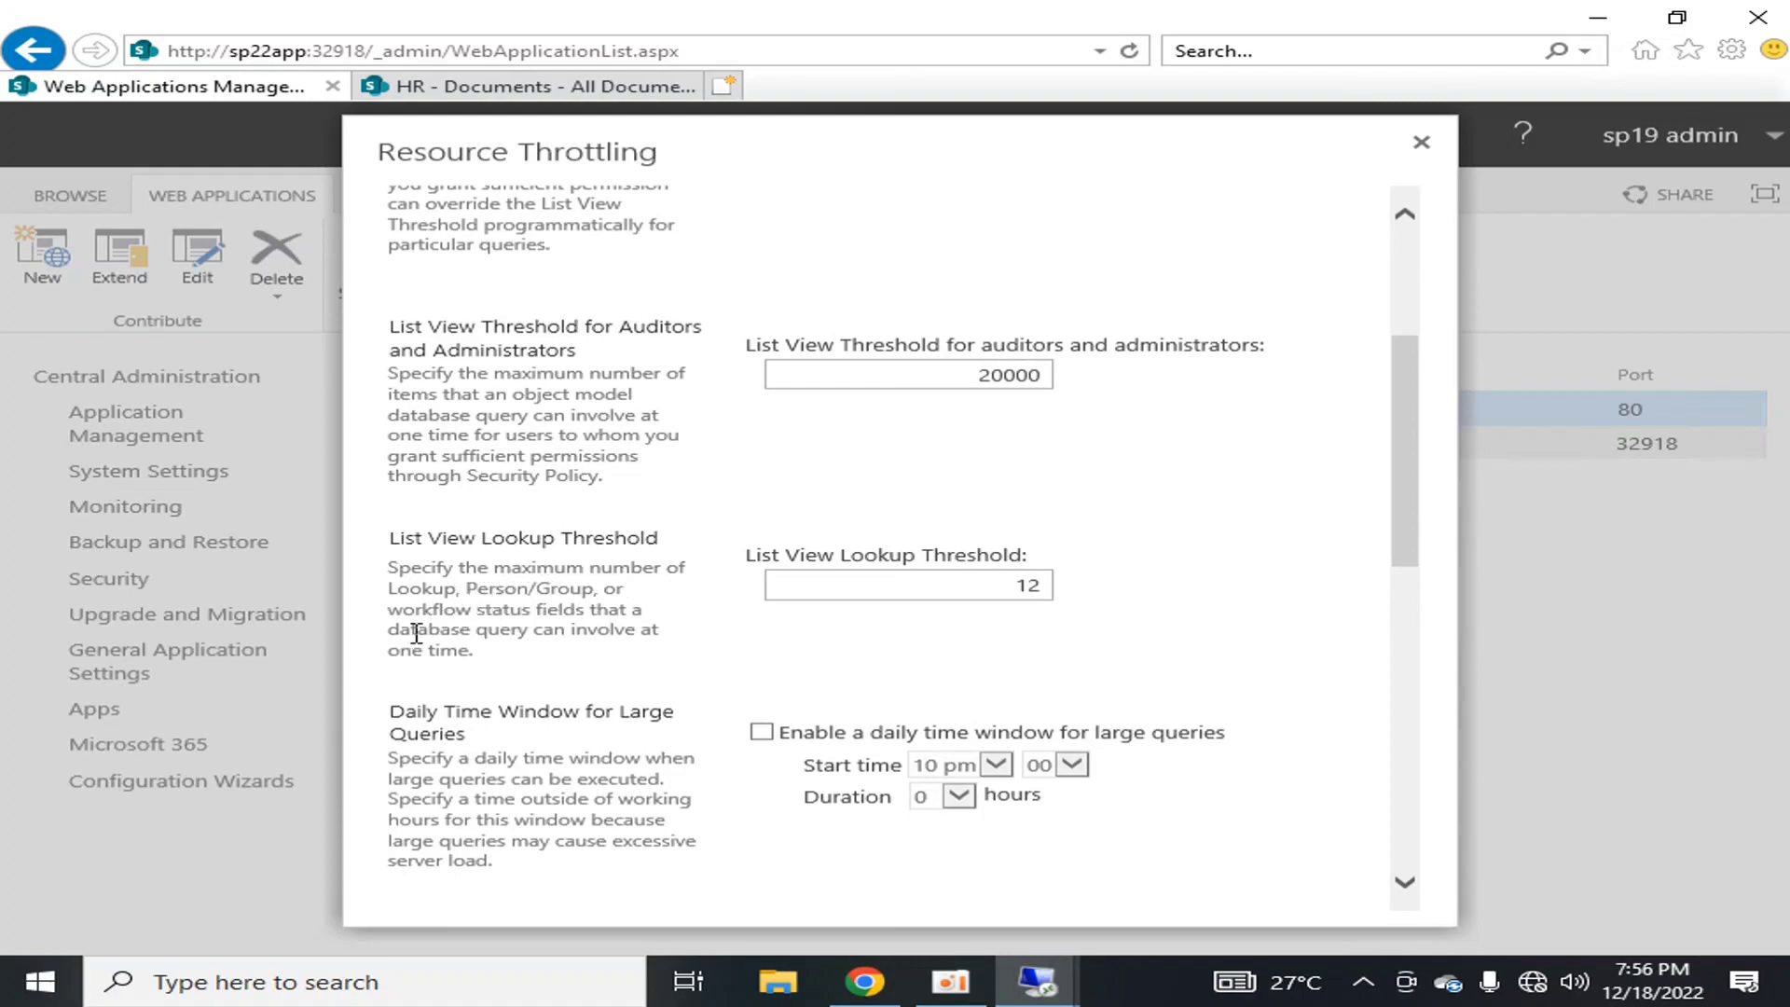
mouse_move(1379, 571)
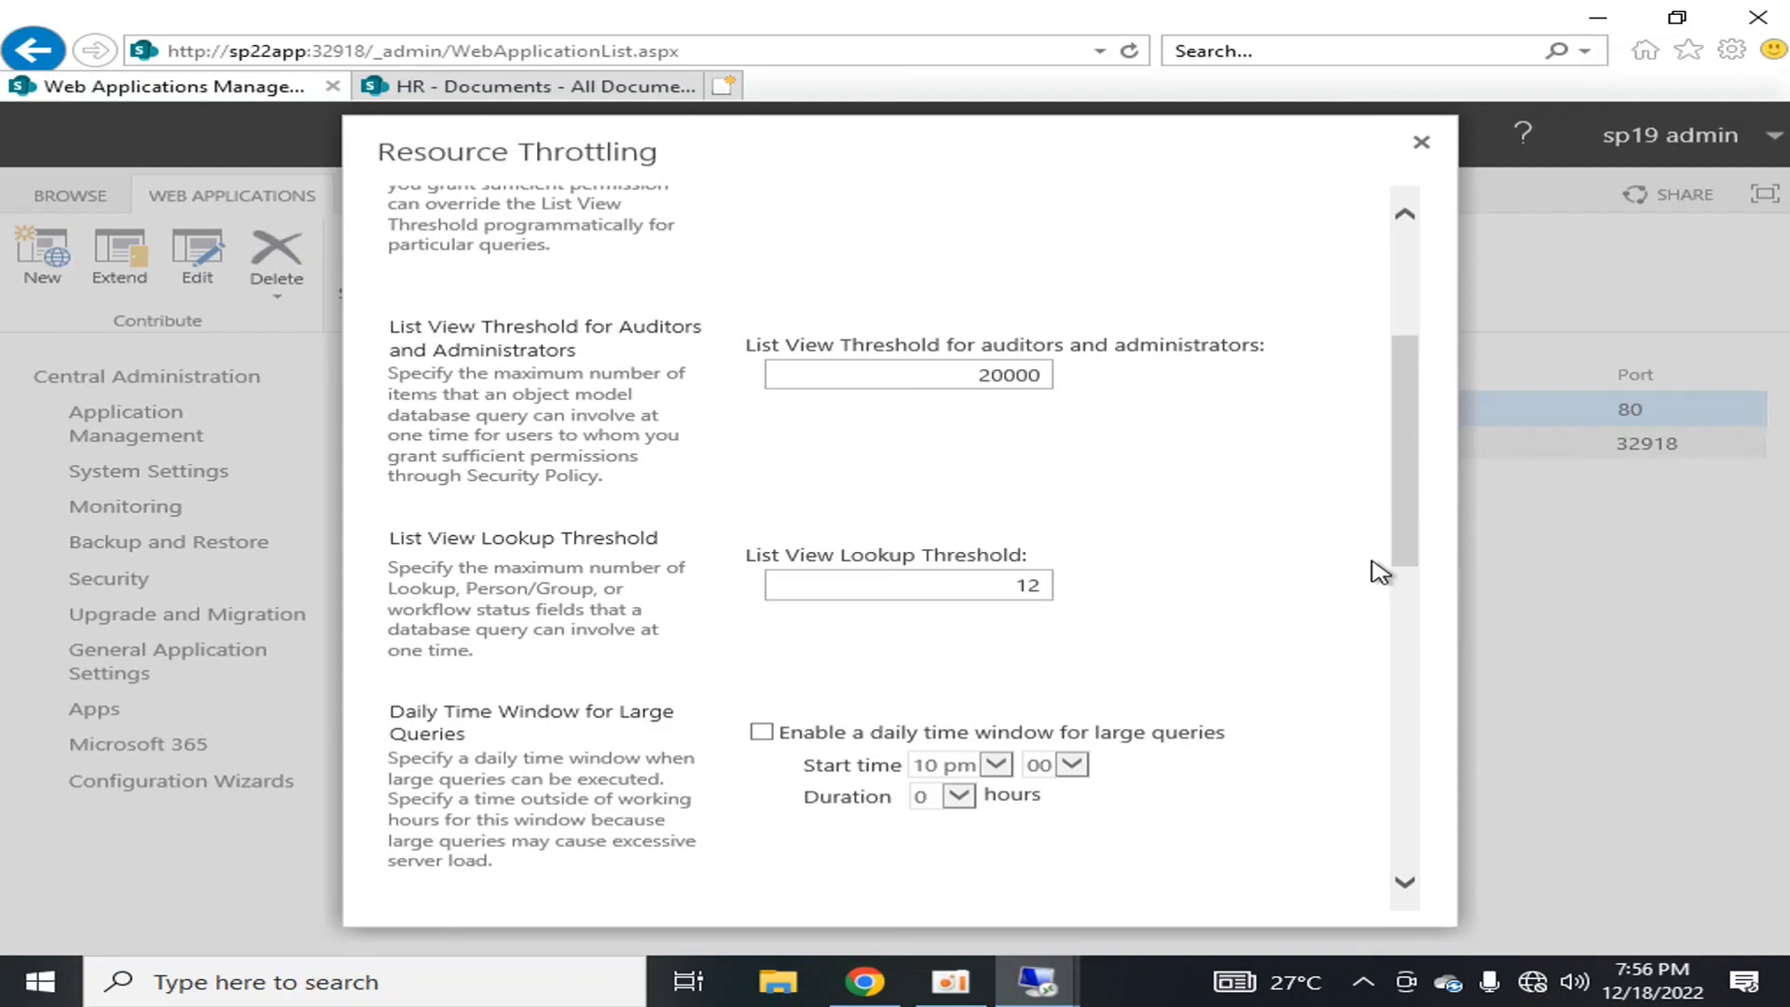
scroll(down, 3)
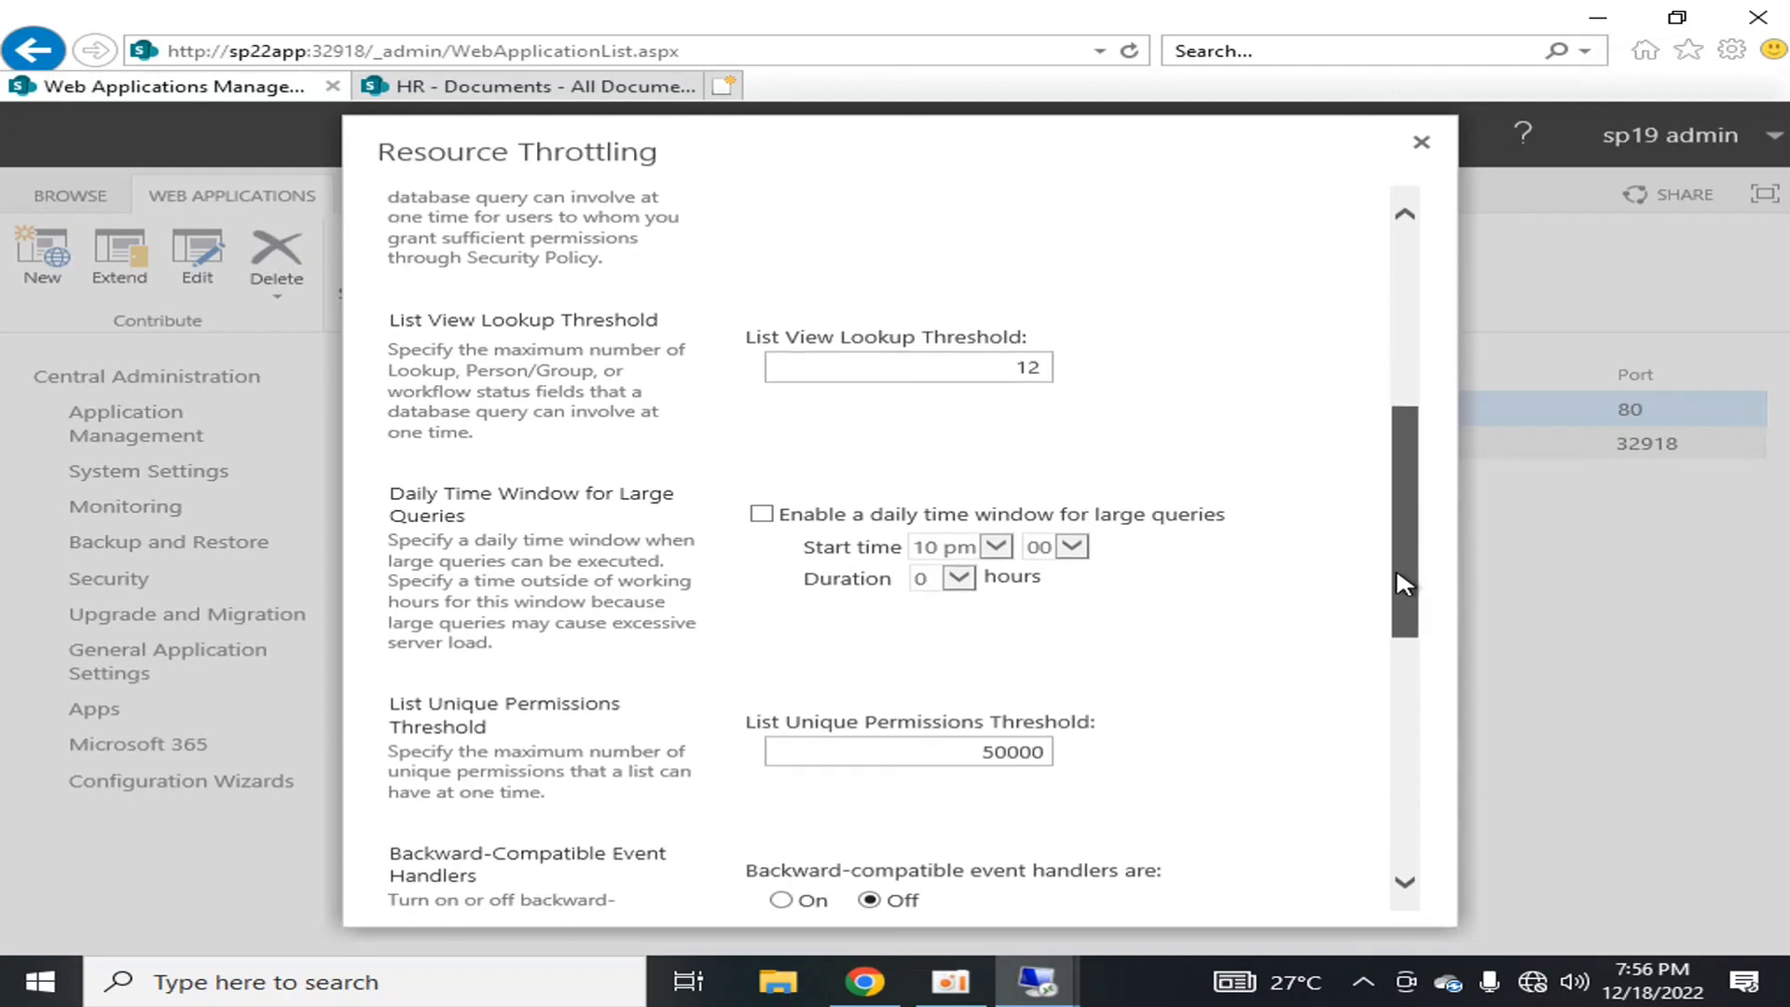
scroll(down, 3)
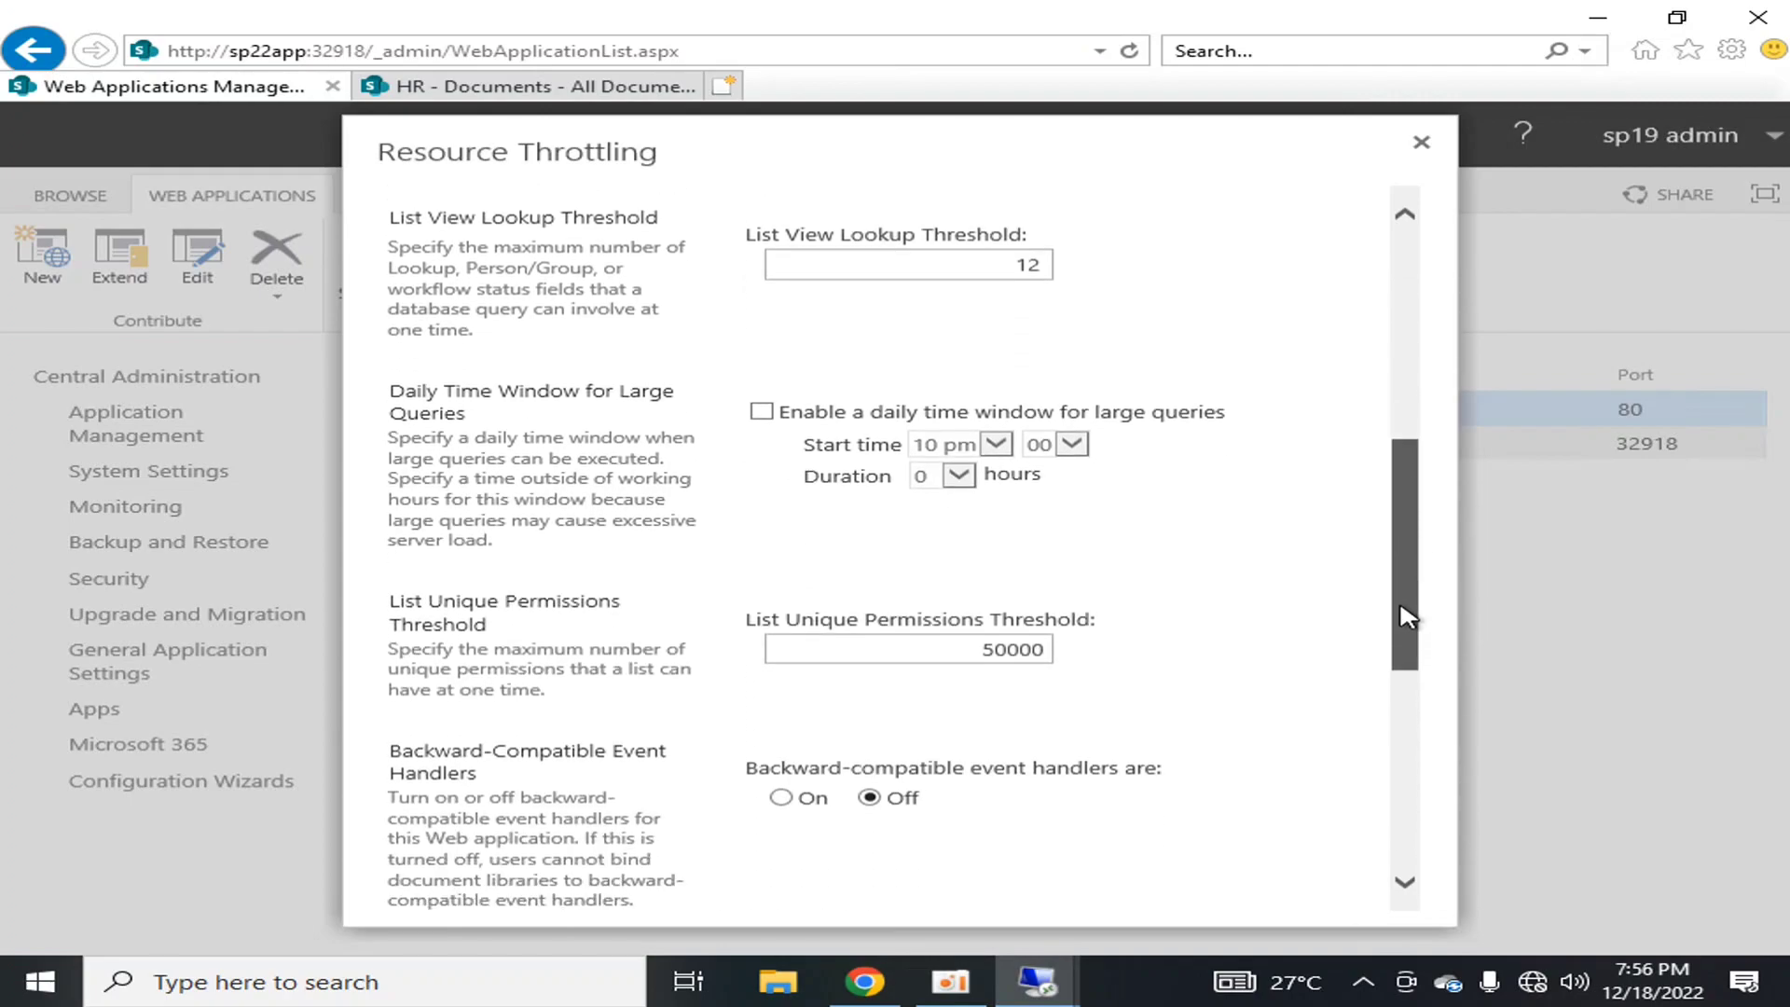
scroll(down, 3)
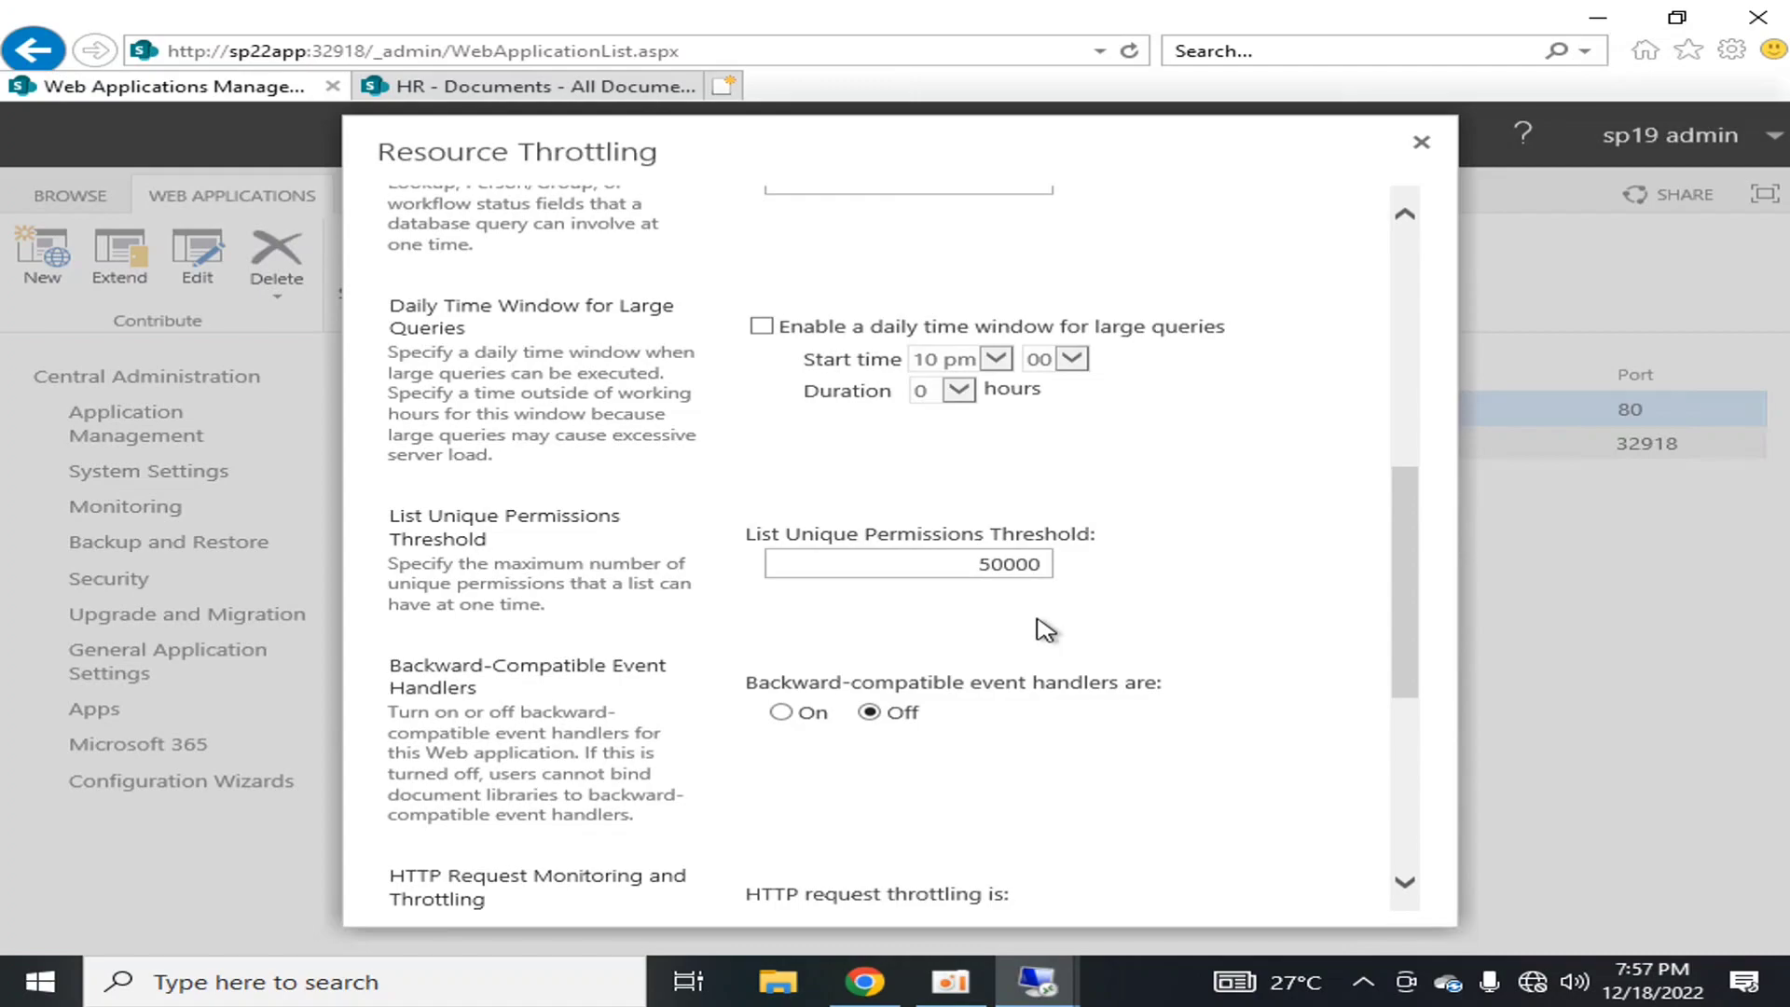
scroll(down, 3)
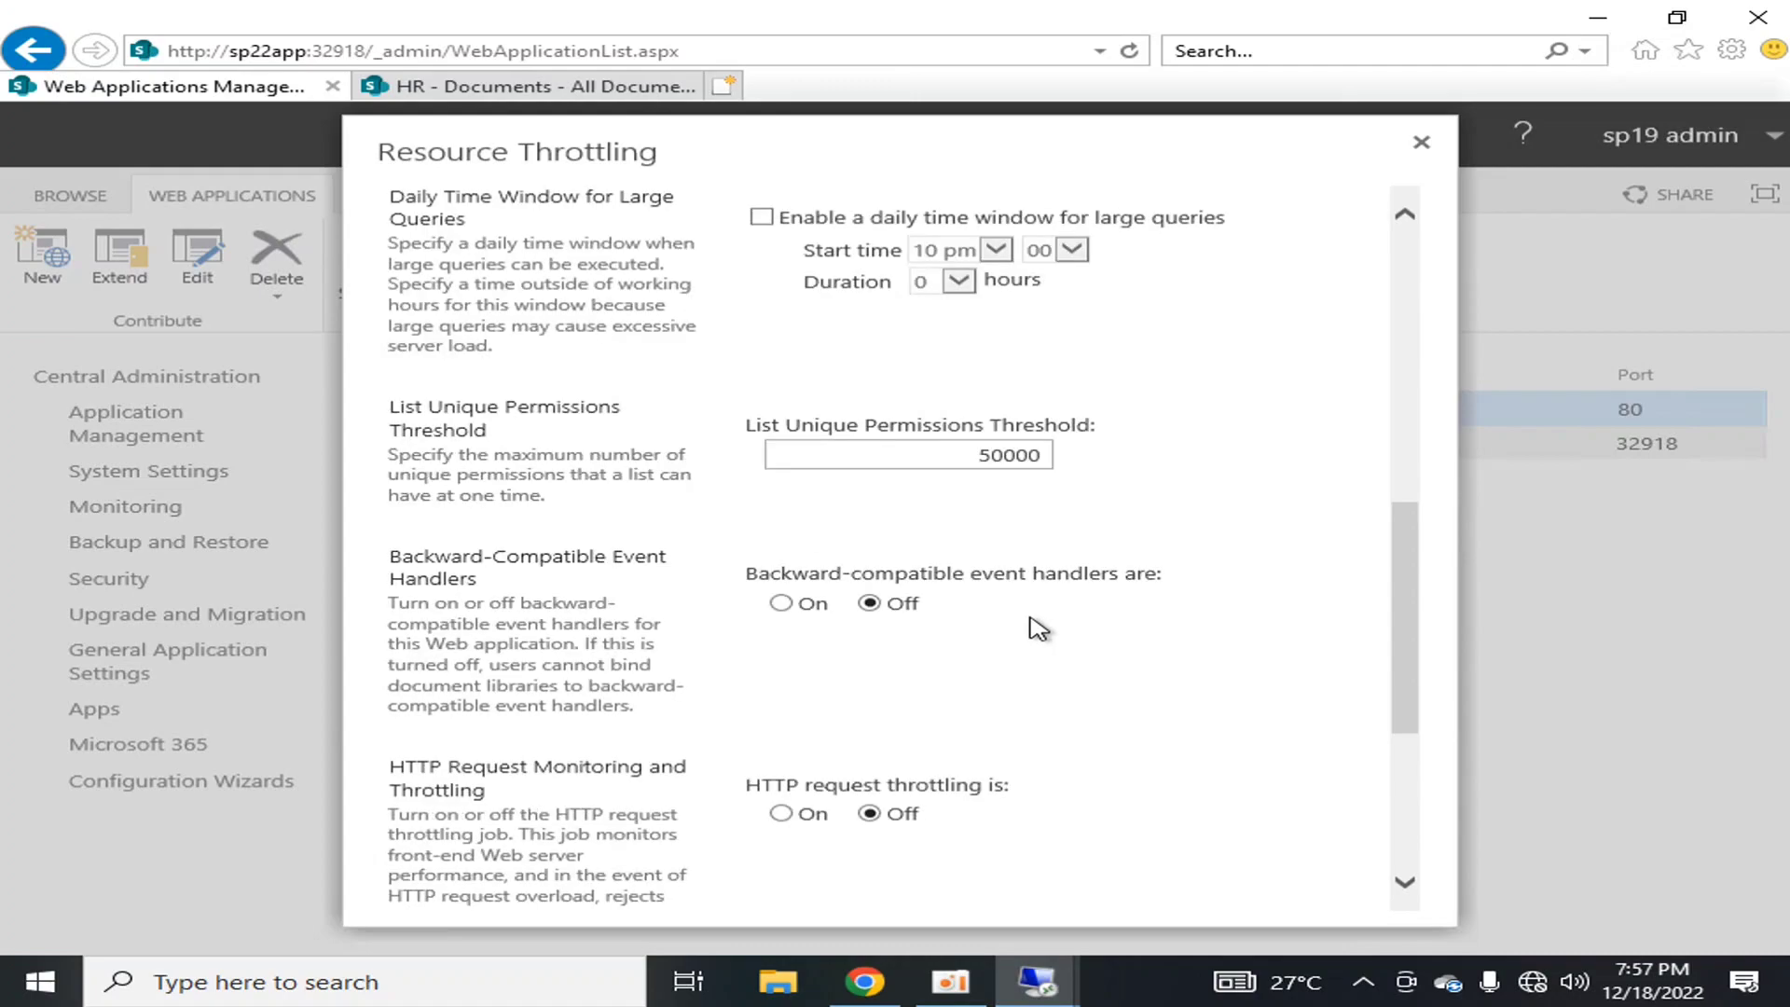
mouse_move(640, 702)
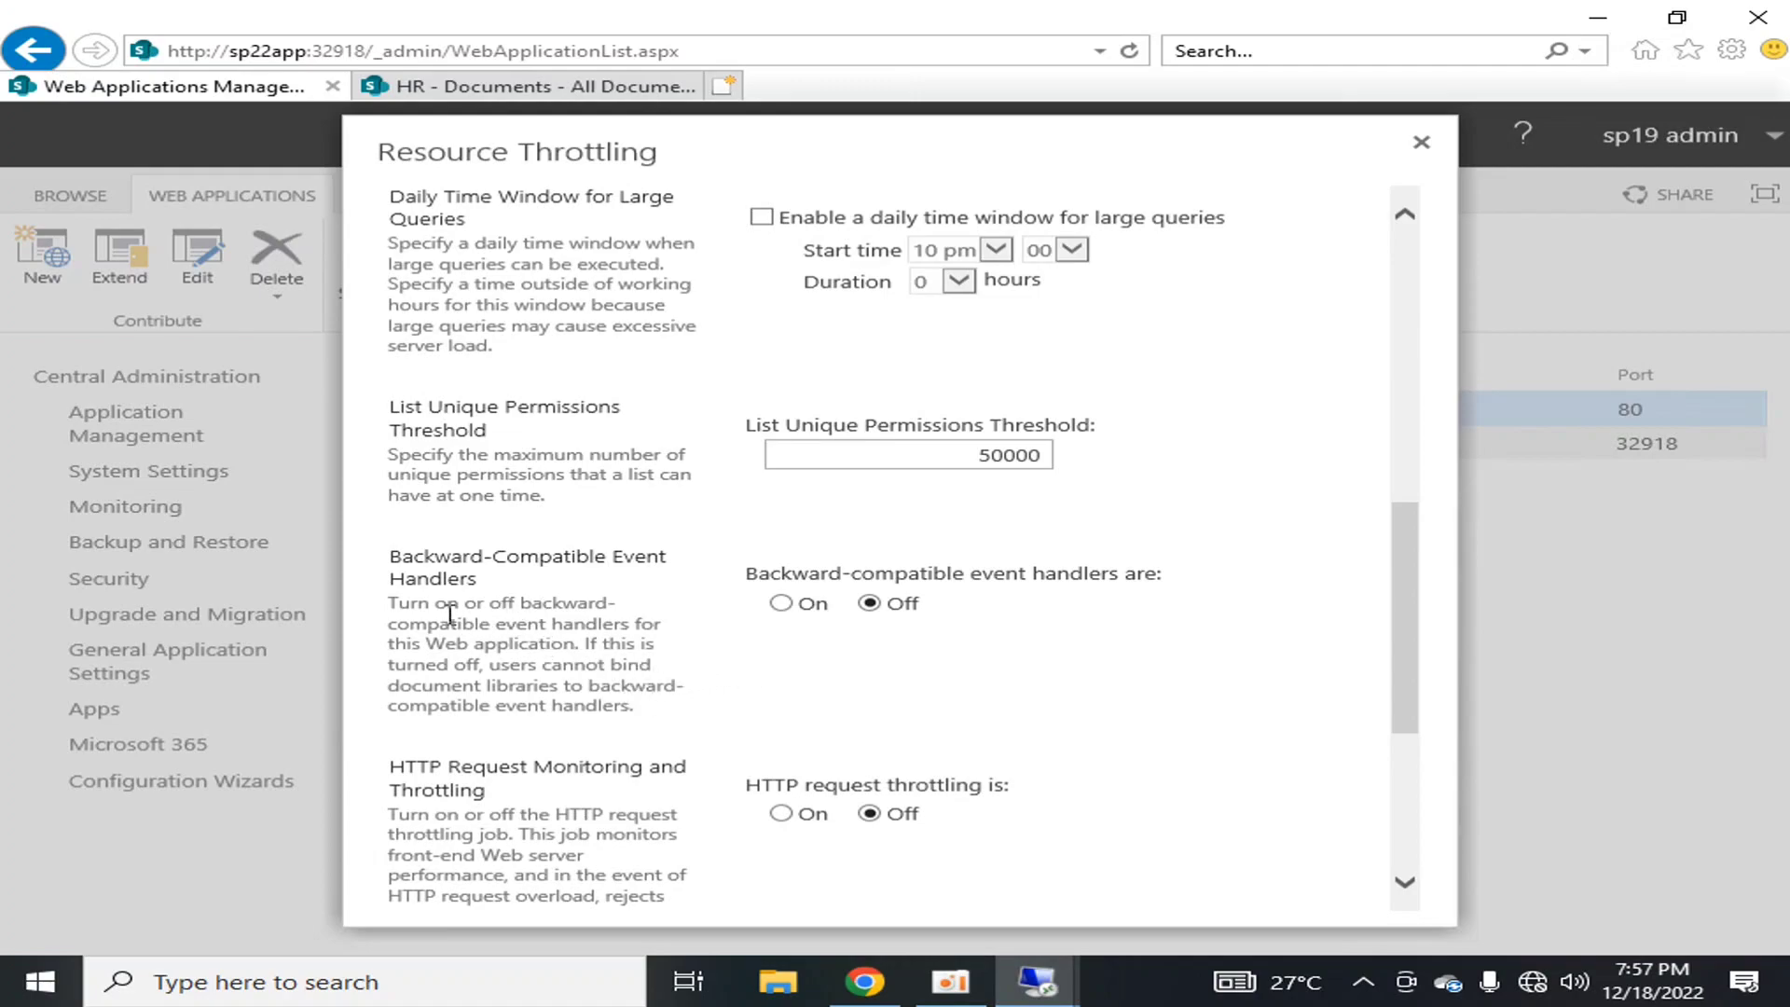
mouse_move(1151, 626)
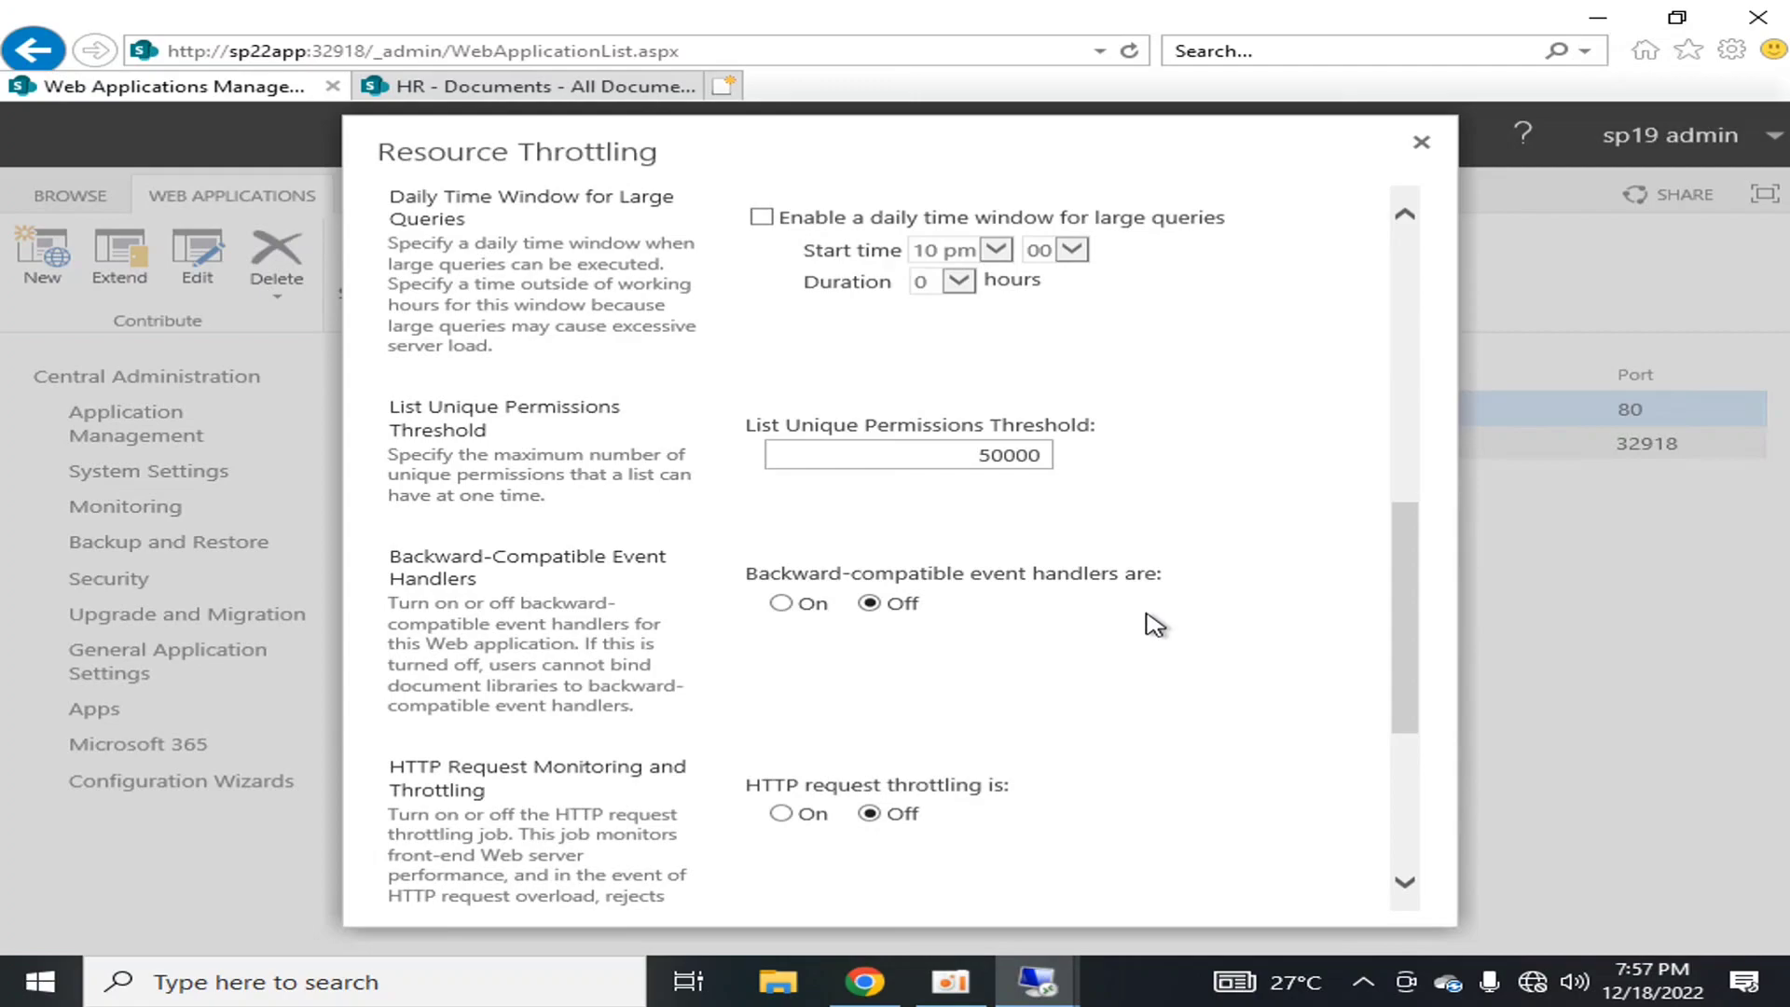
scroll(down, 3)
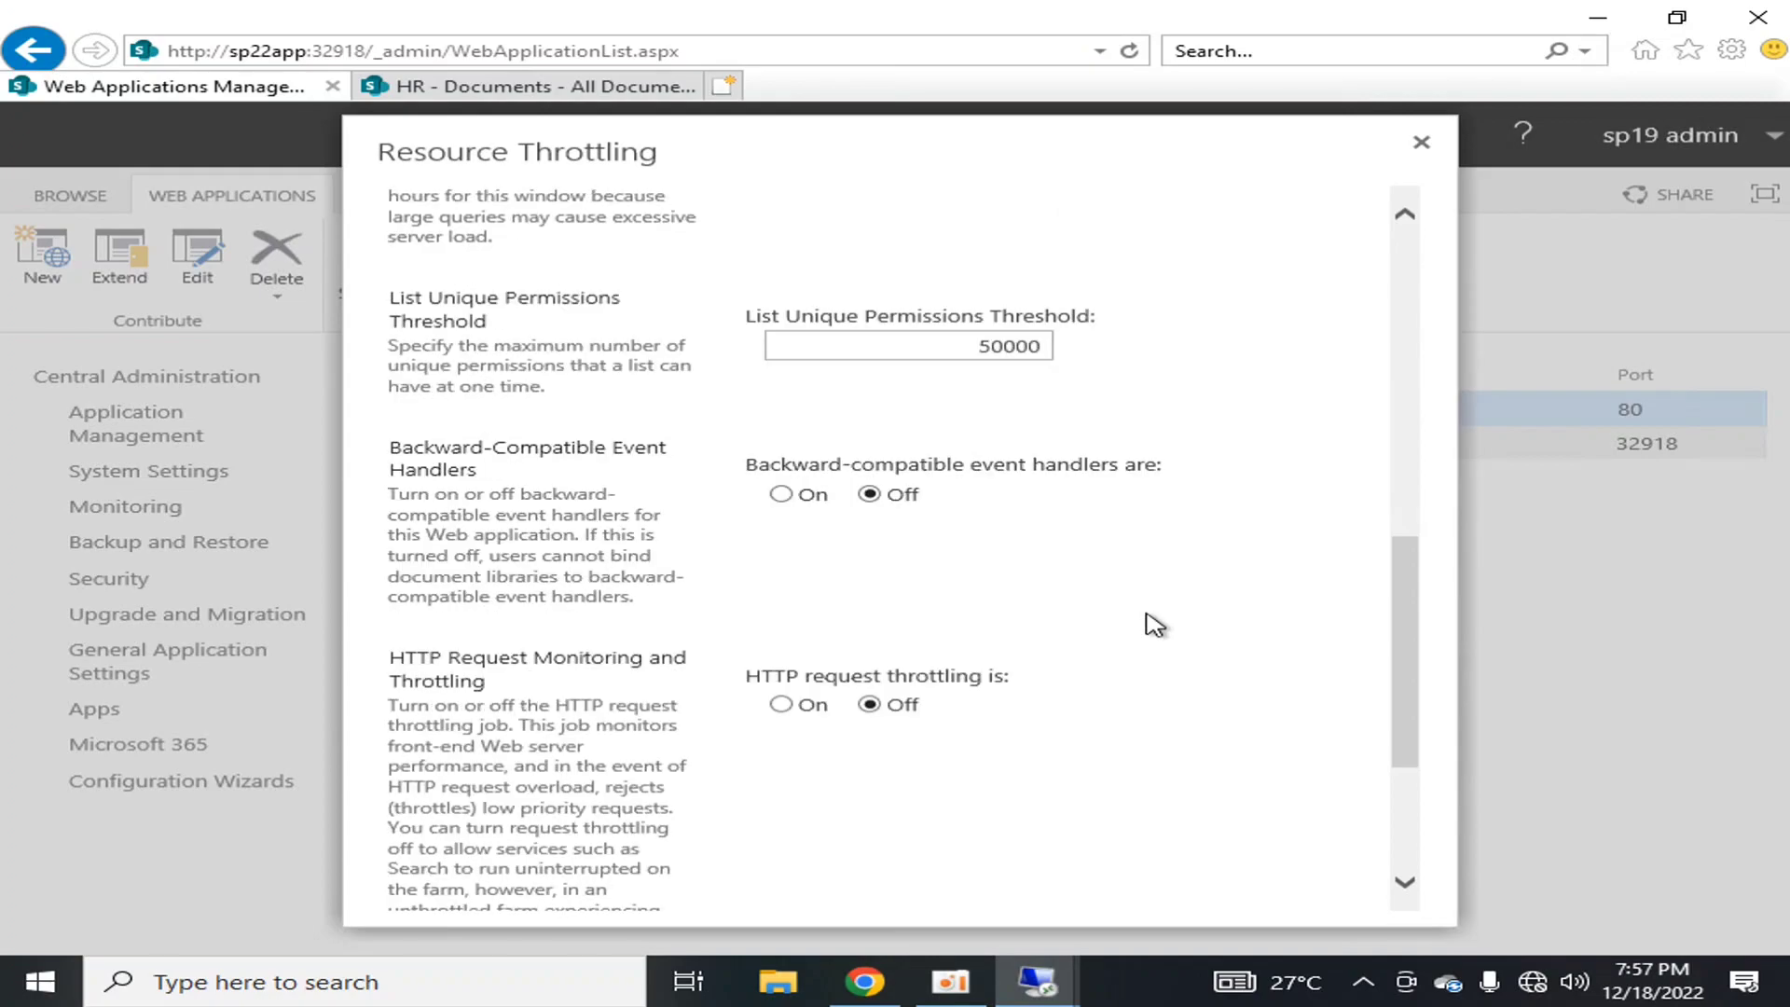
scroll(down, 3)
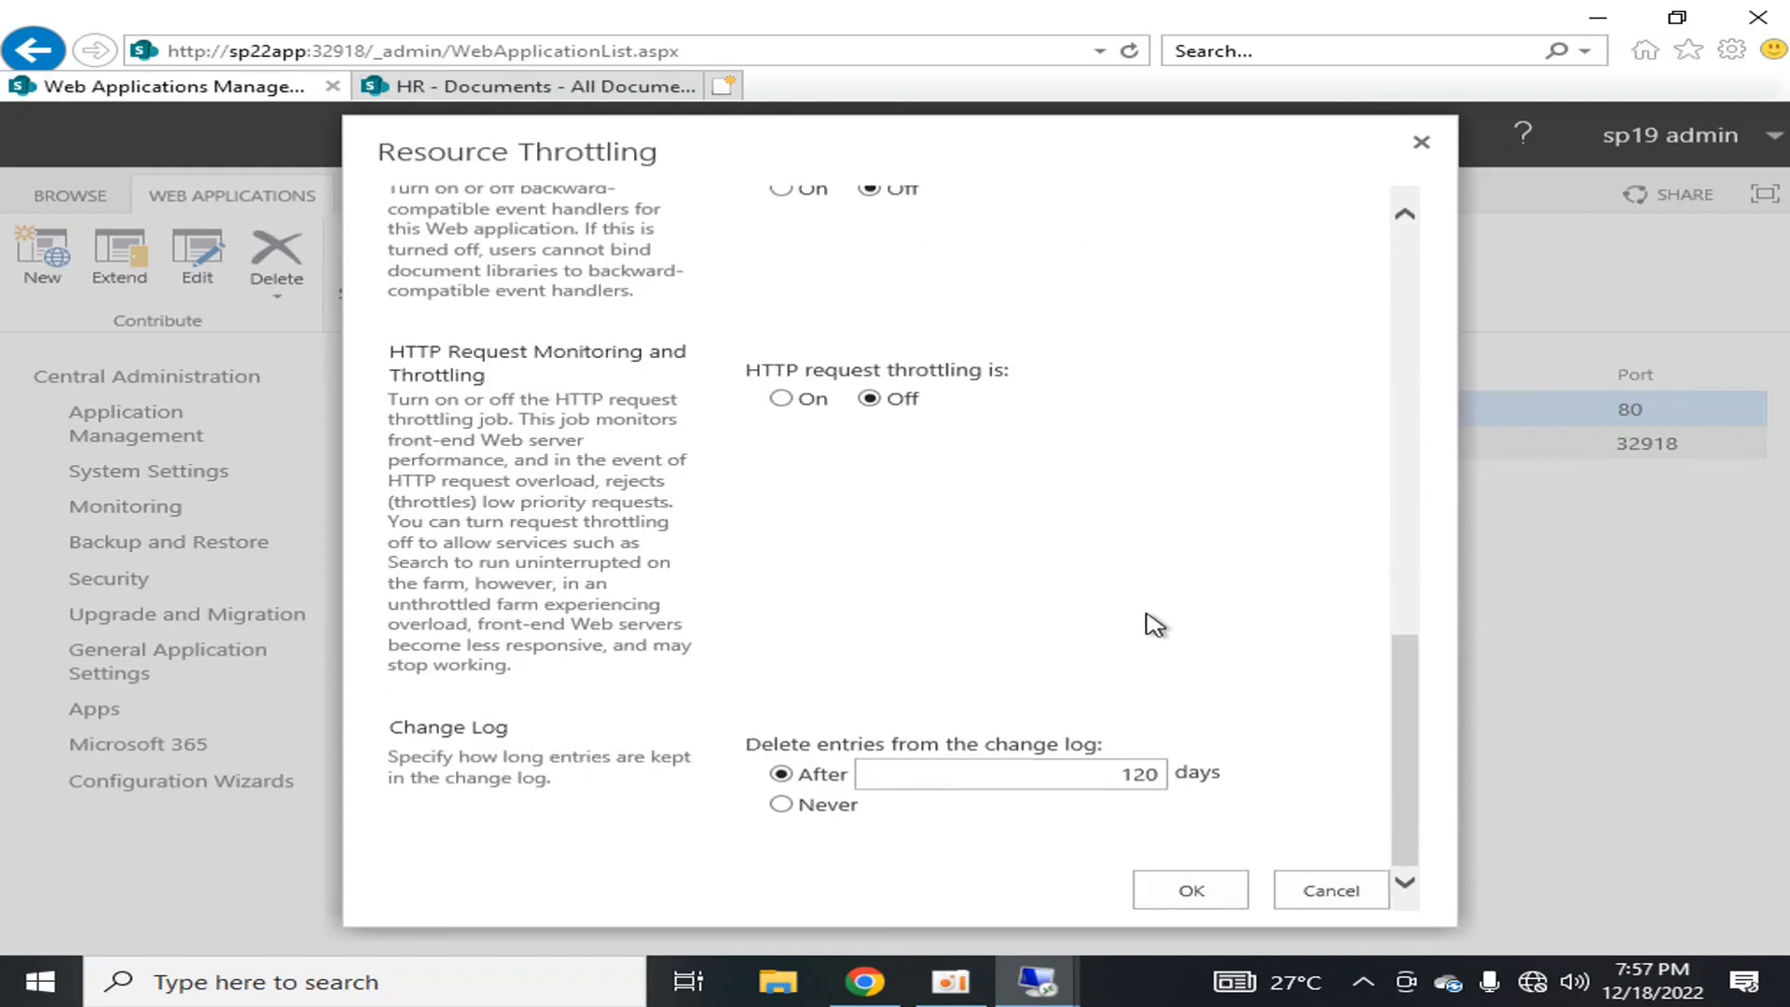
mouse_move(988, 611)
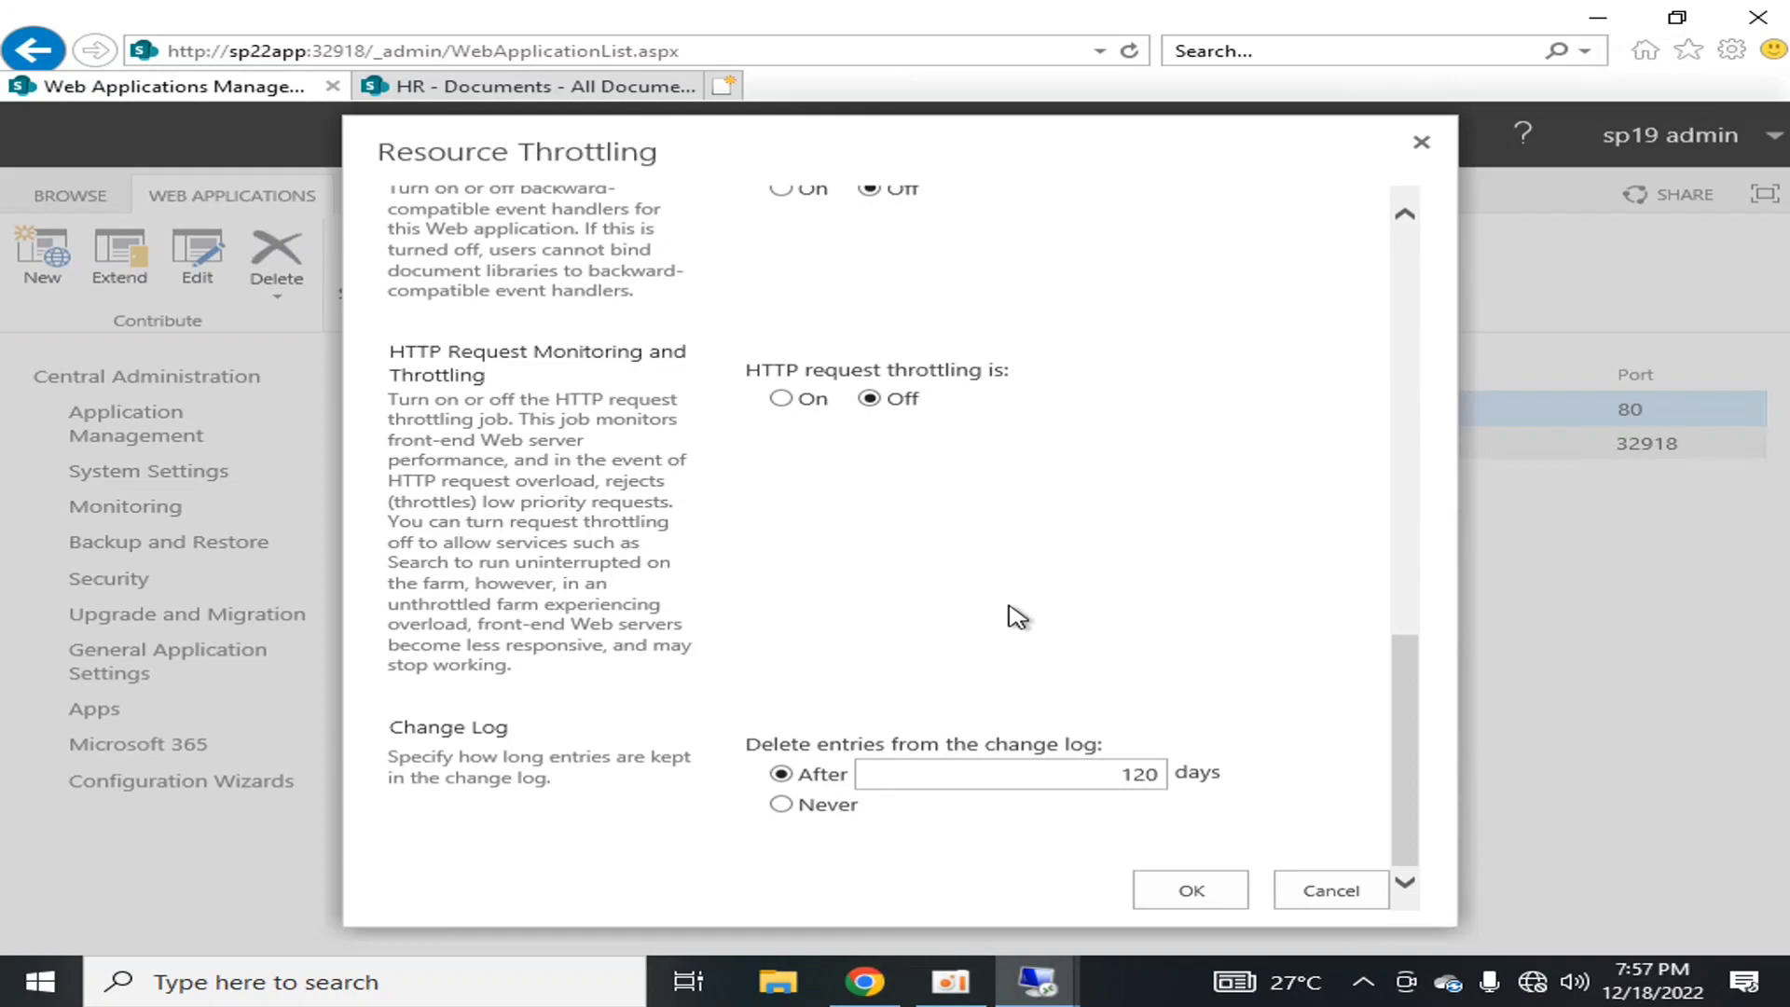
mouse_move(749, 445)
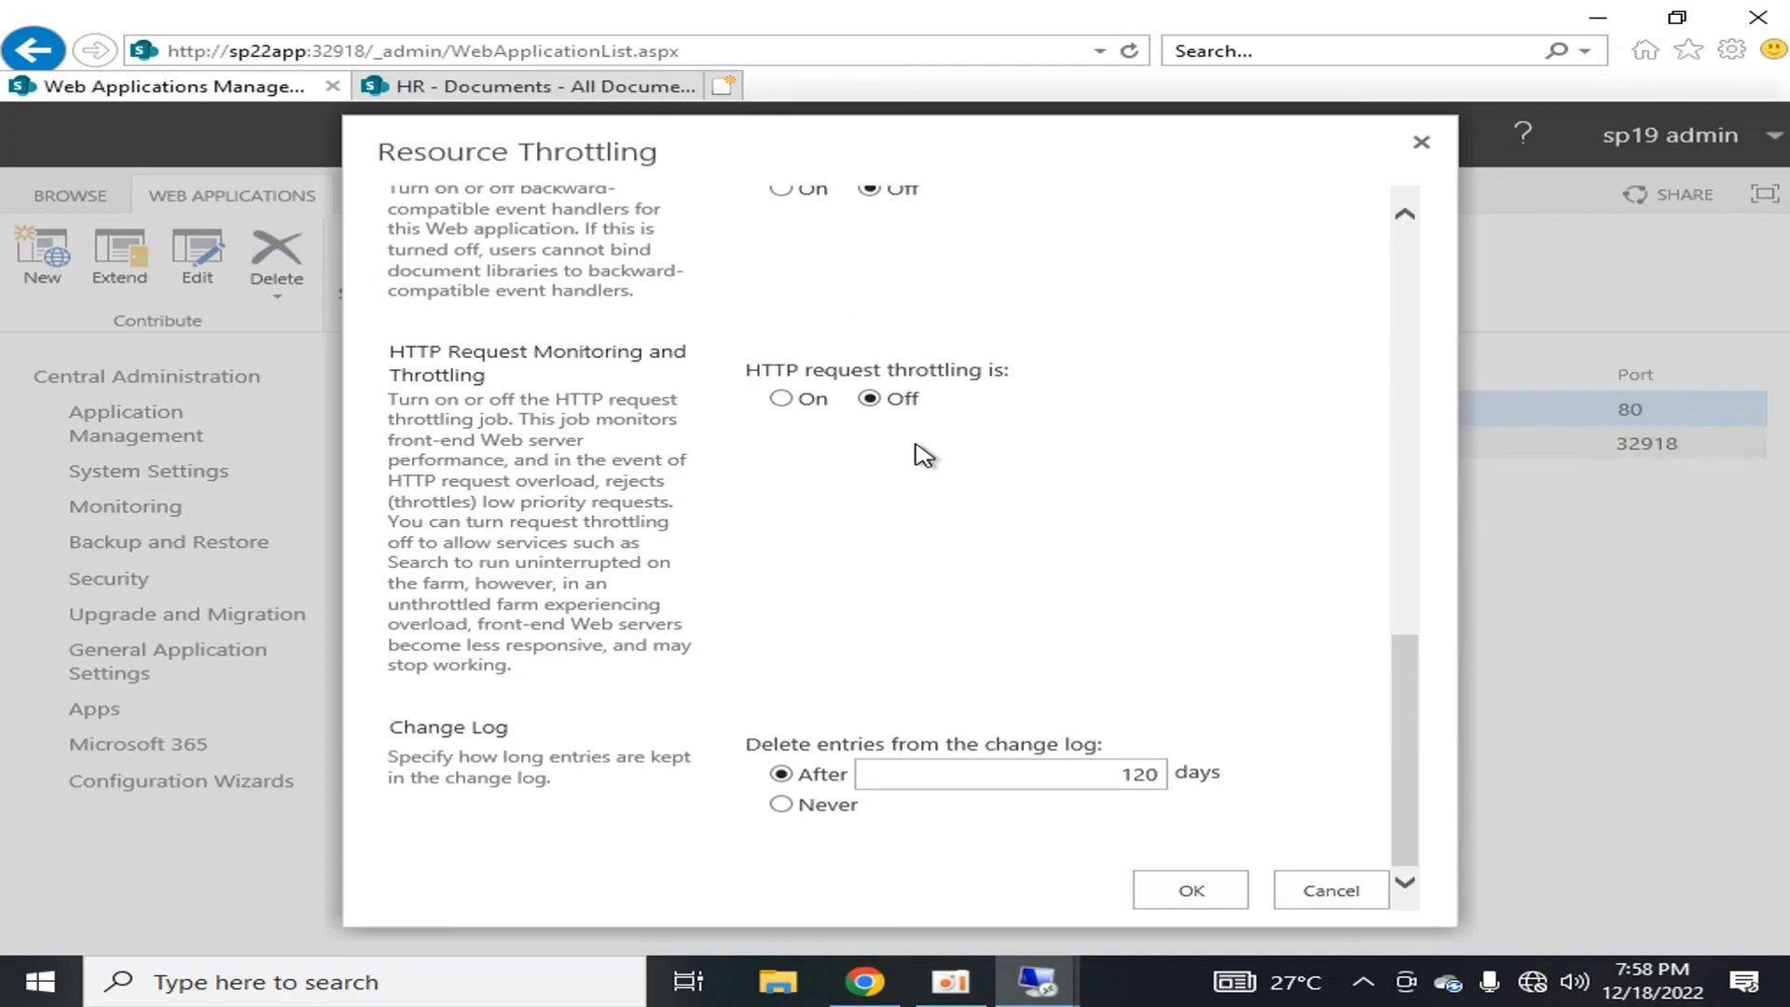
mouse_move(922, 546)
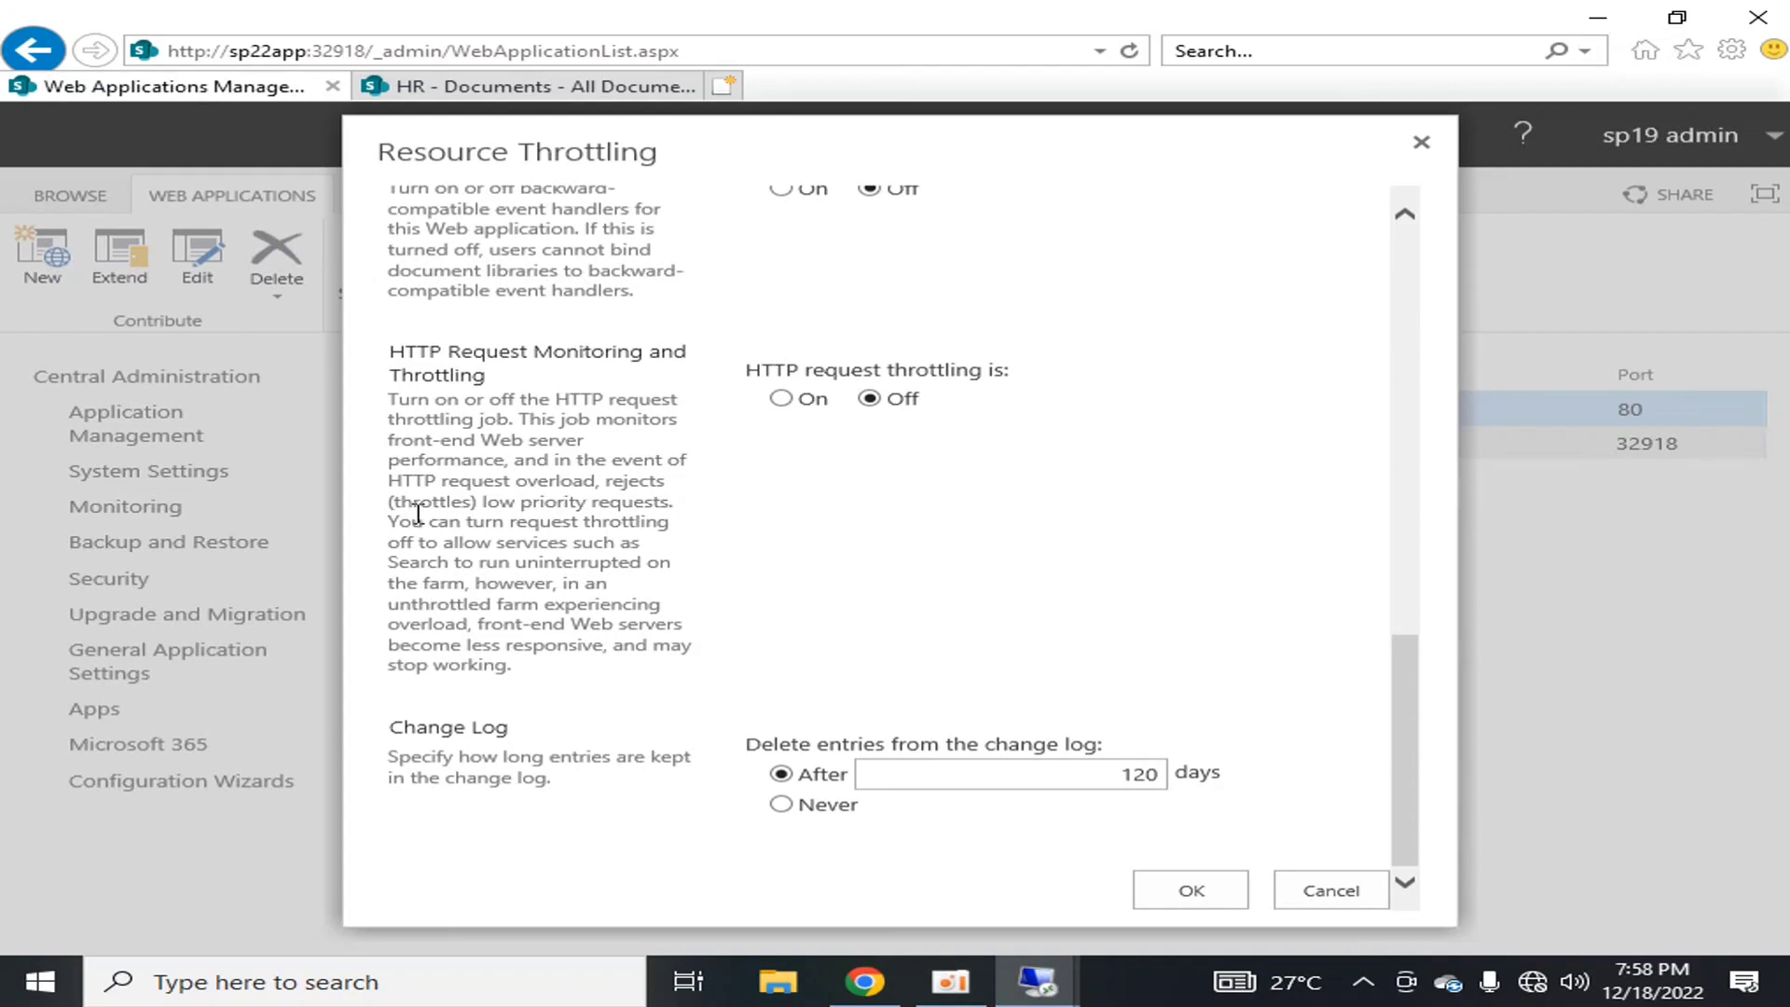
mouse_move(506, 754)
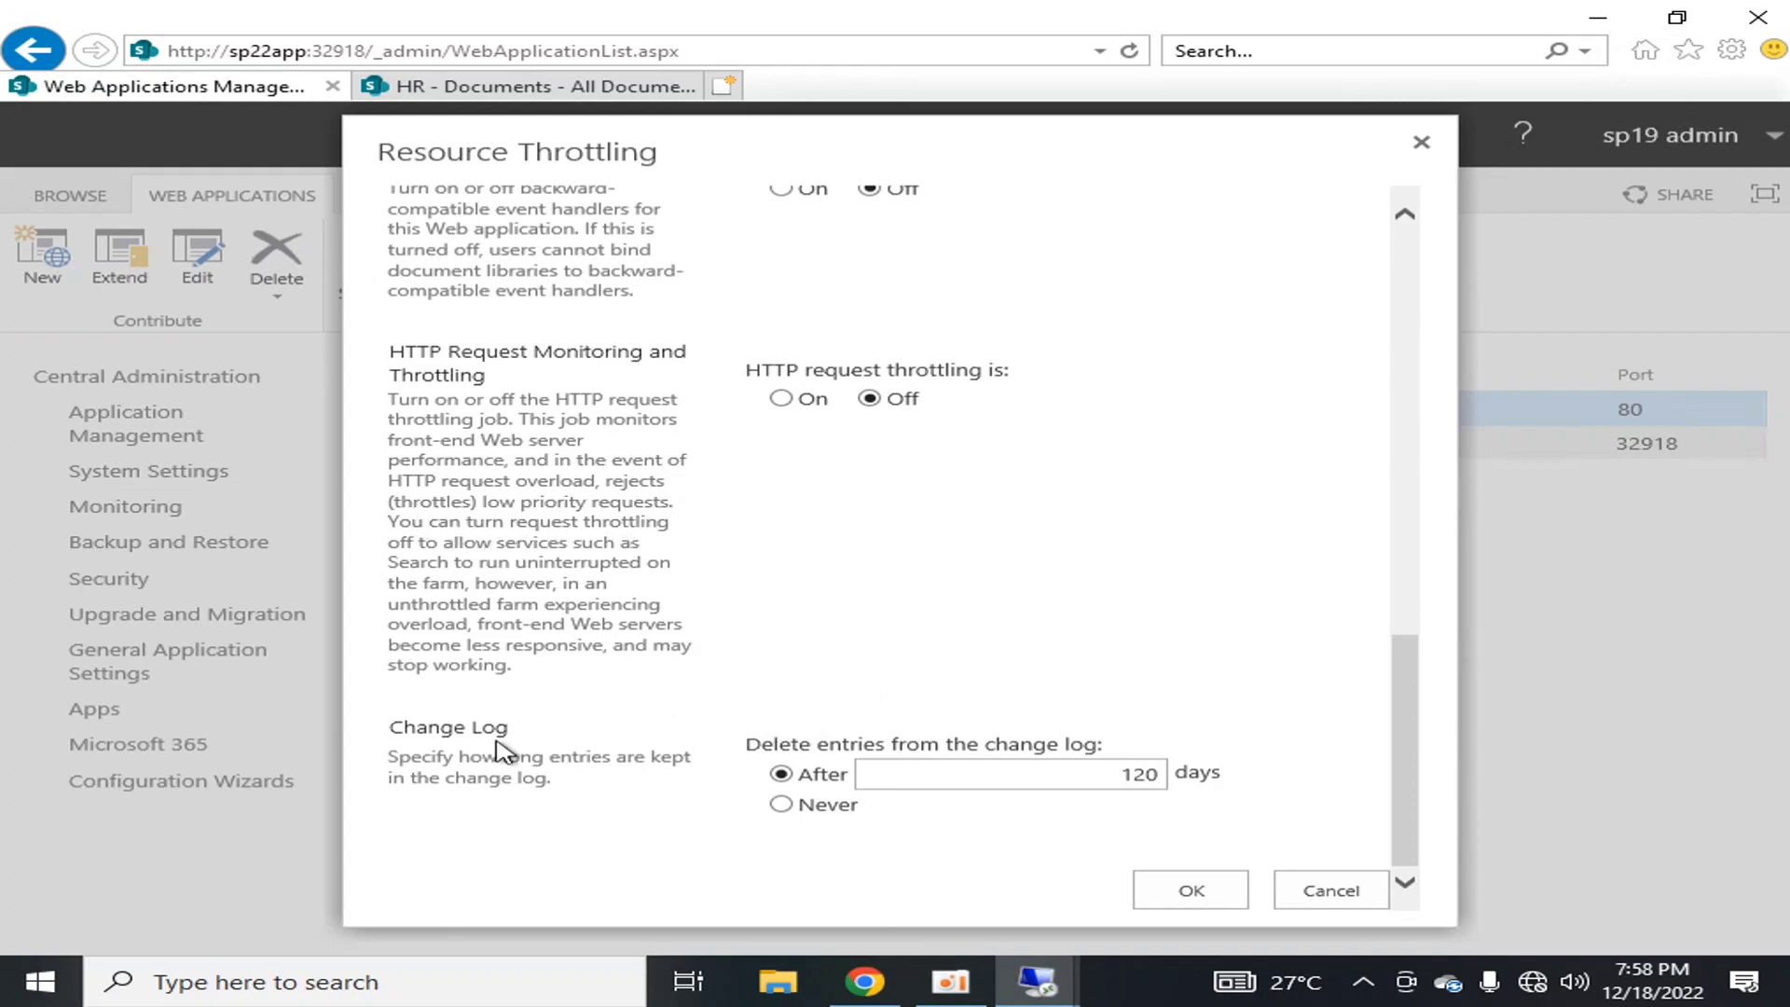
mouse_move(447, 789)
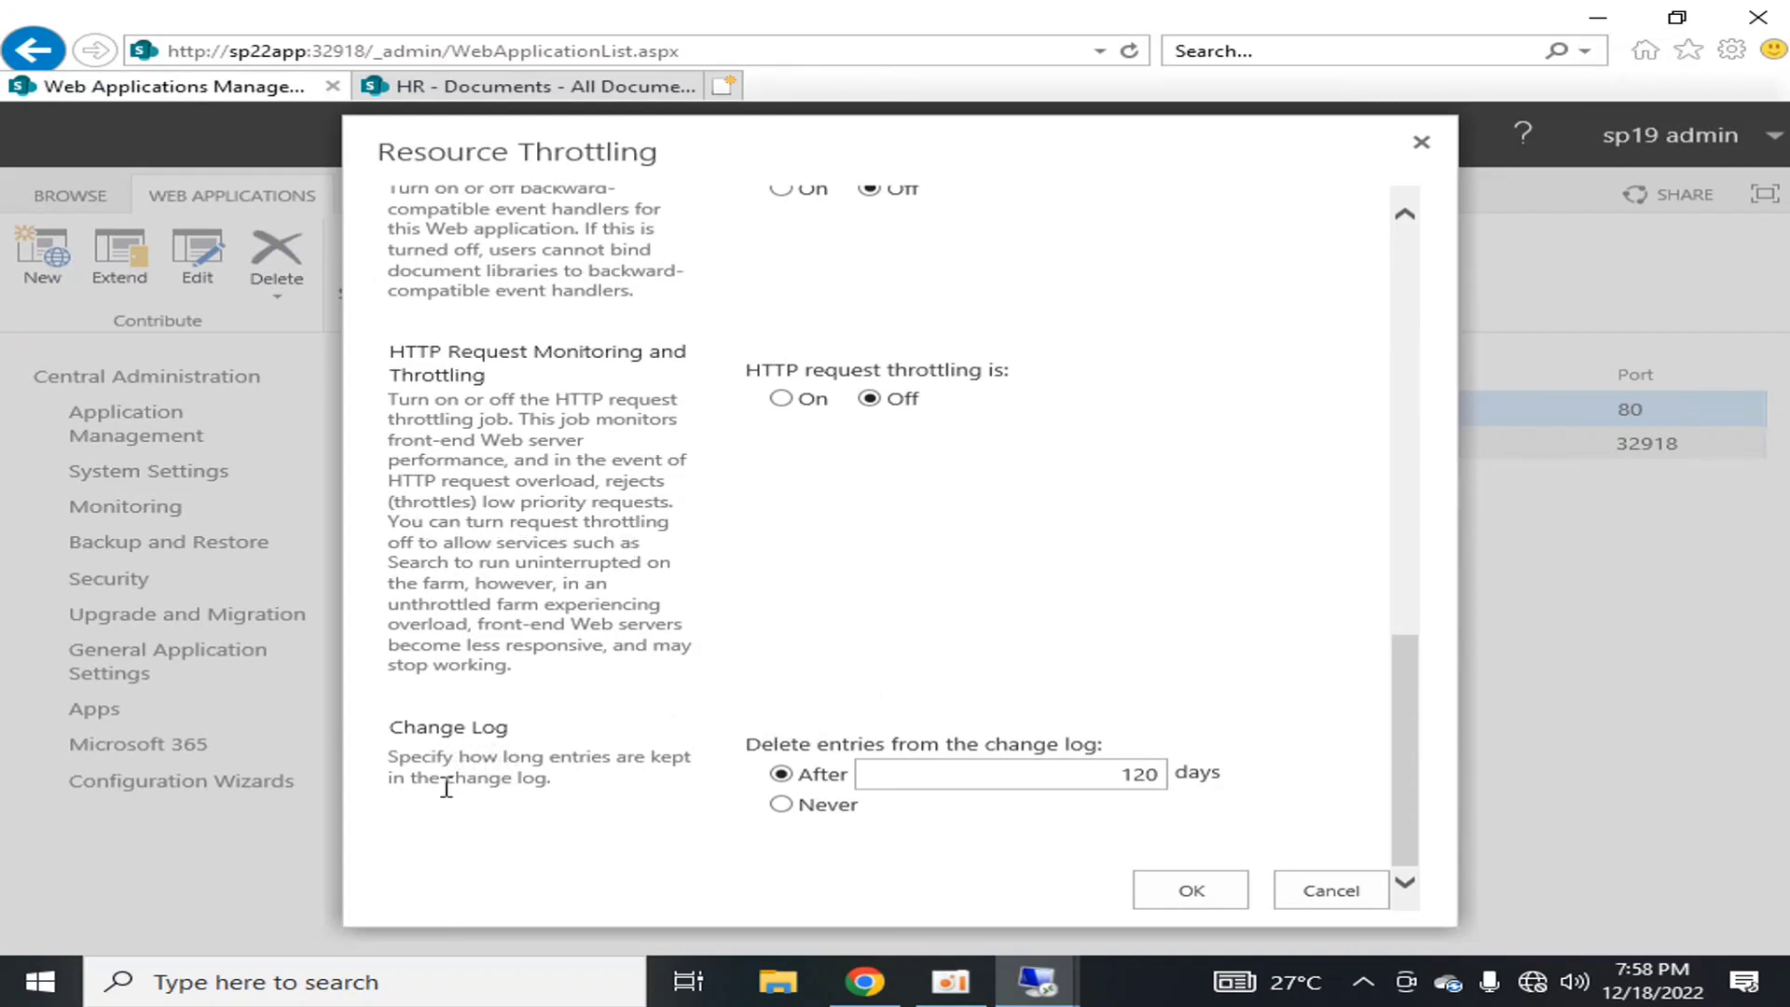
mouse_move(932, 739)
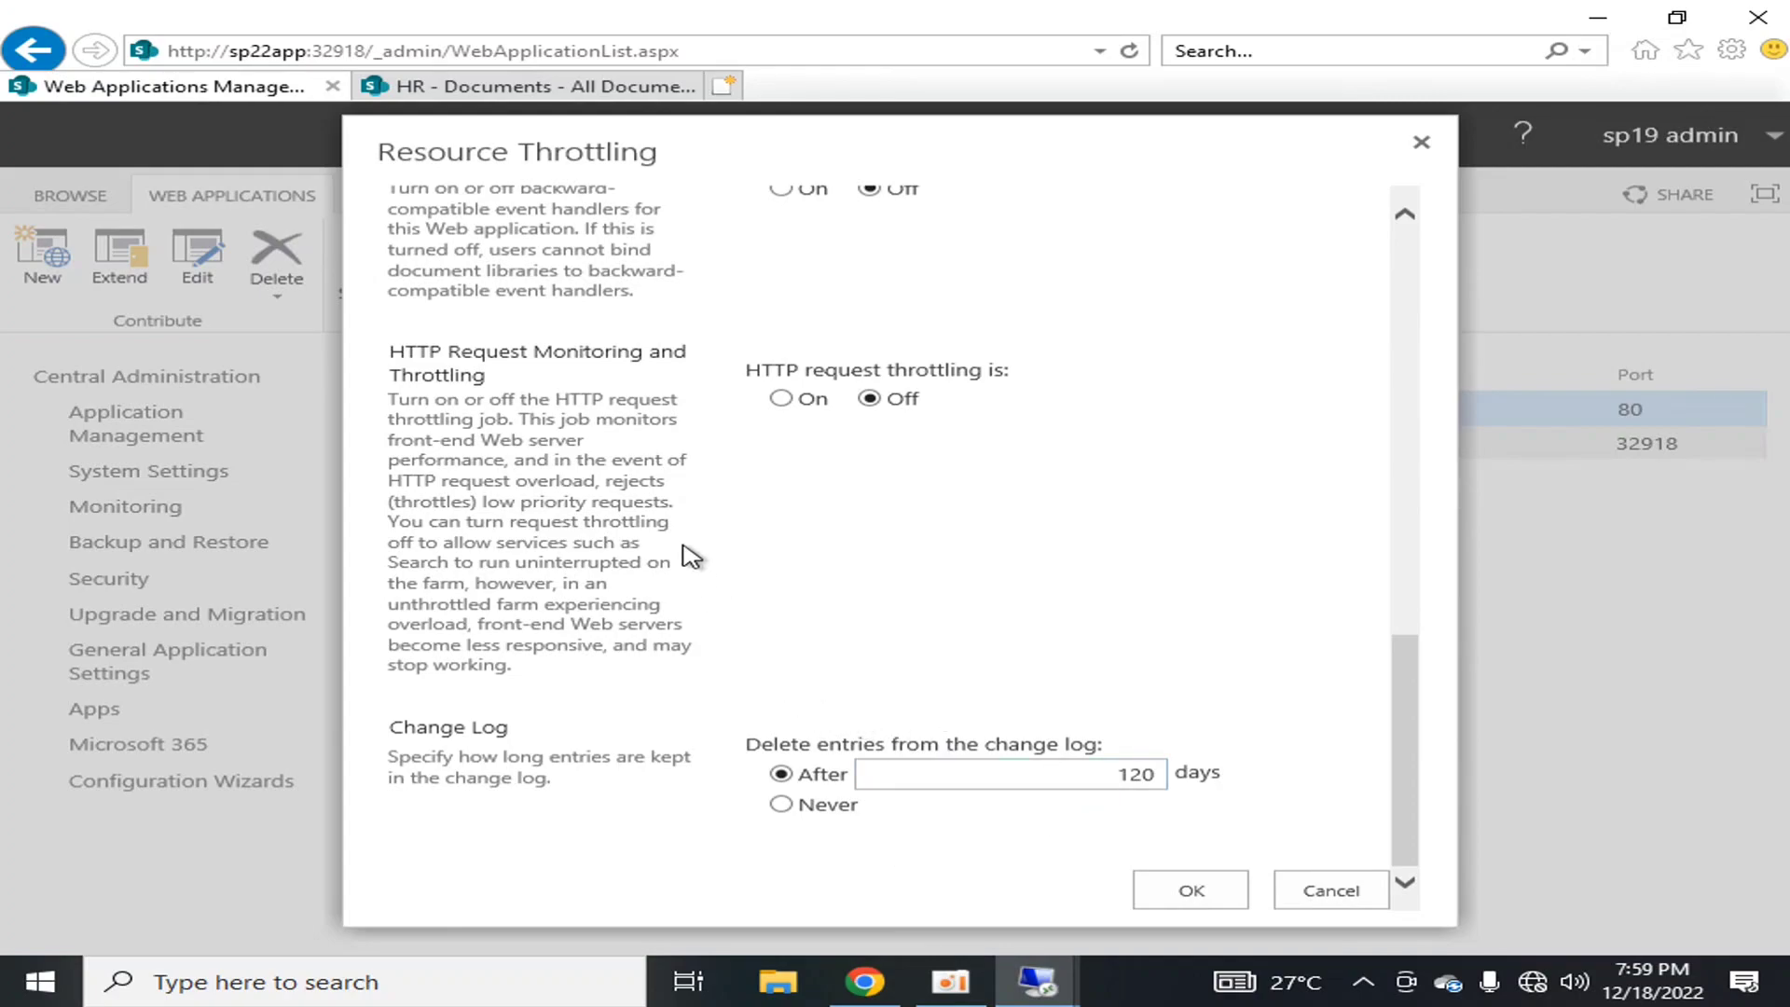
mouse_move(654, 118)
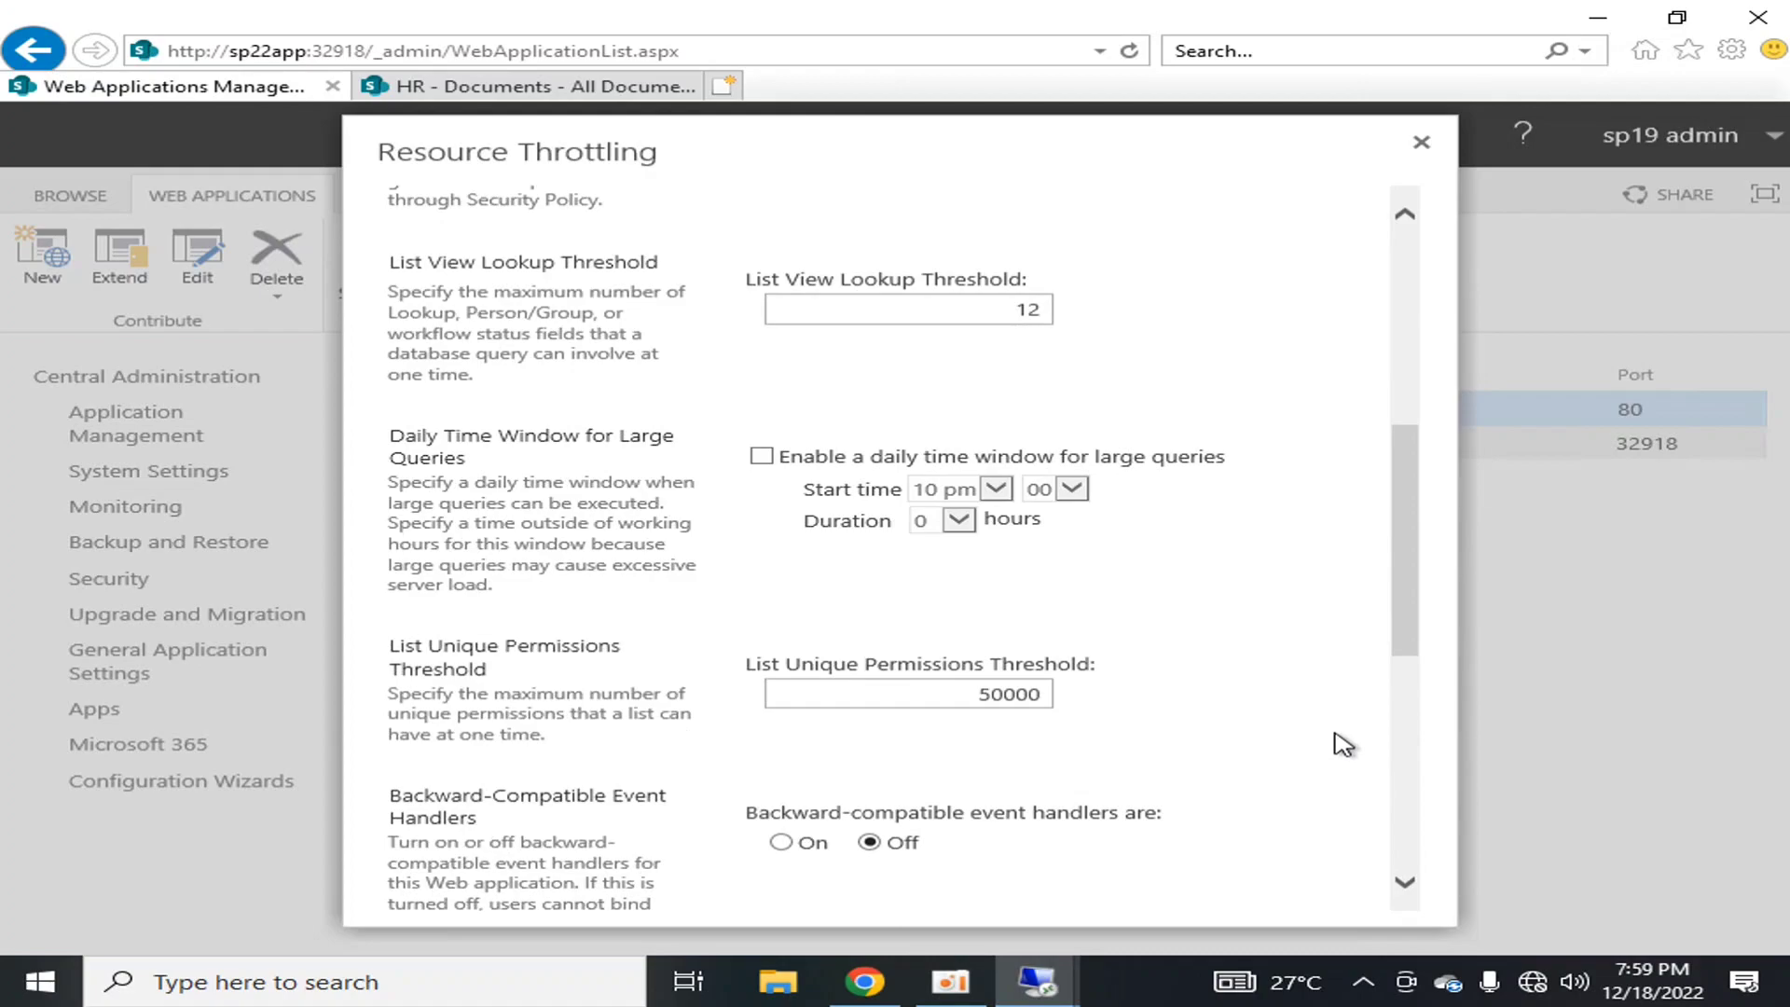
scroll(down, 3)
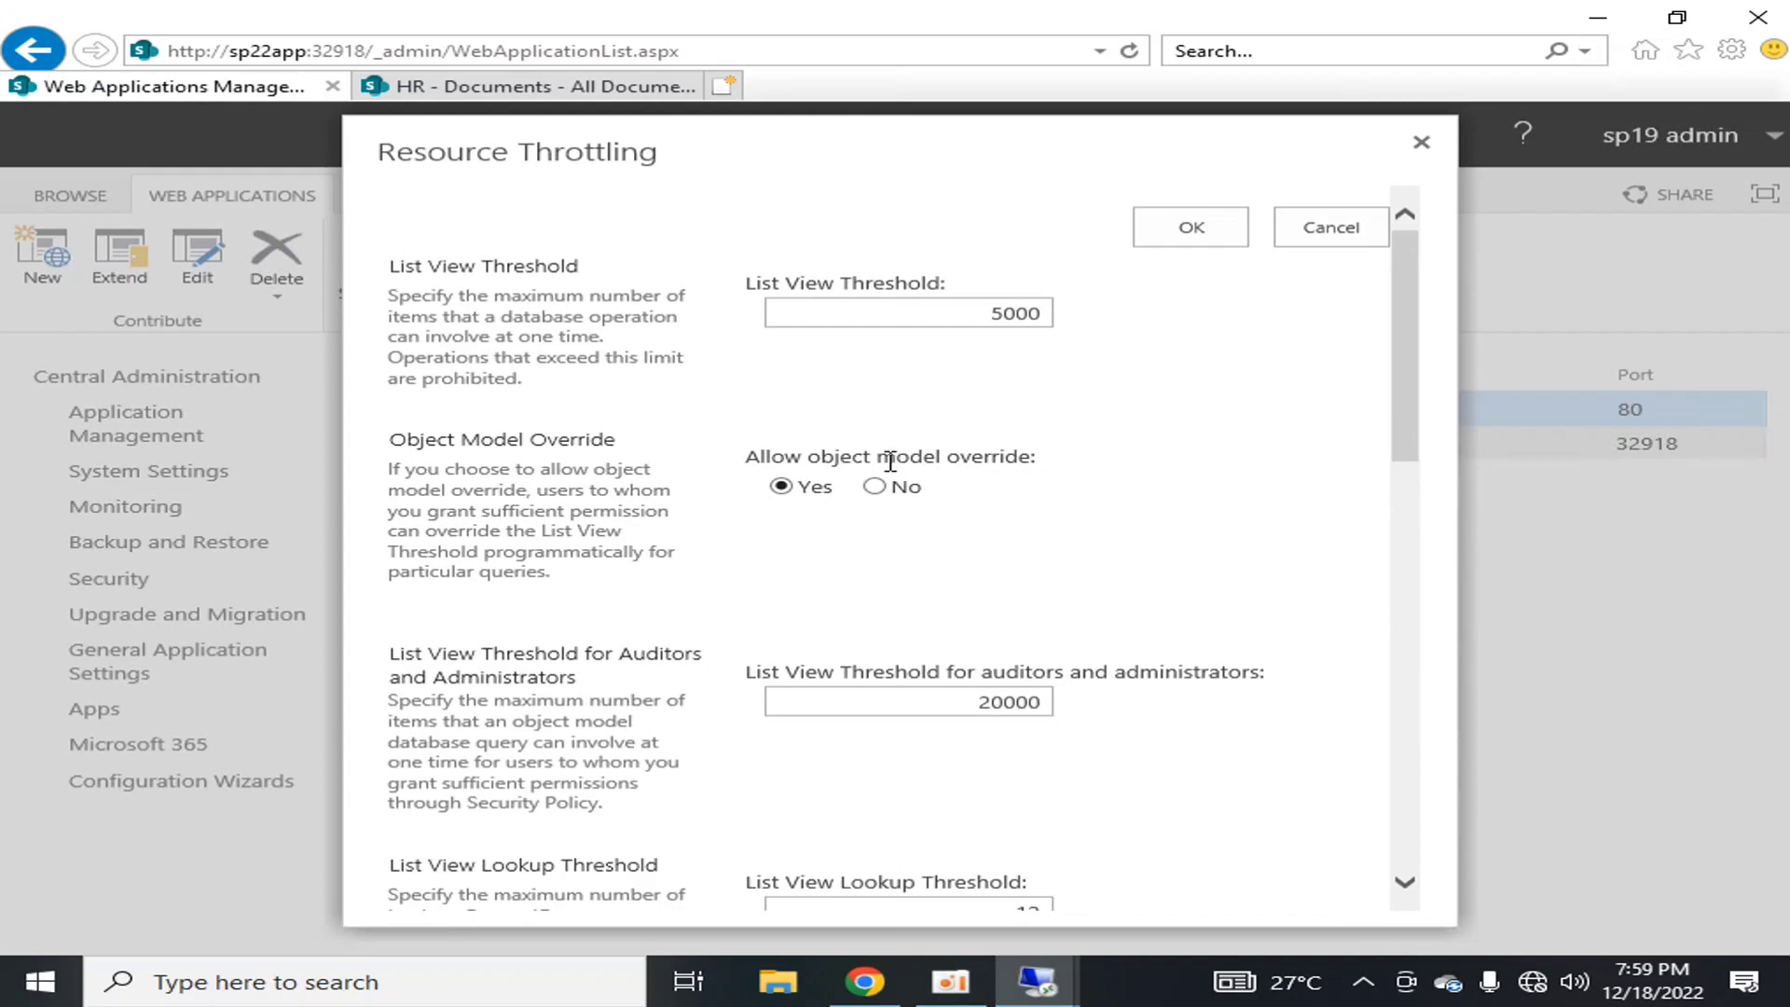
mouse_move(1149, 472)
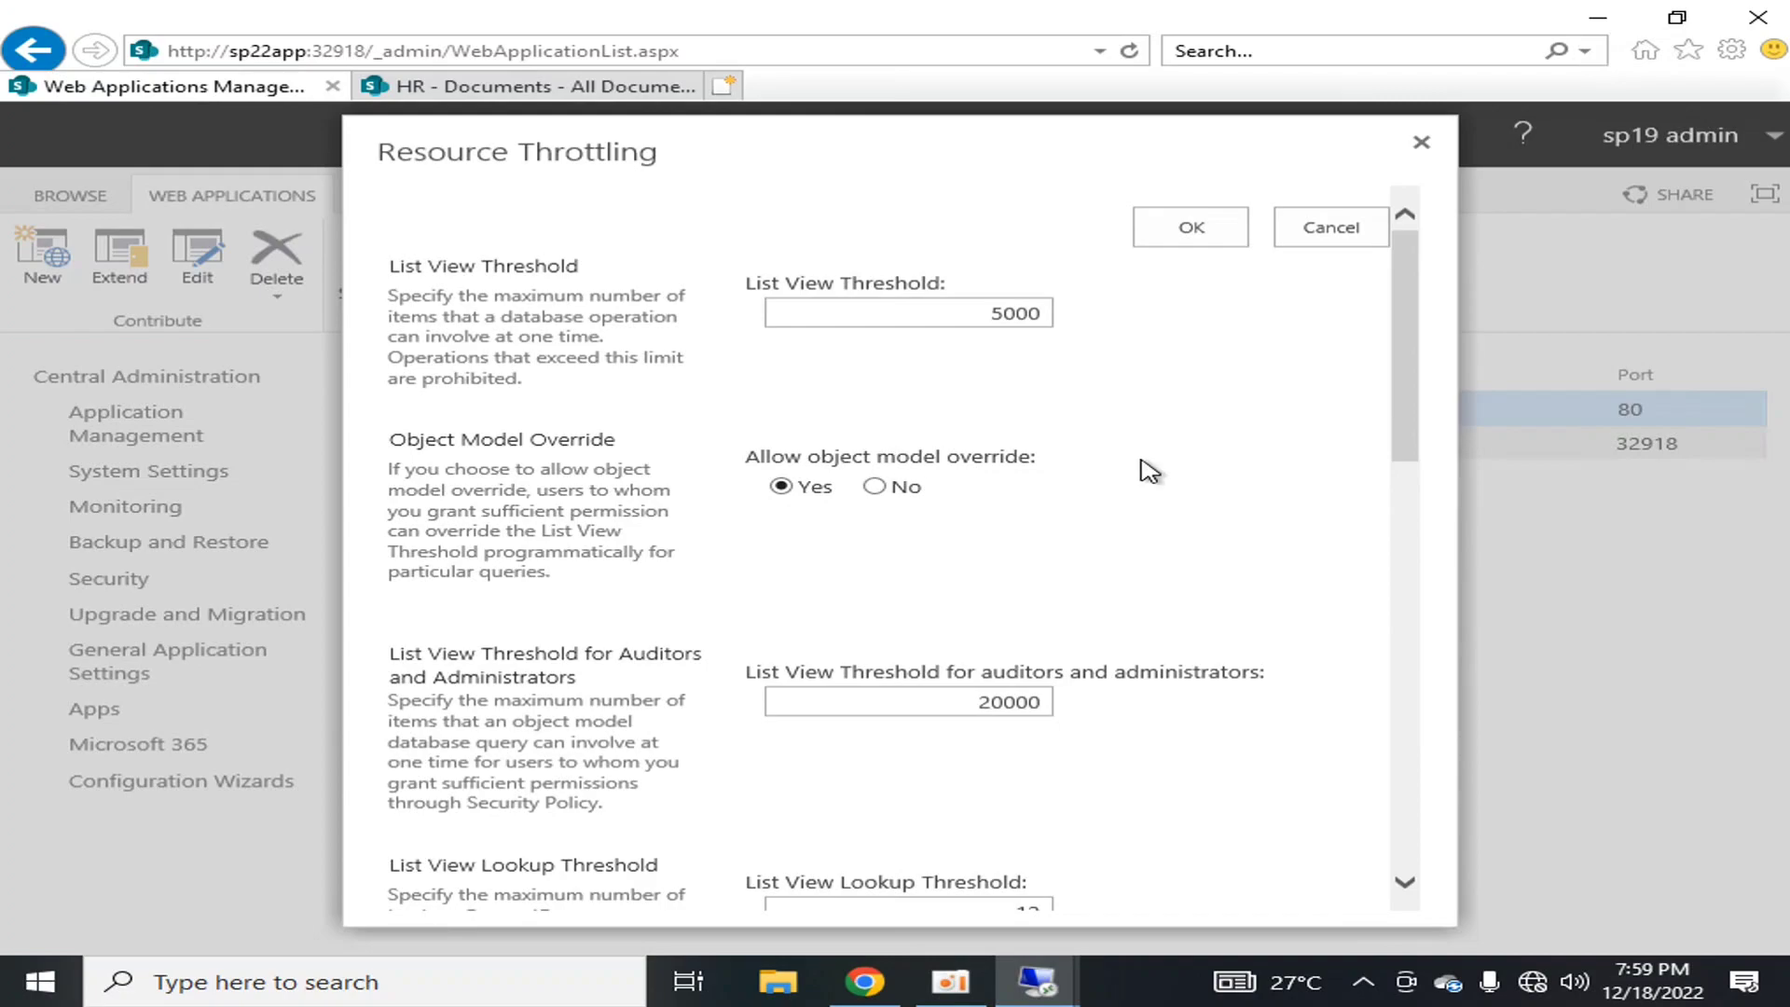
mouse_move(1183, 530)
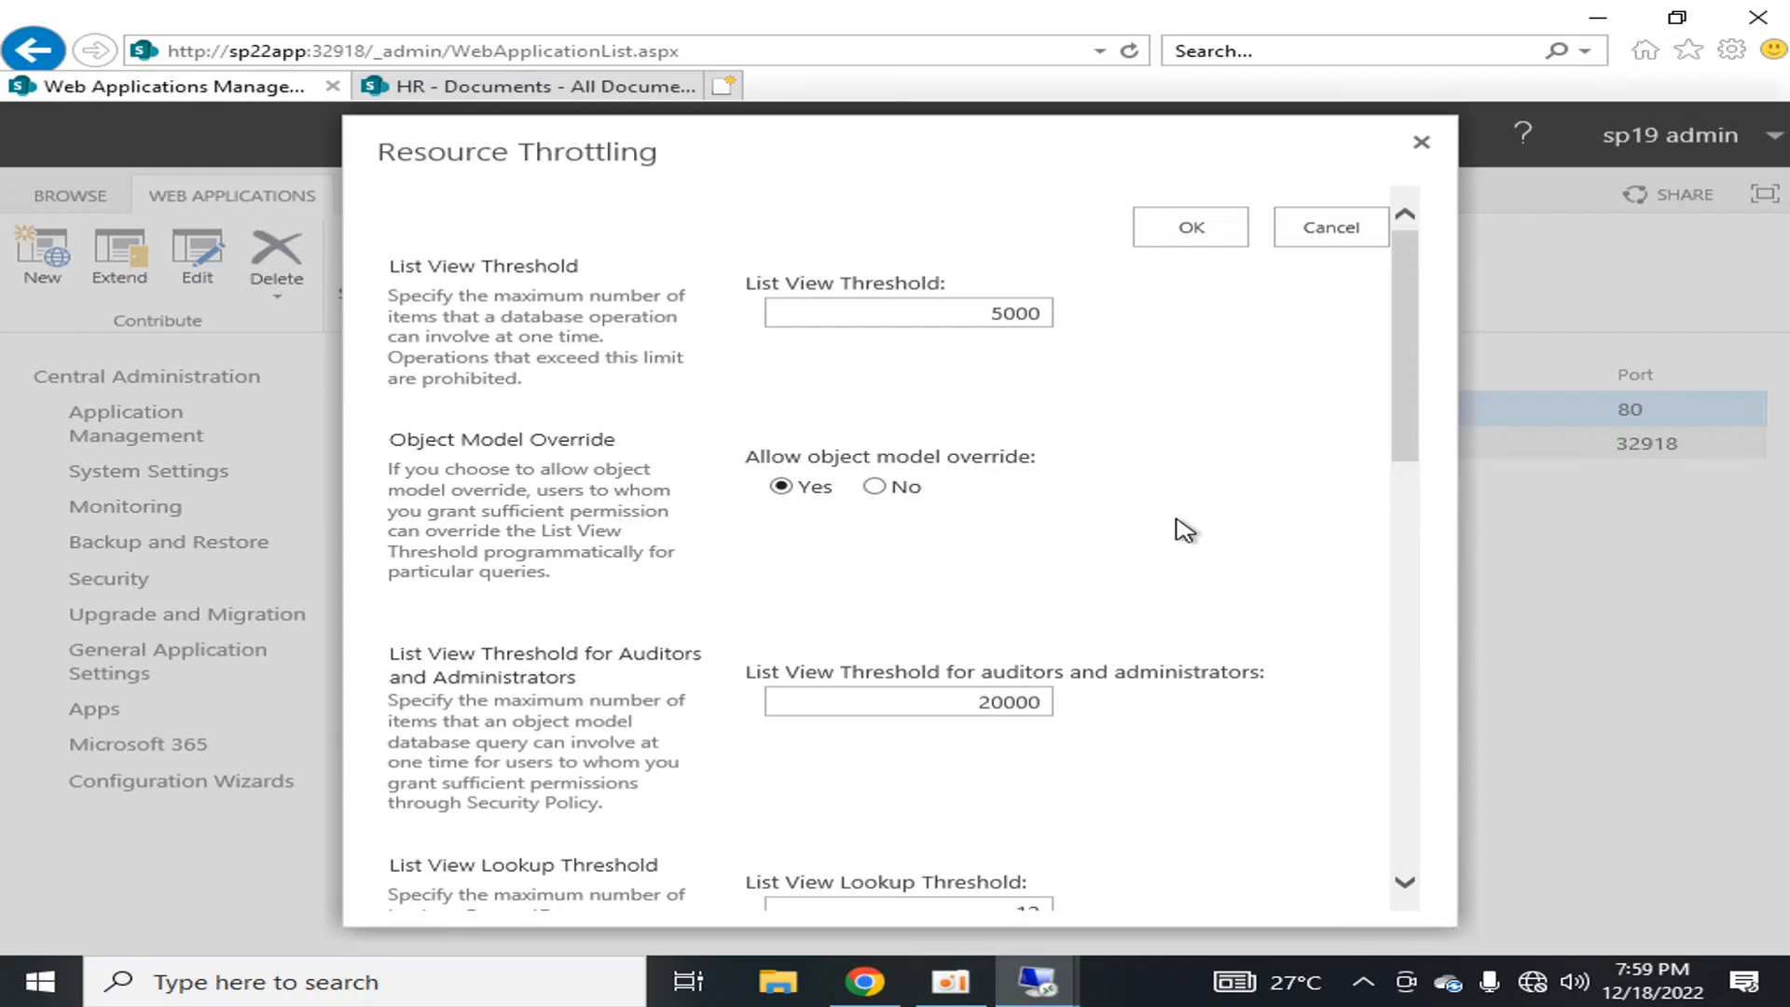